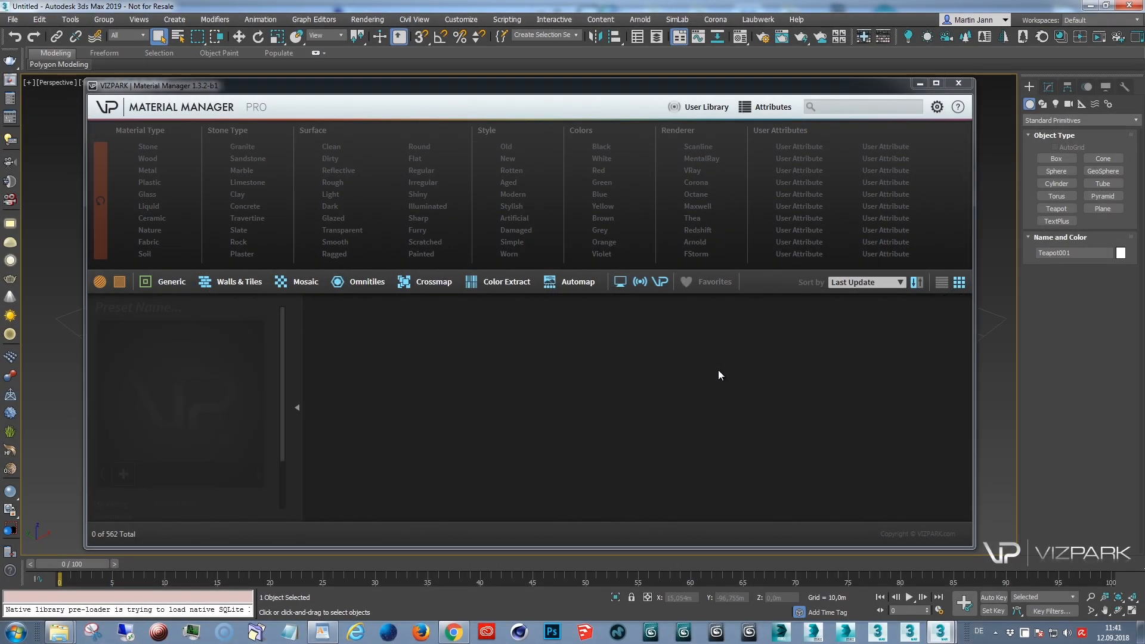
pyautogui.moveTo(726, 386)
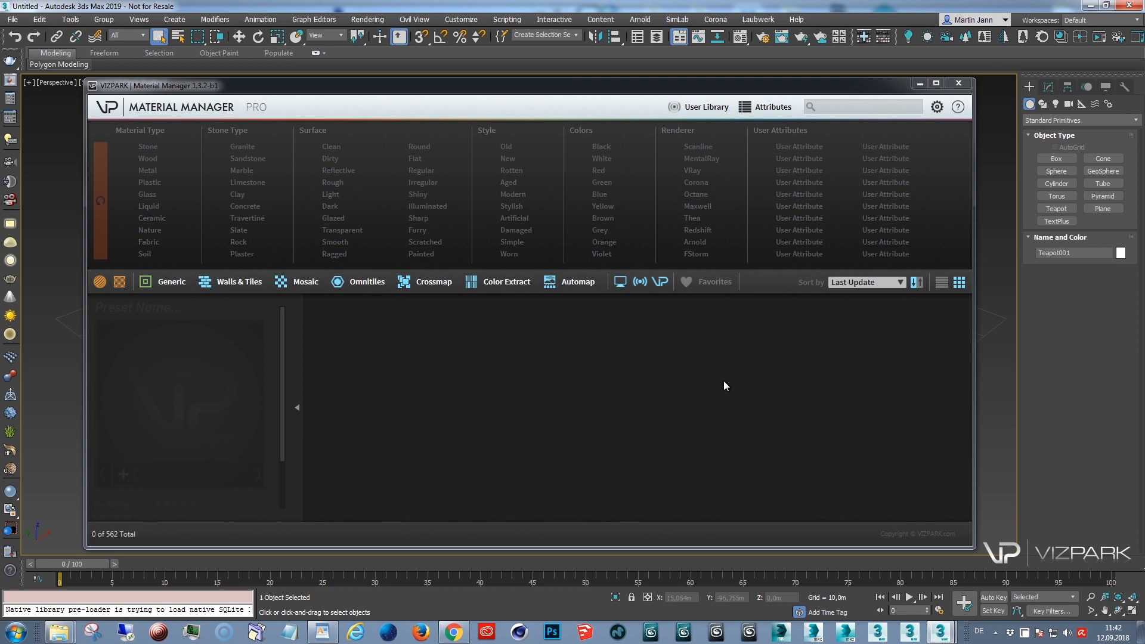
pyautogui.moveTo(713, 397)
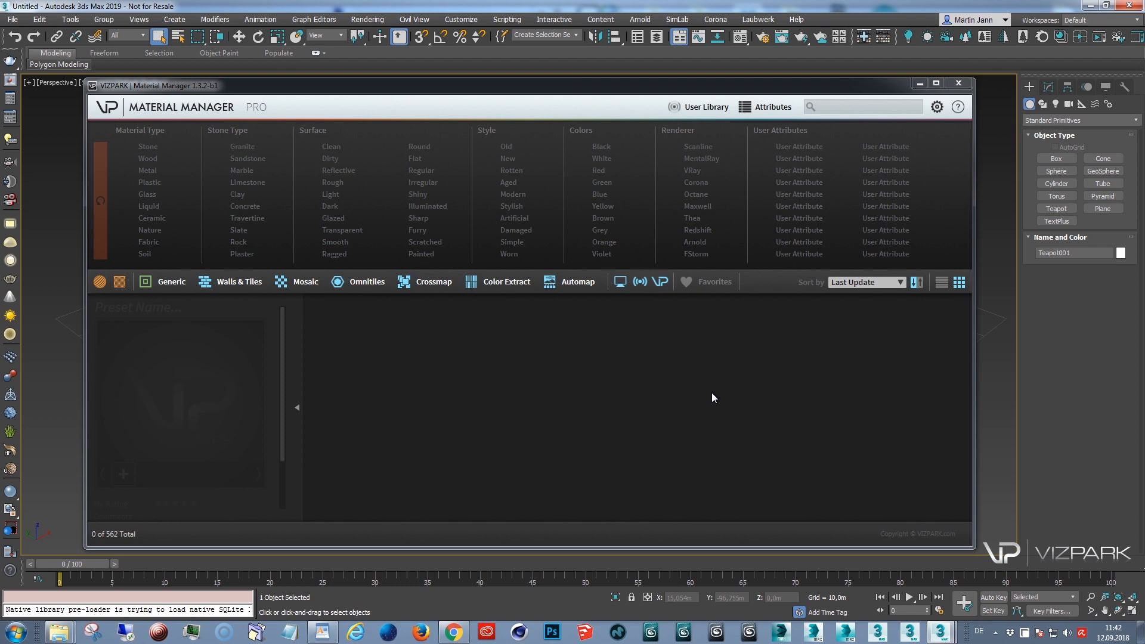
pyautogui.moveTo(679, 385)
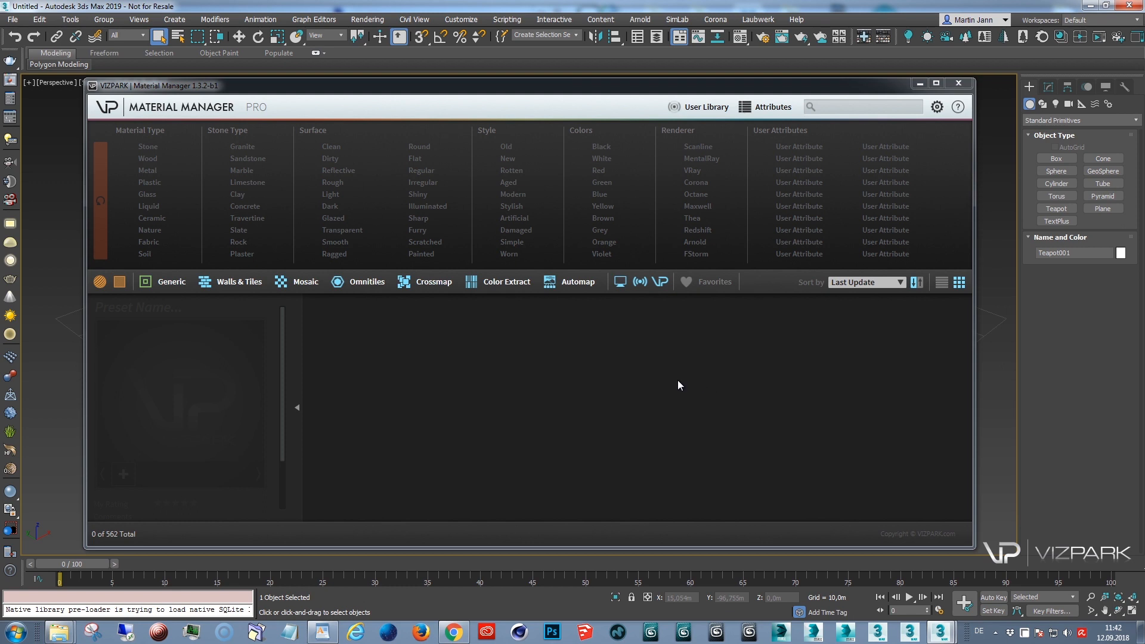
pyautogui.moveTo(769, 381)
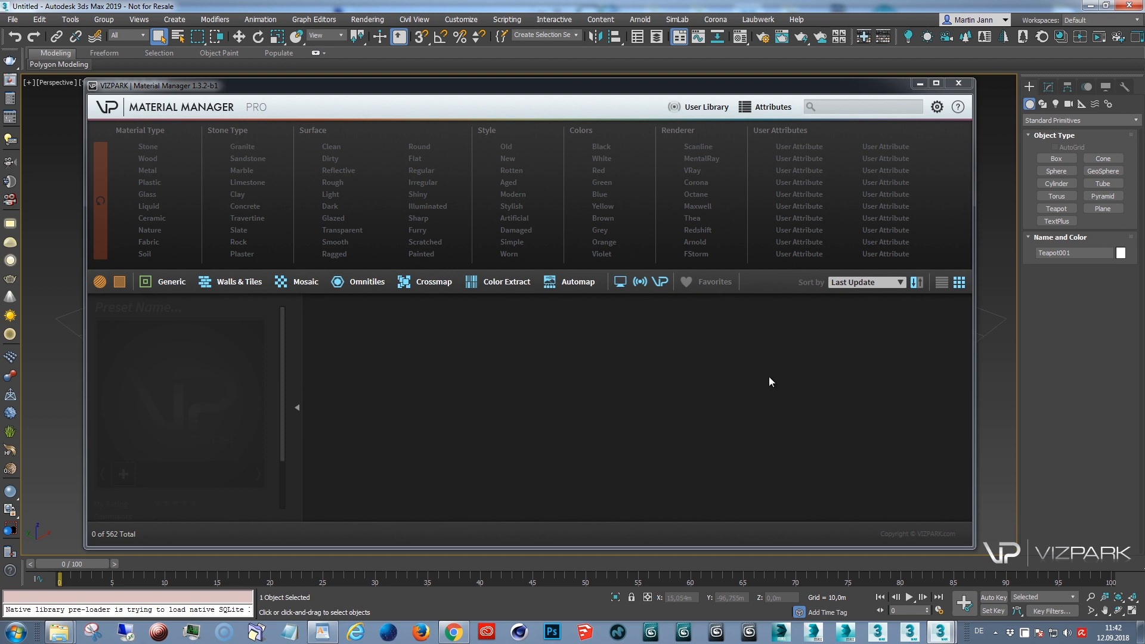
pyautogui.moveTo(774, 380)
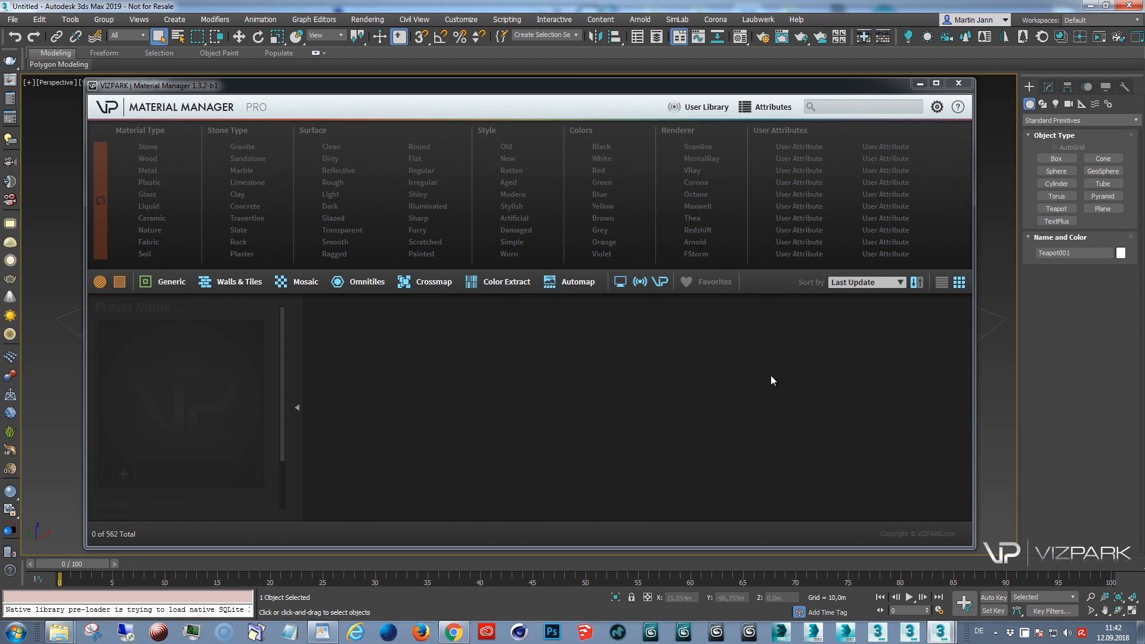
pyautogui.moveTo(778, 400)
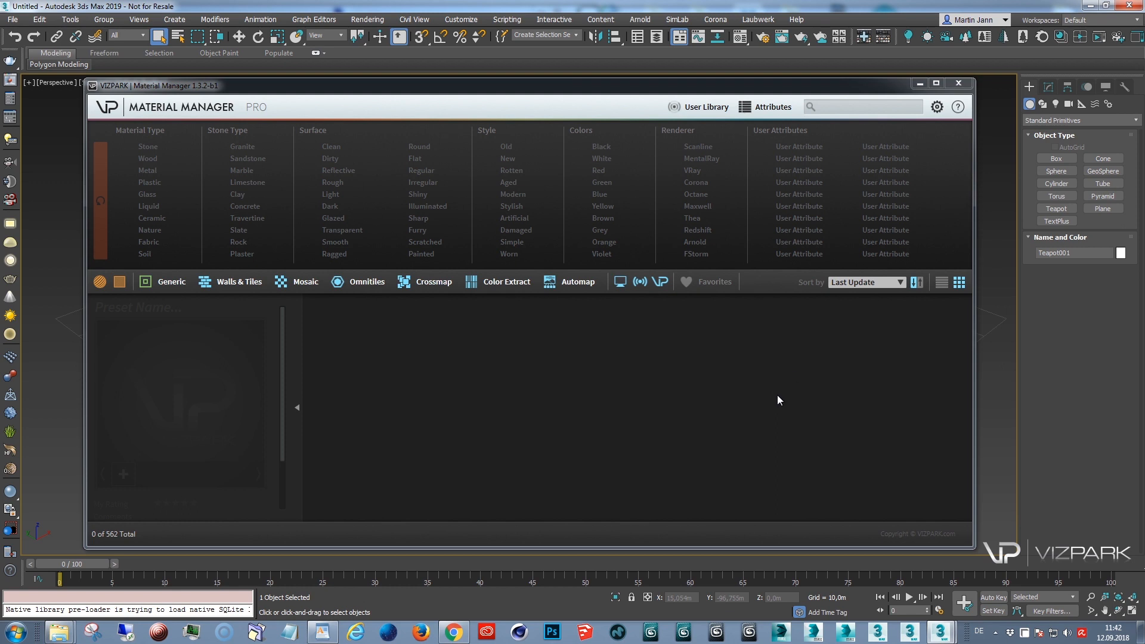
pyautogui.moveTo(556, 315)
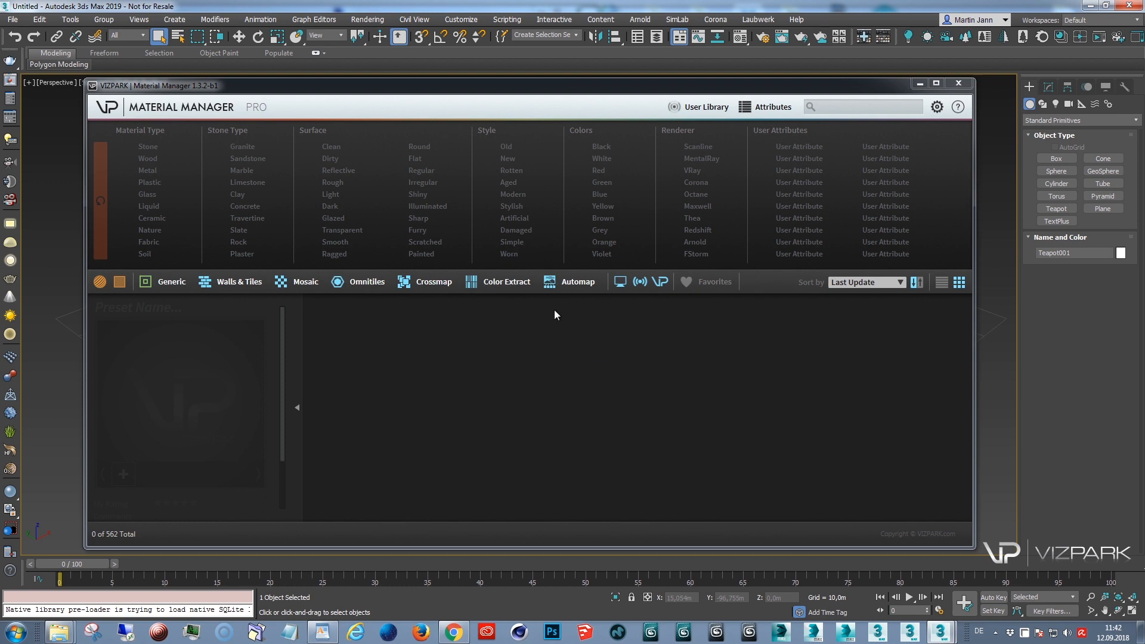
pyautogui.moveTo(744, 283)
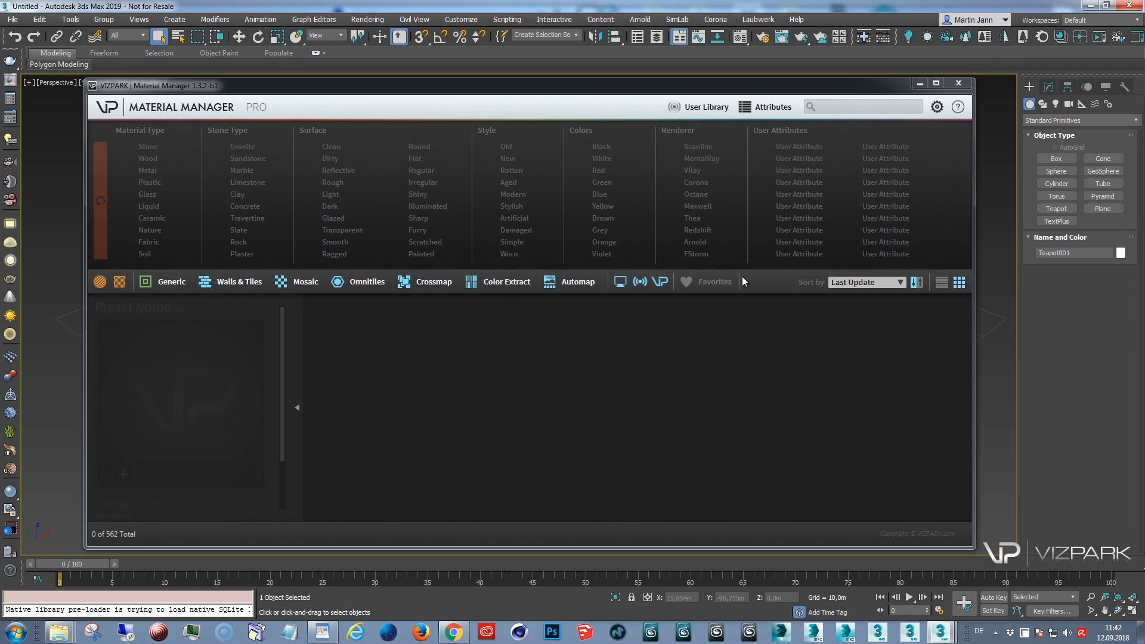
pyautogui.moveTo(522, 110)
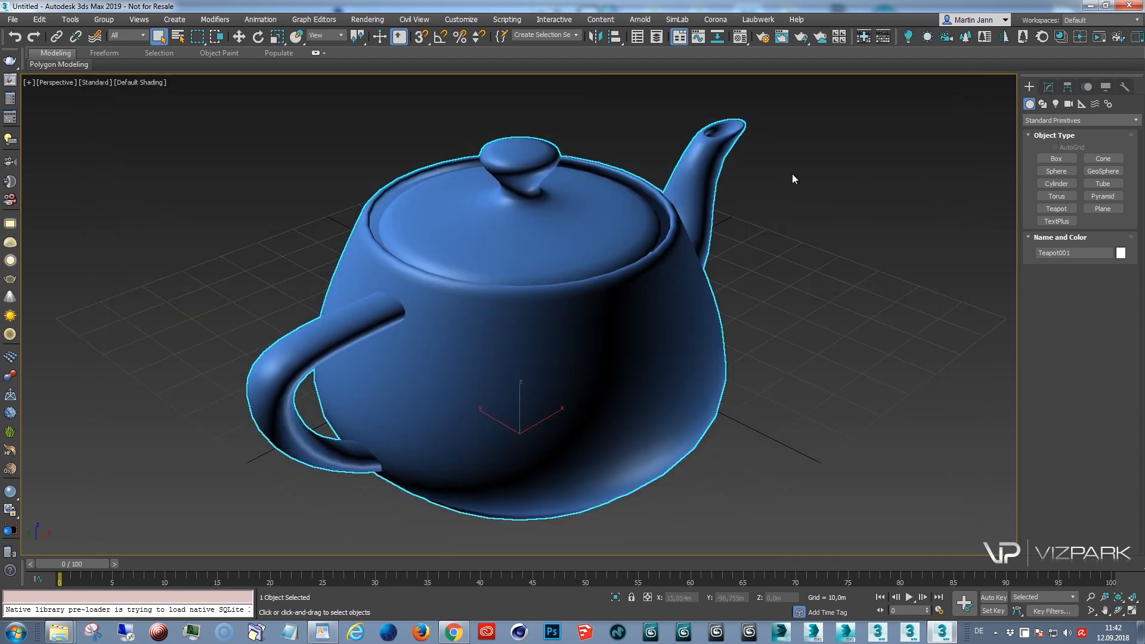
# Reopen the VIZPARK Material Manager showing 0 of 562 presets, near its settings gear.
pyautogui.click(885, 37)
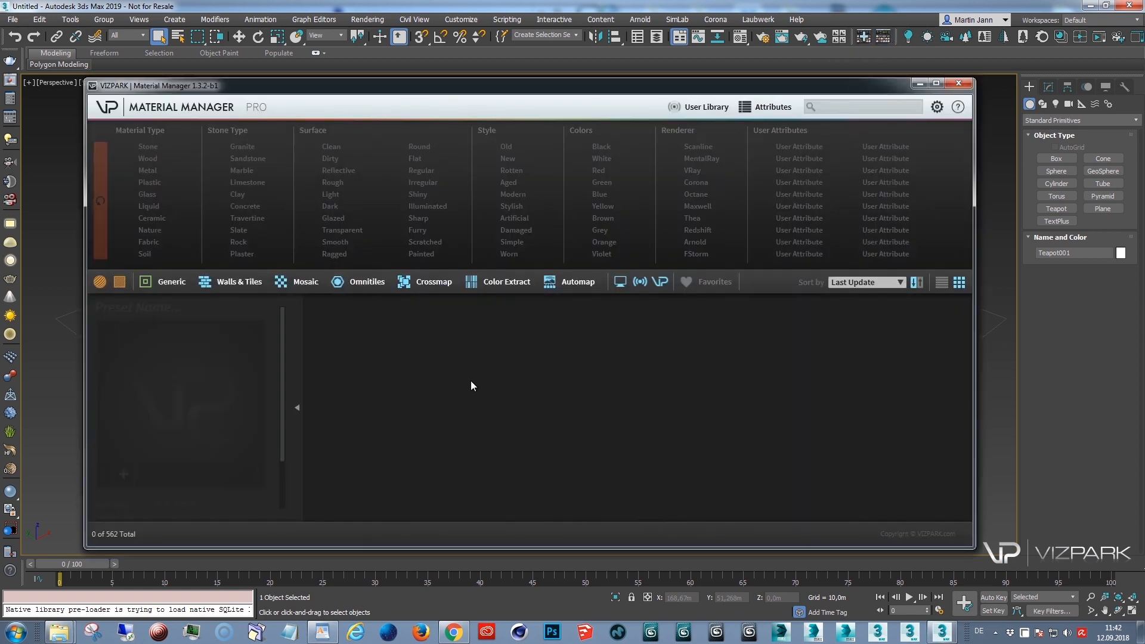
pyautogui.moveTo(122, 544)
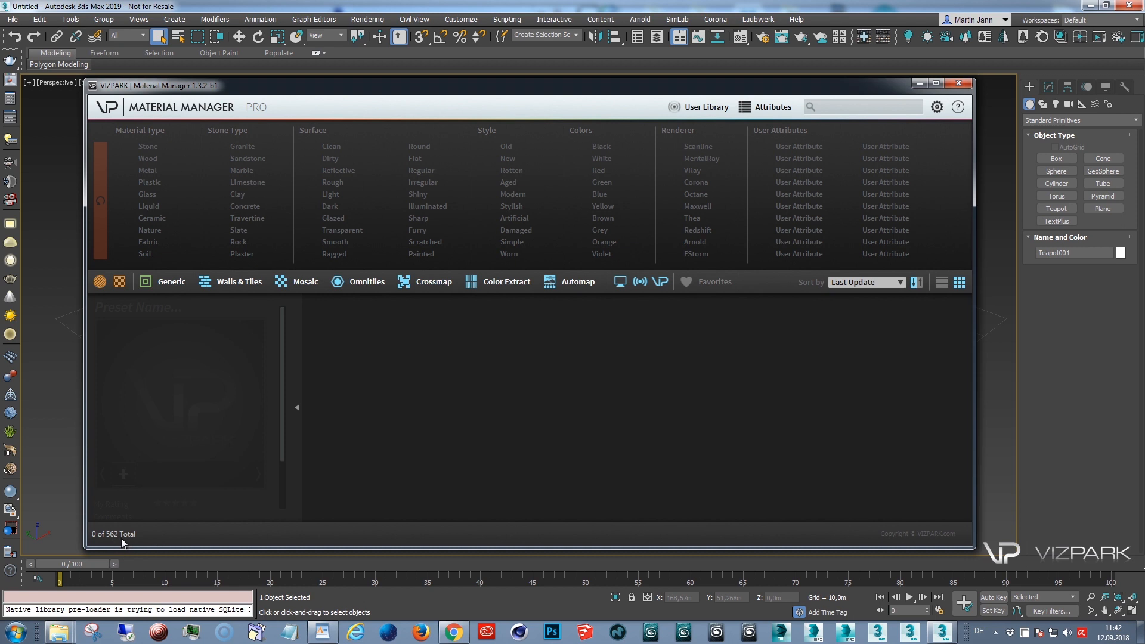
pyautogui.moveTo(117, 543)
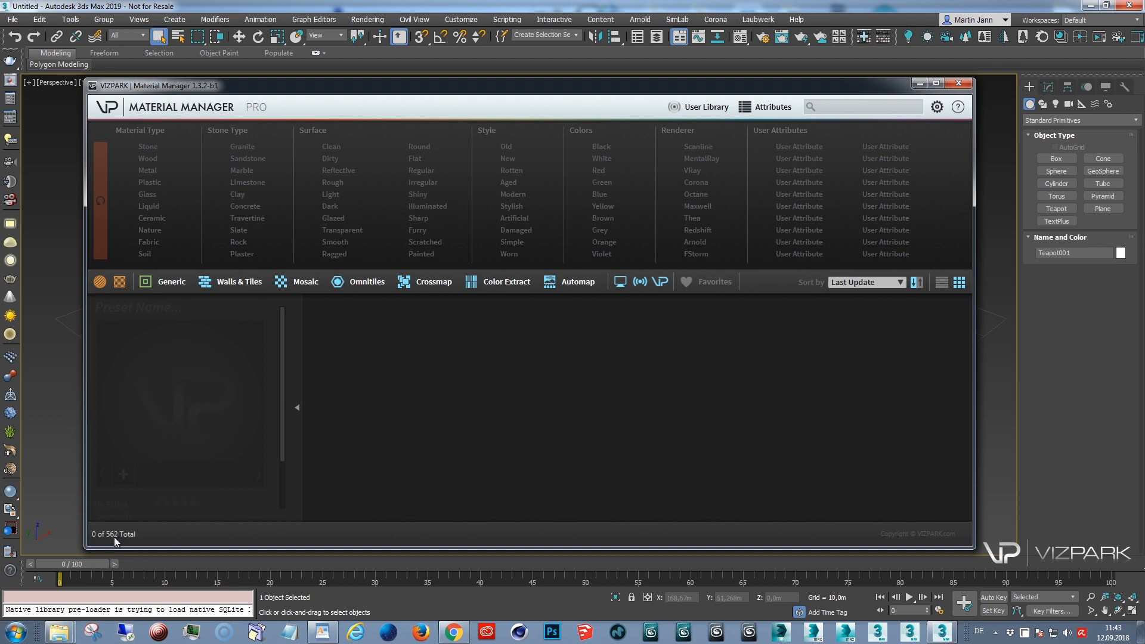
pyautogui.moveTo(170, 535)
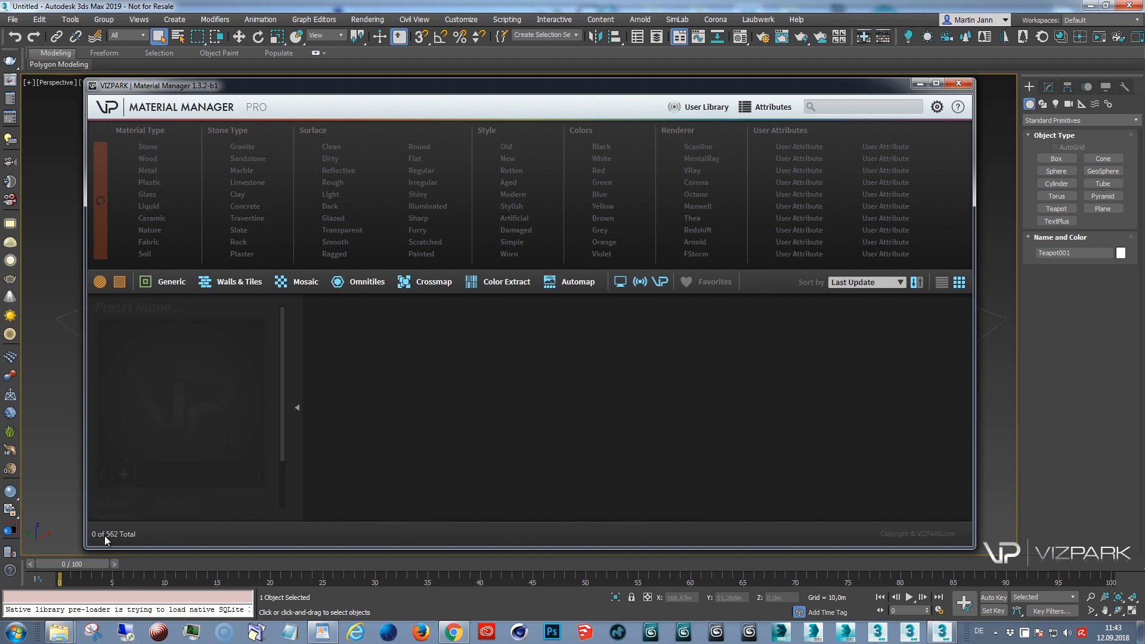
pyautogui.moveTo(665, 387)
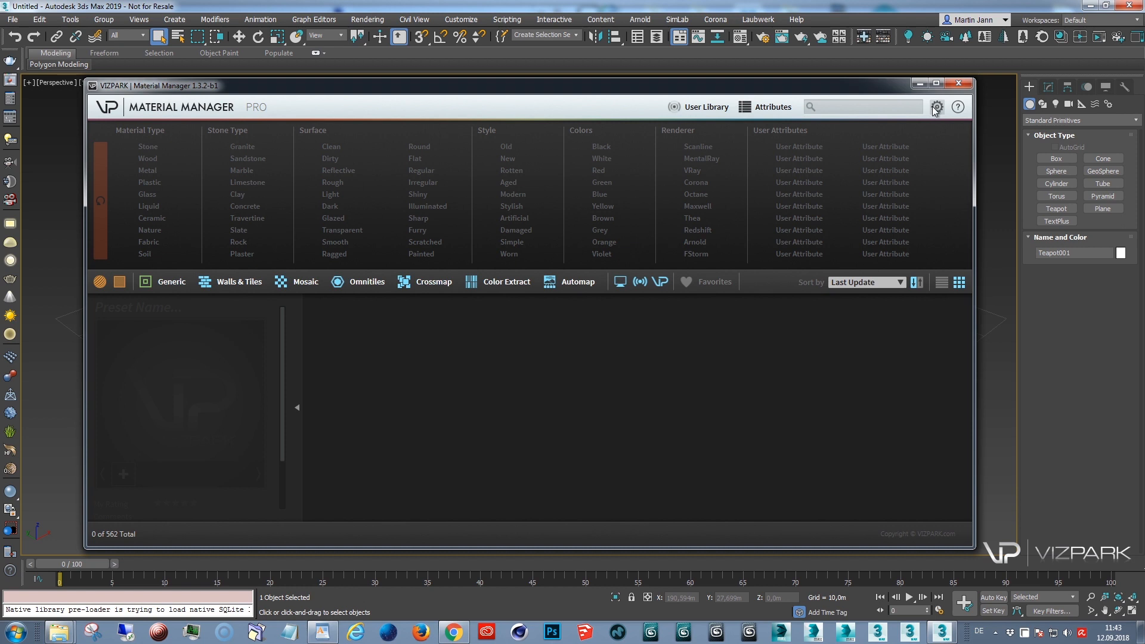
pyautogui.click(936, 107)
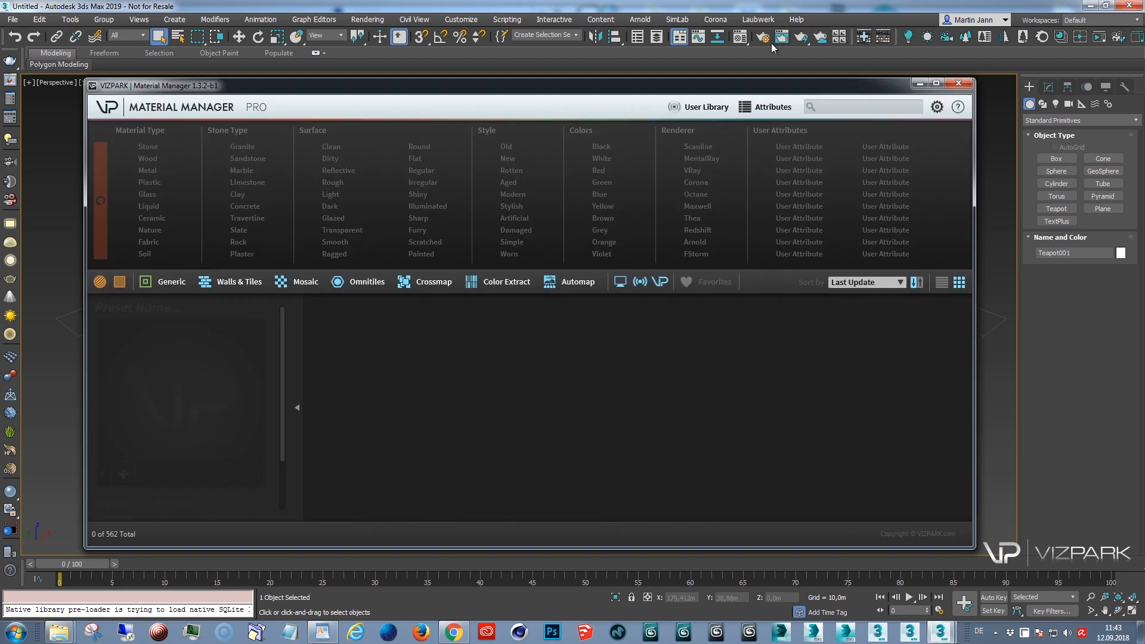
pyautogui.click(761, 37)
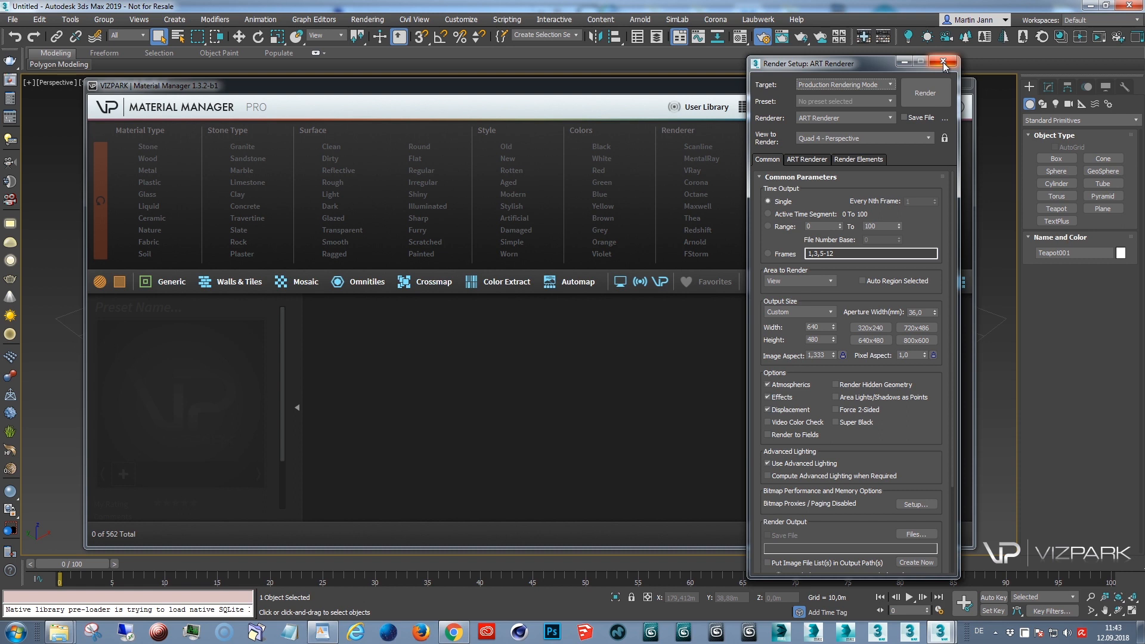
pyautogui.click(943, 62)
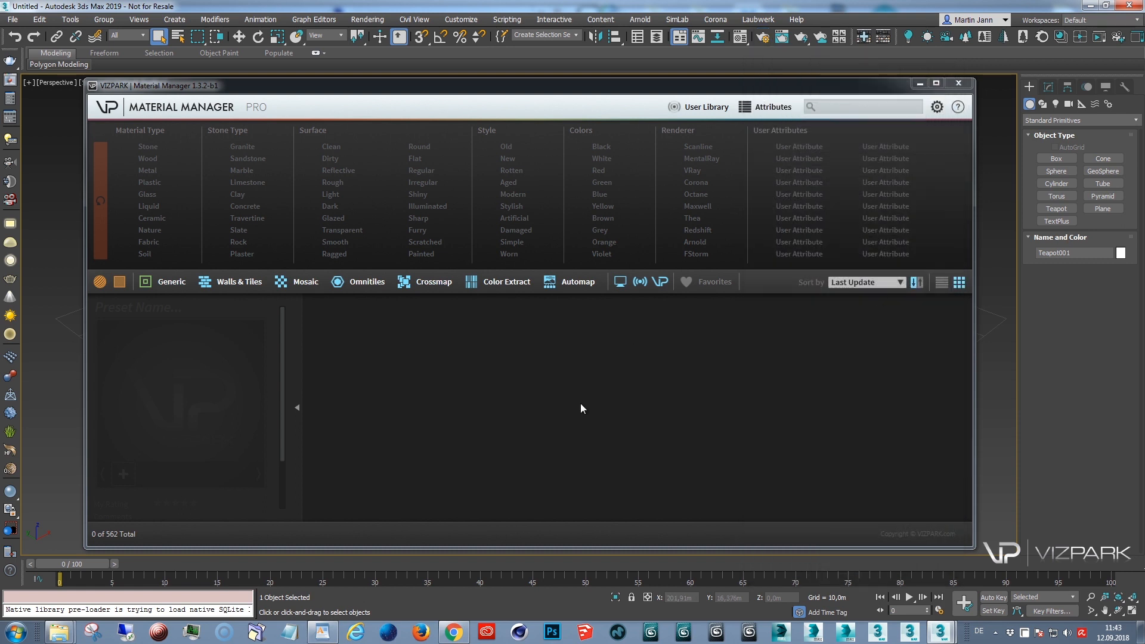
pyautogui.moveTo(605, 383)
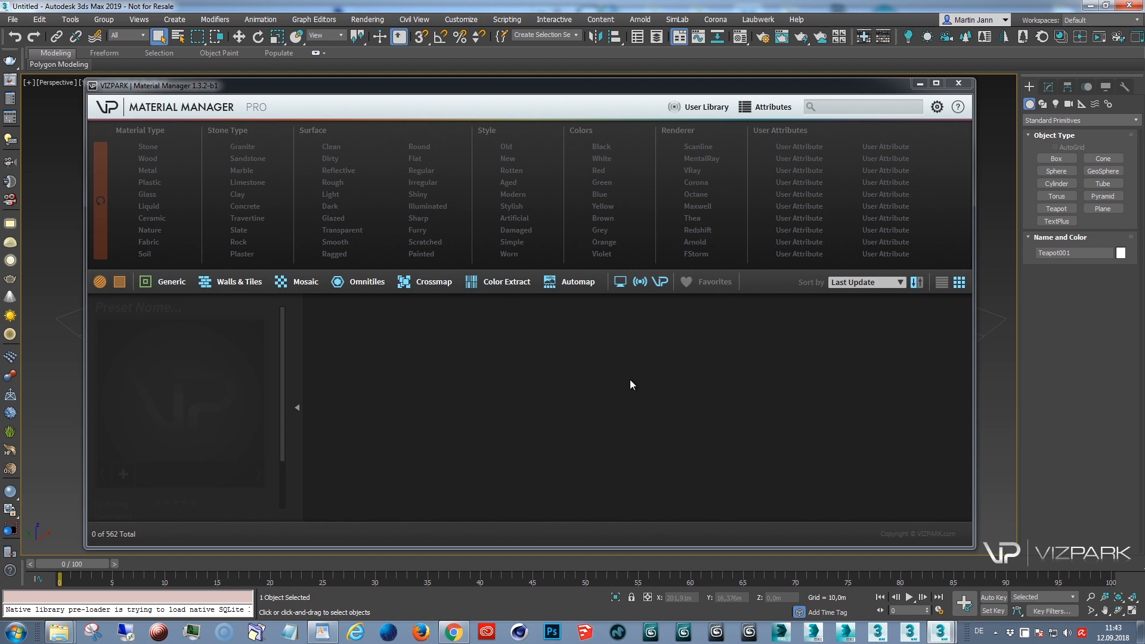
pyautogui.moveTo(110, 217)
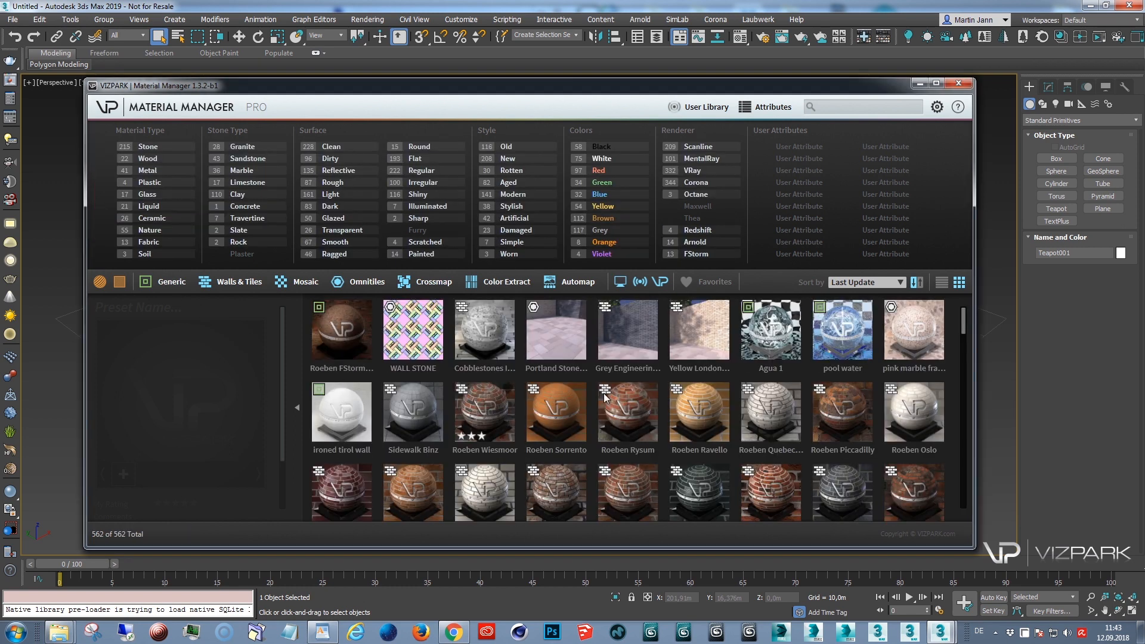
pyautogui.moveTo(930, 168)
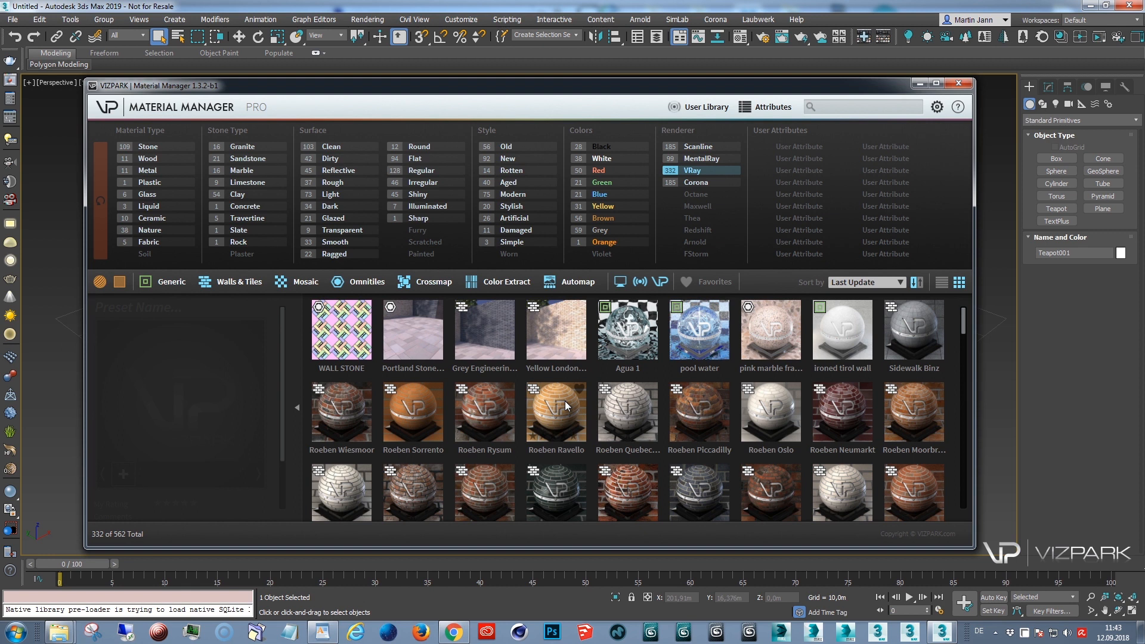
pyautogui.moveTo(556, 419)
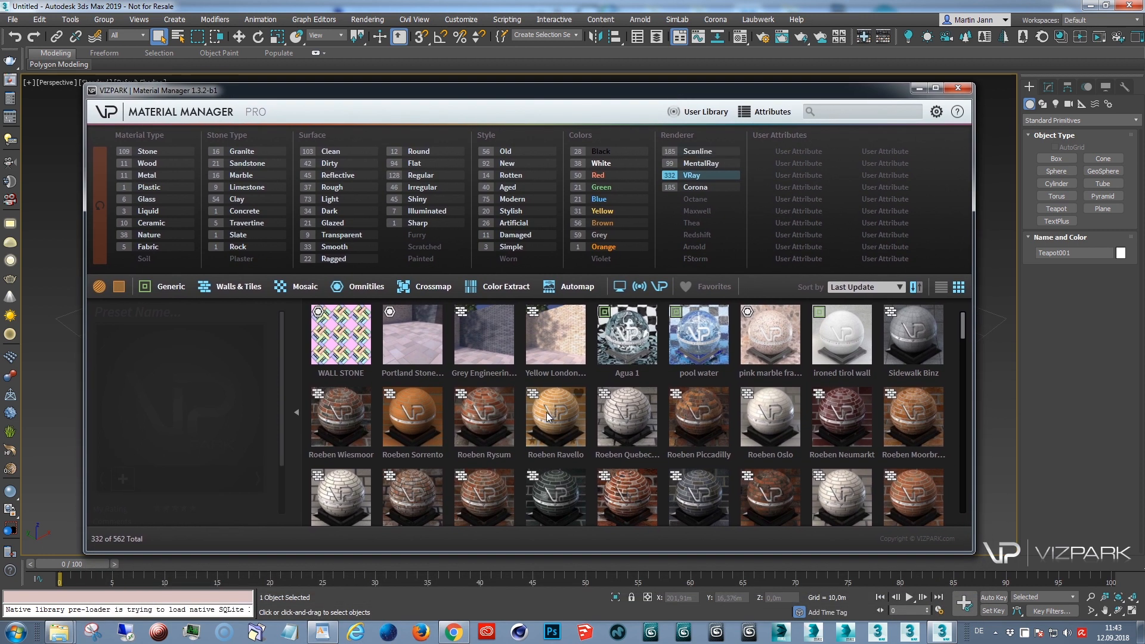
pyautogui.moveTo(561, 413)
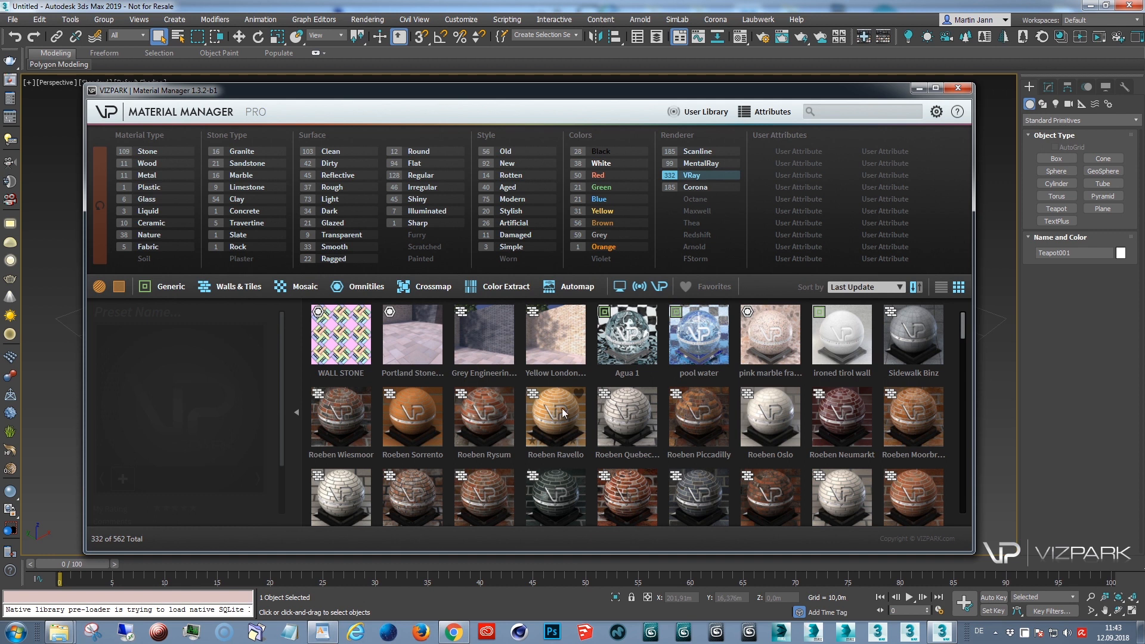
# Right-click the Roeben Rysum preset among the 332 VRay materials to show its actions.
pyautogui.rightClick(484, 416)
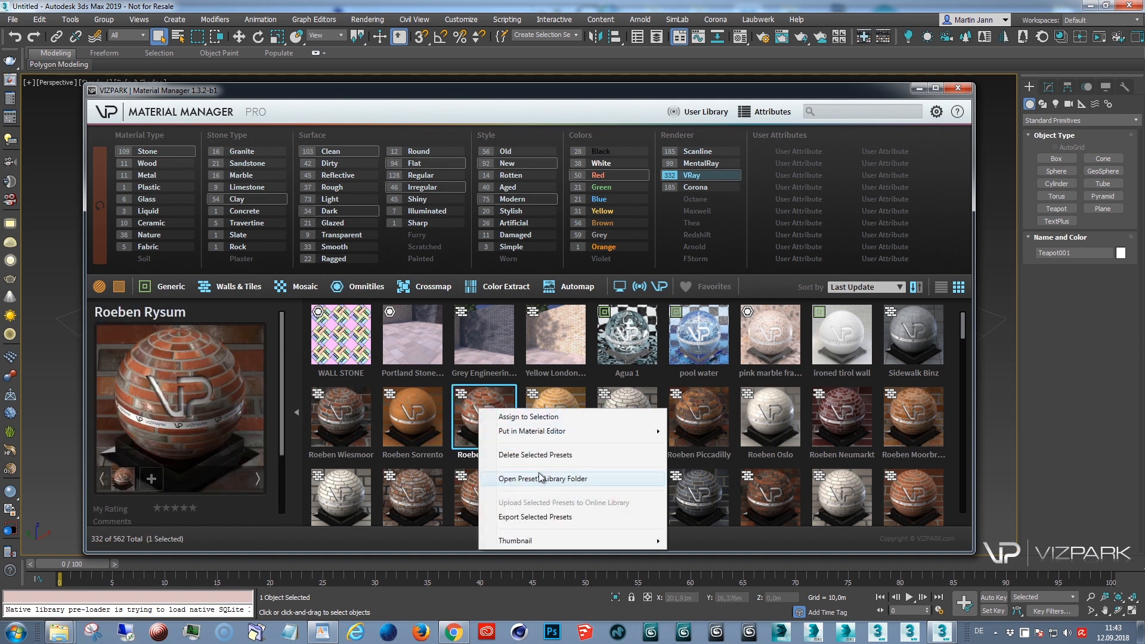
pyautogui.moveTo(553, 484)
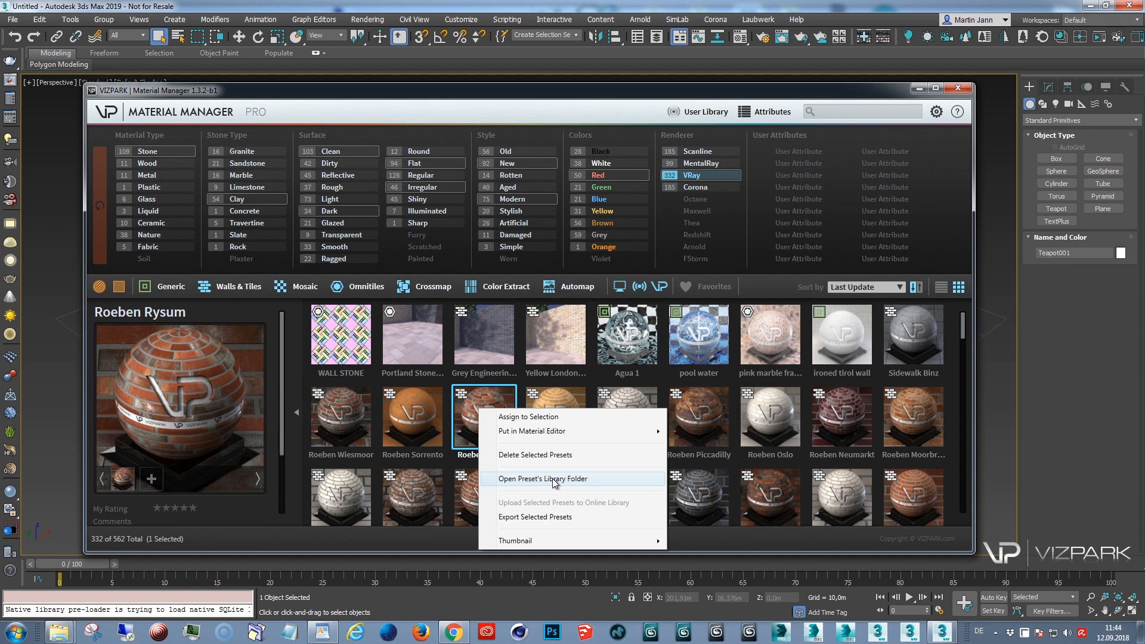
pyautogui.click(543, 478)
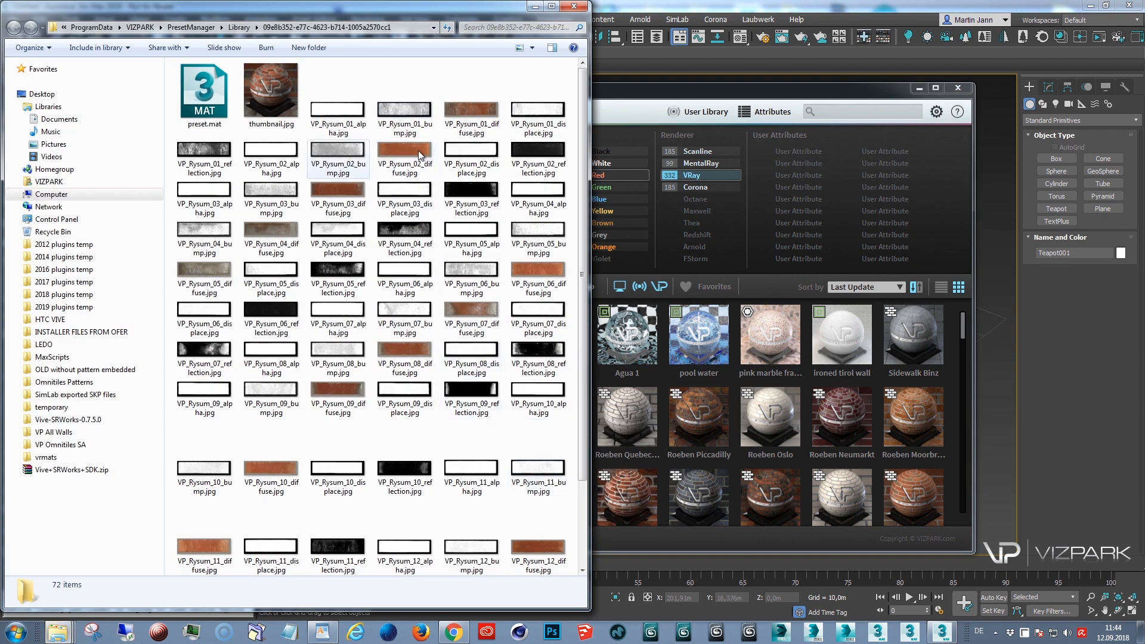
pyautogui.click(404, 358)
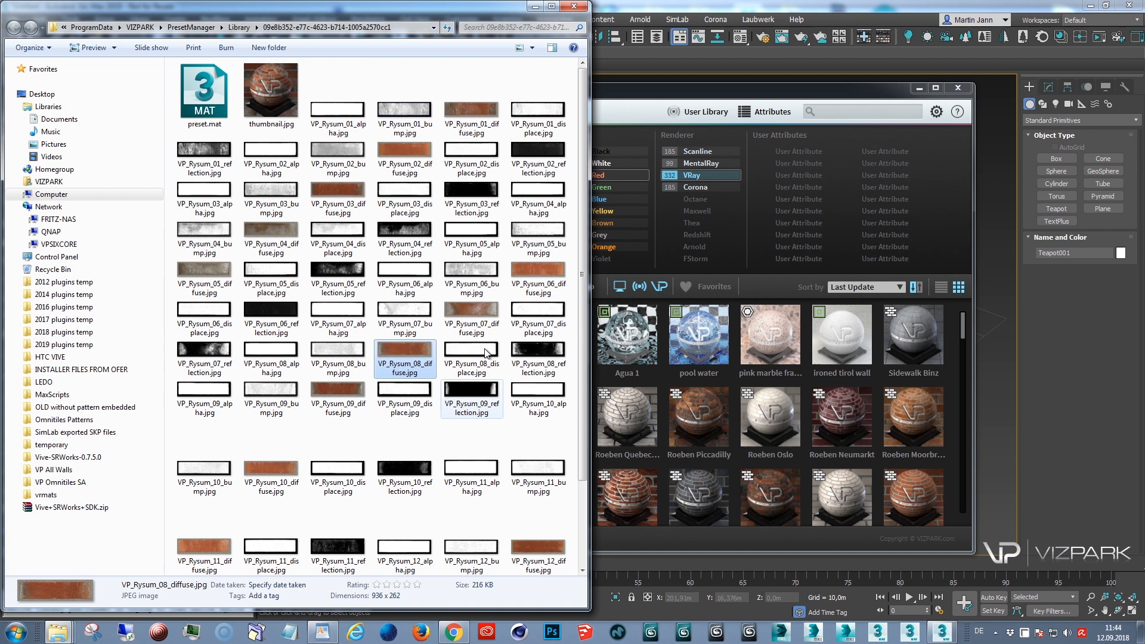
pyautogui.click(205, 91)
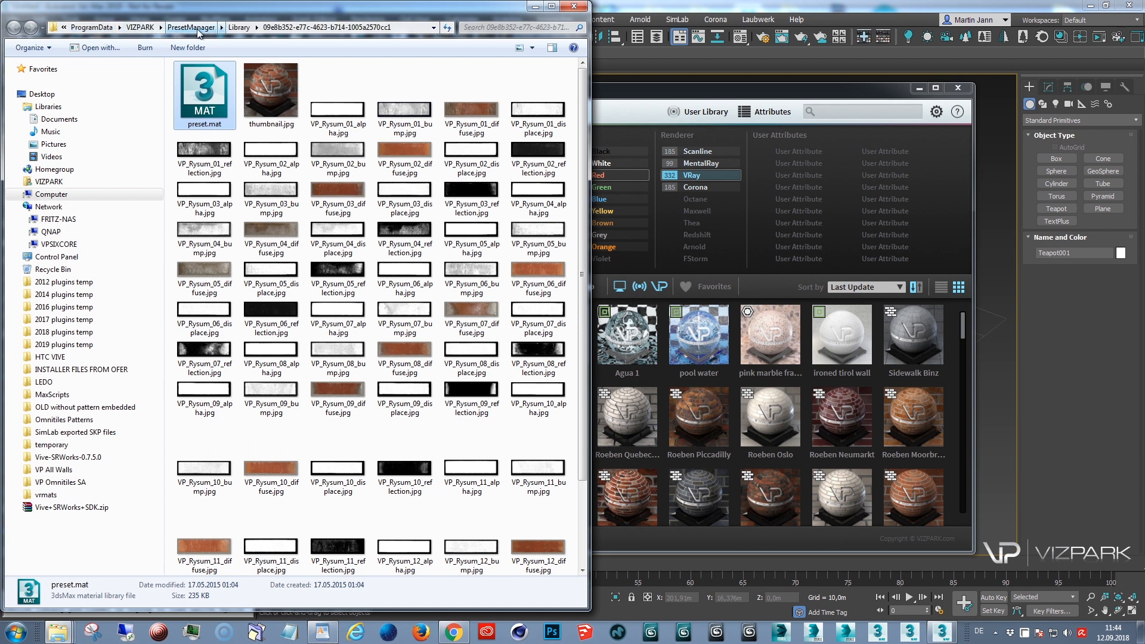
# Go up to the PresetManager folder and check the presetManager.db file details.
pyautogui.click(239, 26)
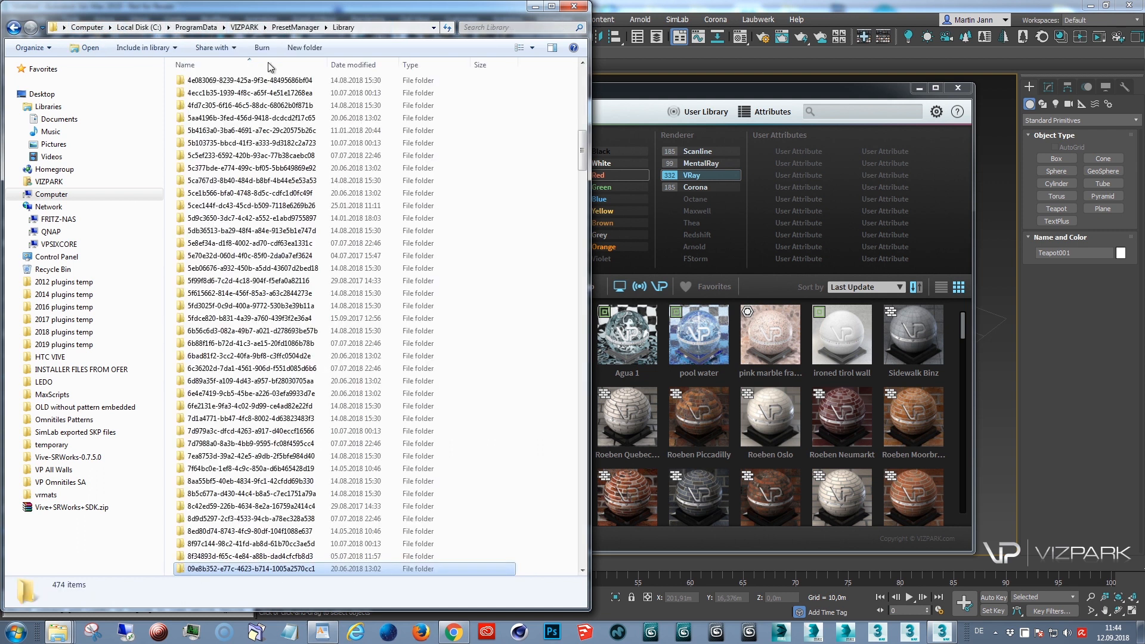
pyautogui.scroll(-3)
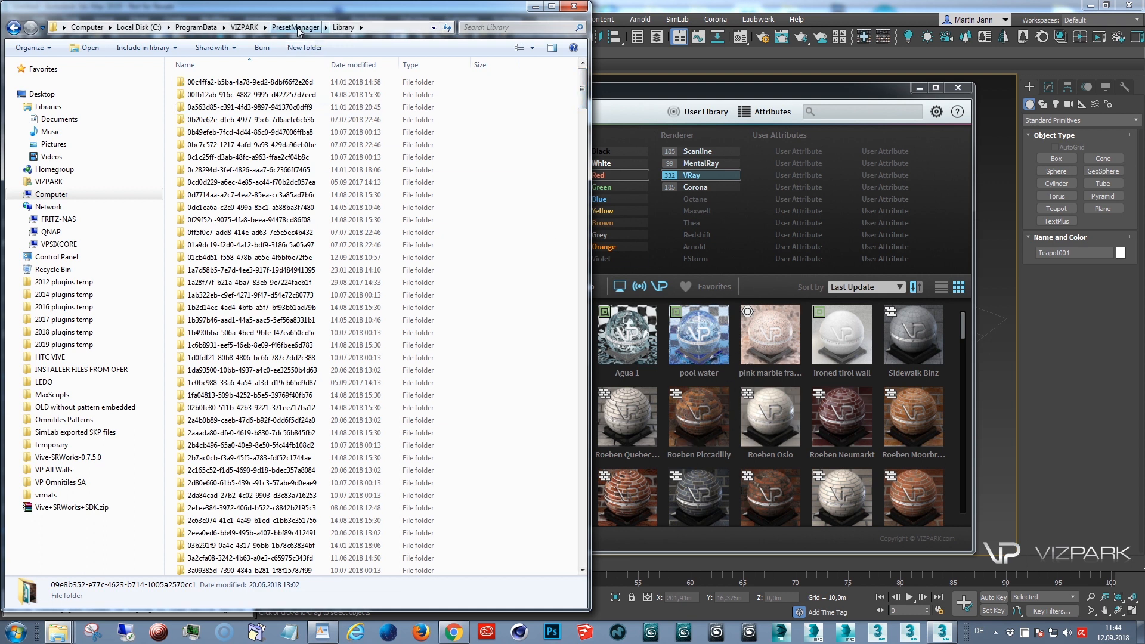
pyautogui.click(295, 27)
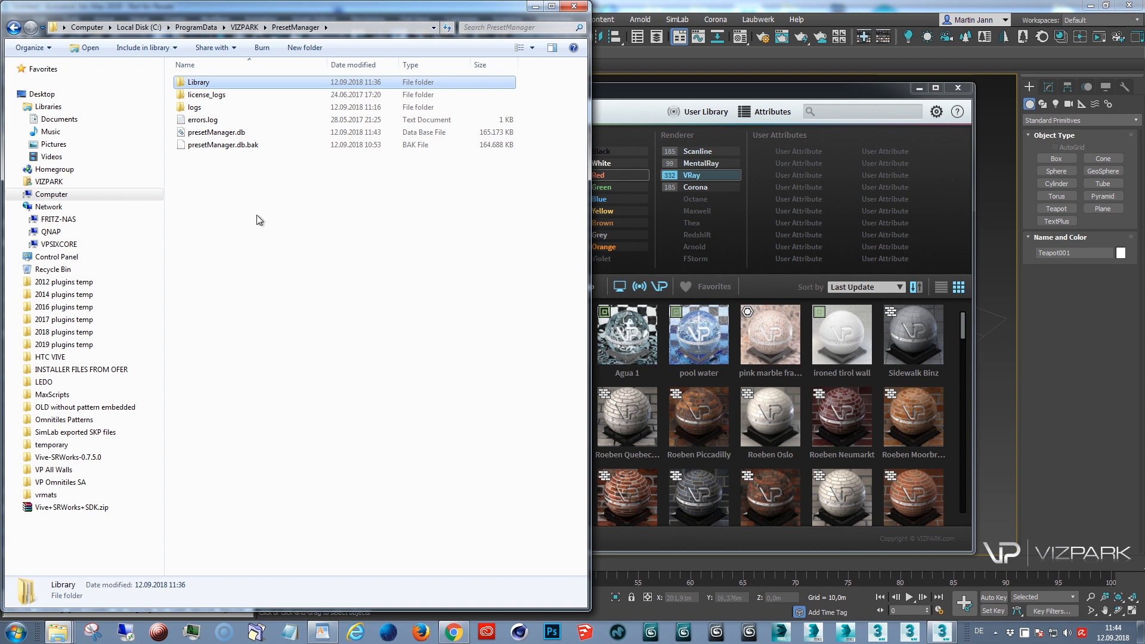
pyautogui.click(216, 133)
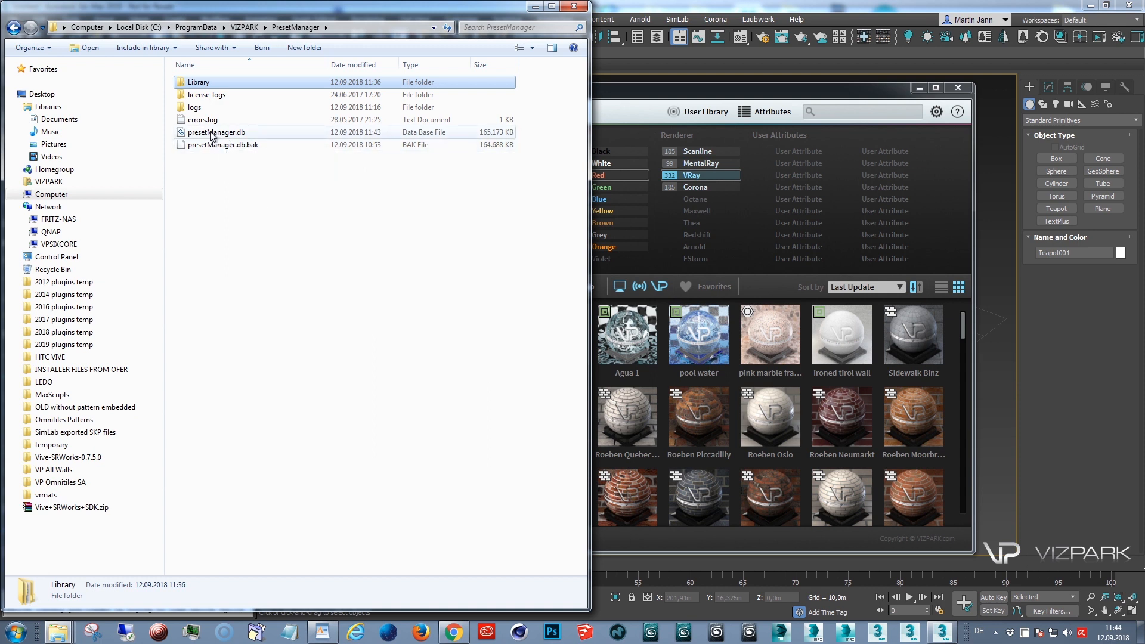
pyautogui.click(216, 132)
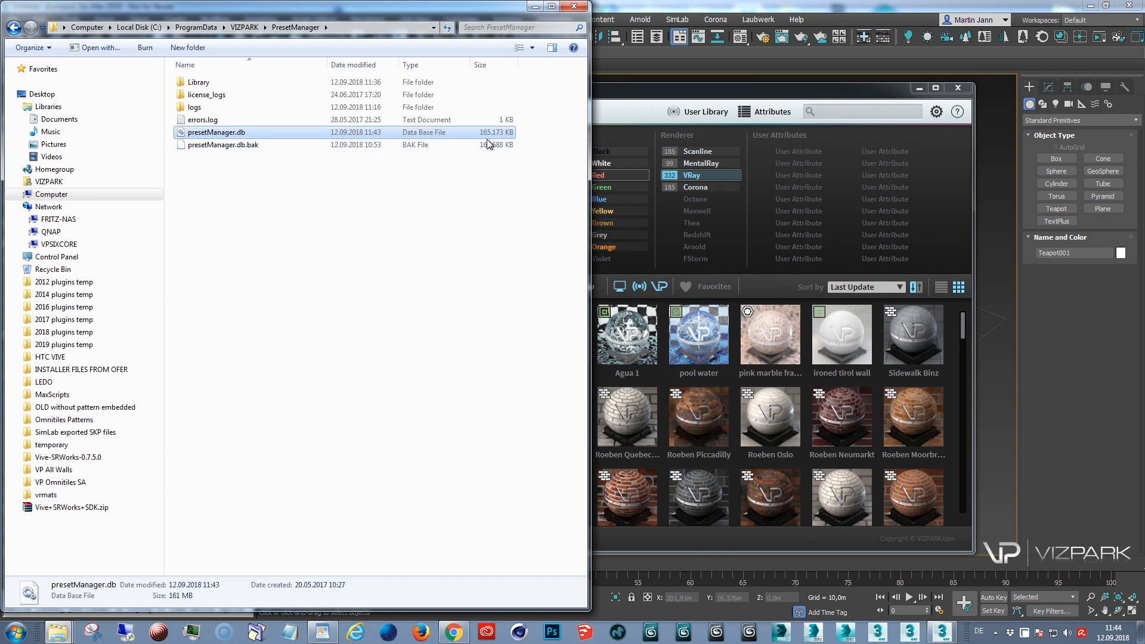
pyautogui.moveTo(199, 81)
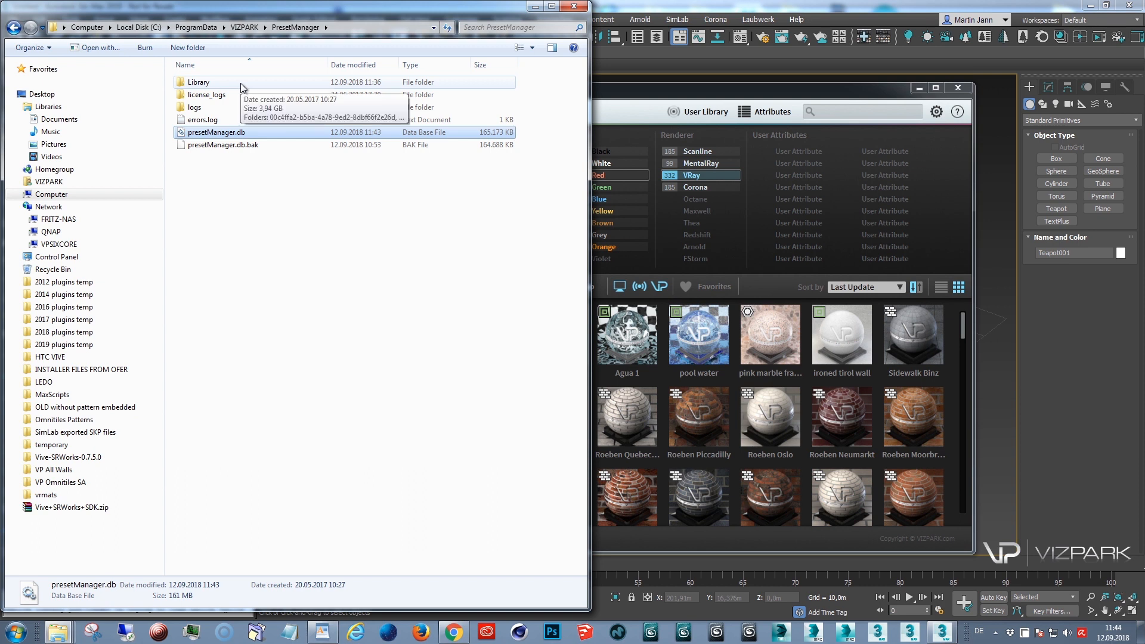
# Open the Library folder, view its properties (3.94 GB, 474 folders), then cancel.
pyautogui.doubleClick(198, 81)
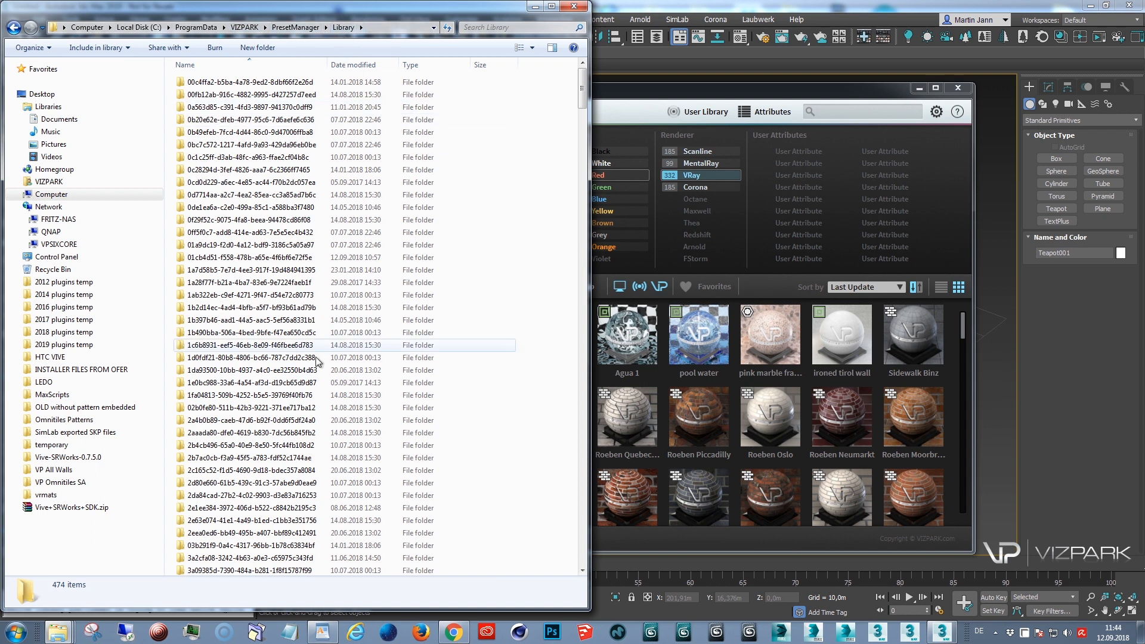
pyautogui.moveTo(318, 358)
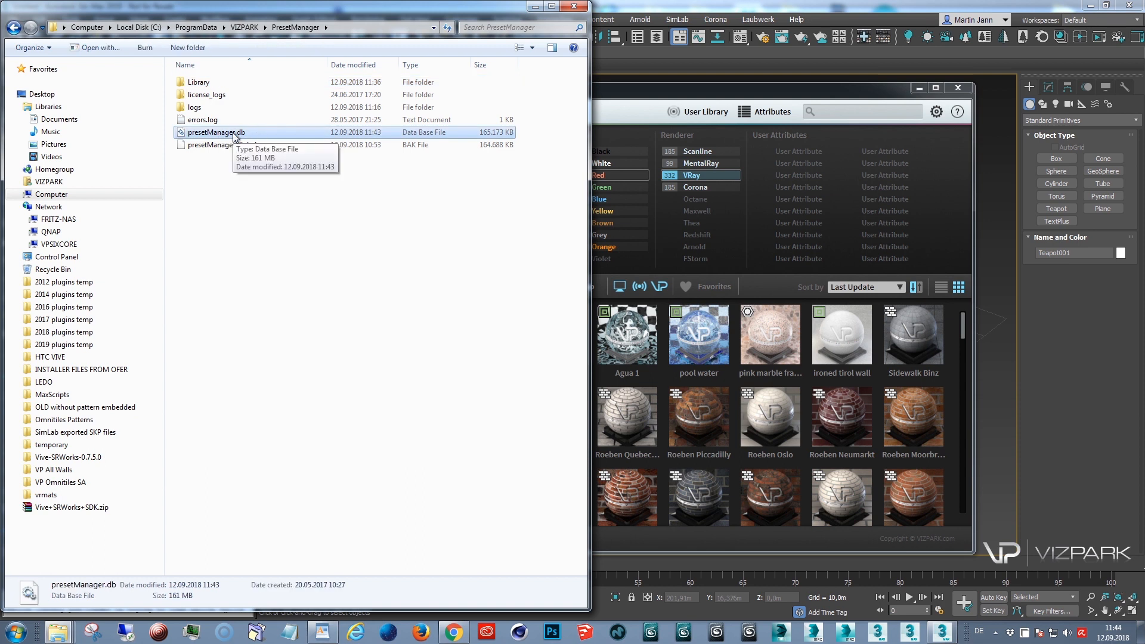
pyautogui.moveTo(237, 139)
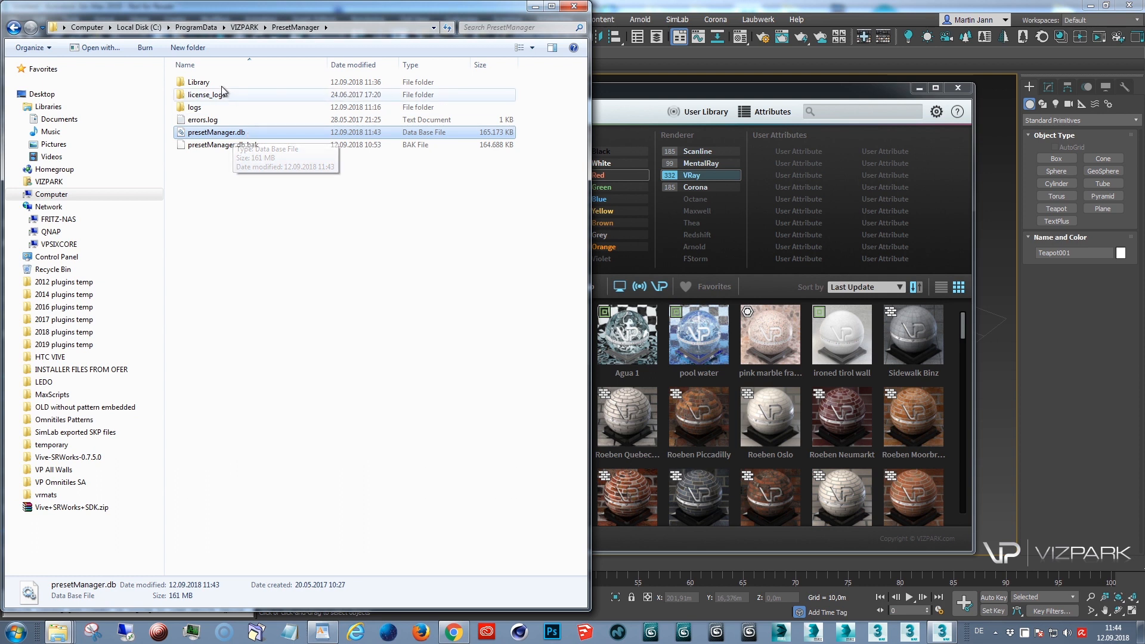
pyautogui.doubleClick(199, 81)
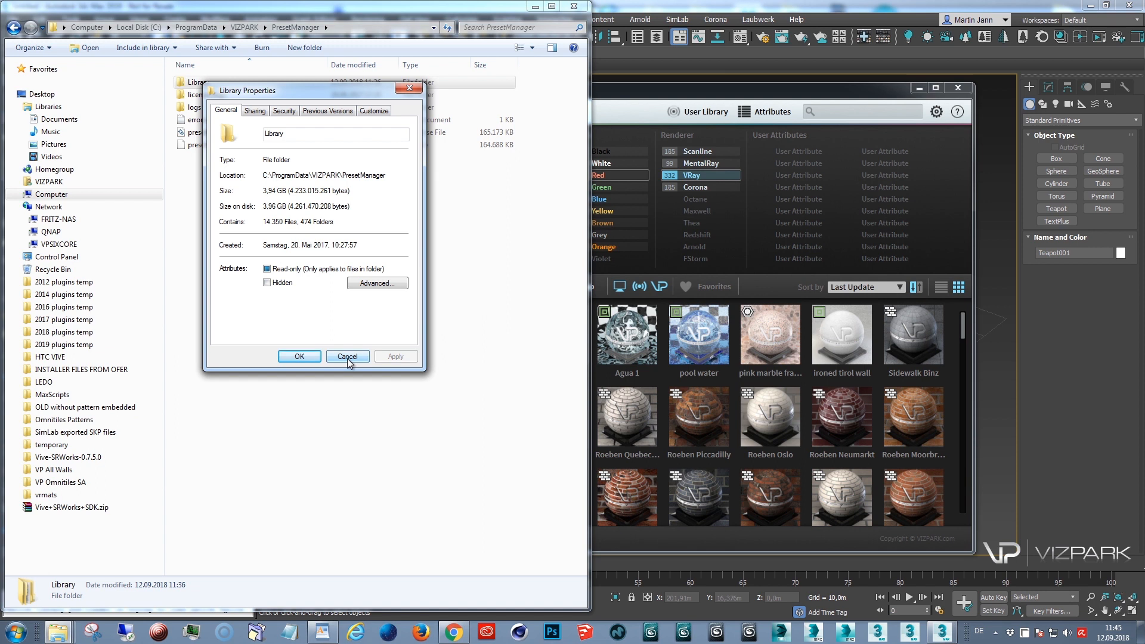
pyautogui.click(348, 356)
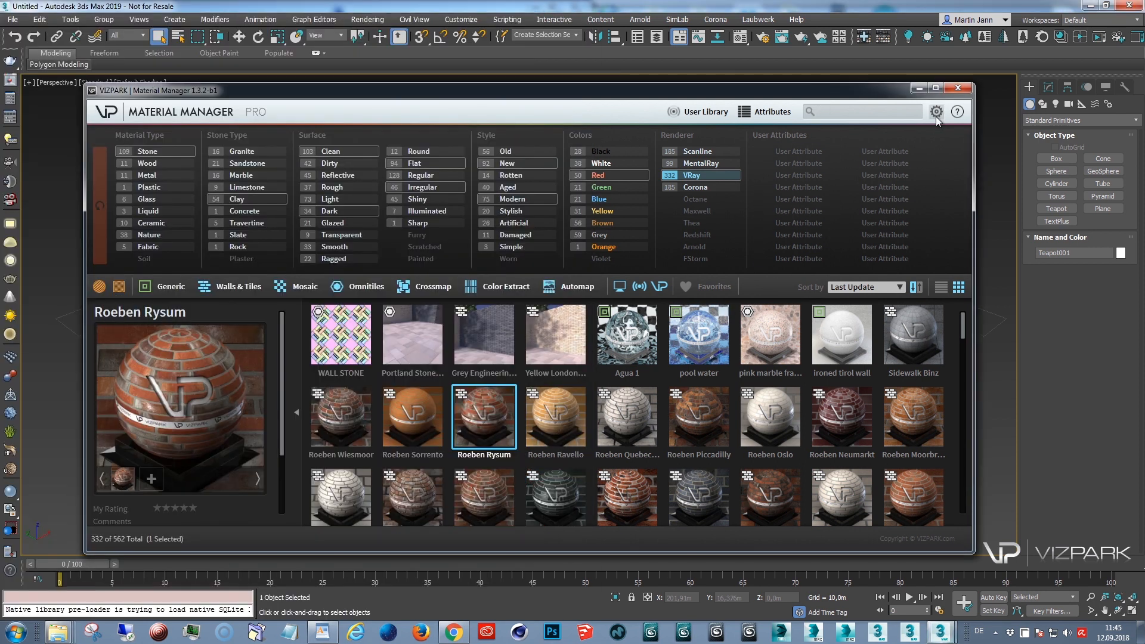
# Set the library path to QNAP > vizpark > 100 VP MM shared library, confirming the change.
pyautogui.click(937, 112)
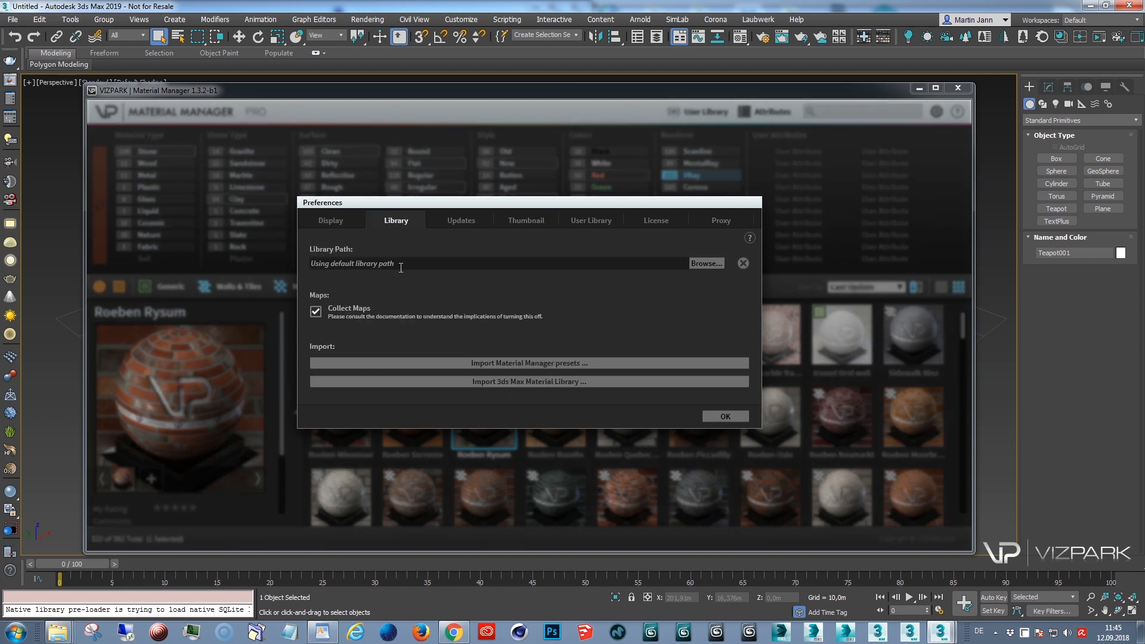
pyautogui.click(704, 263)
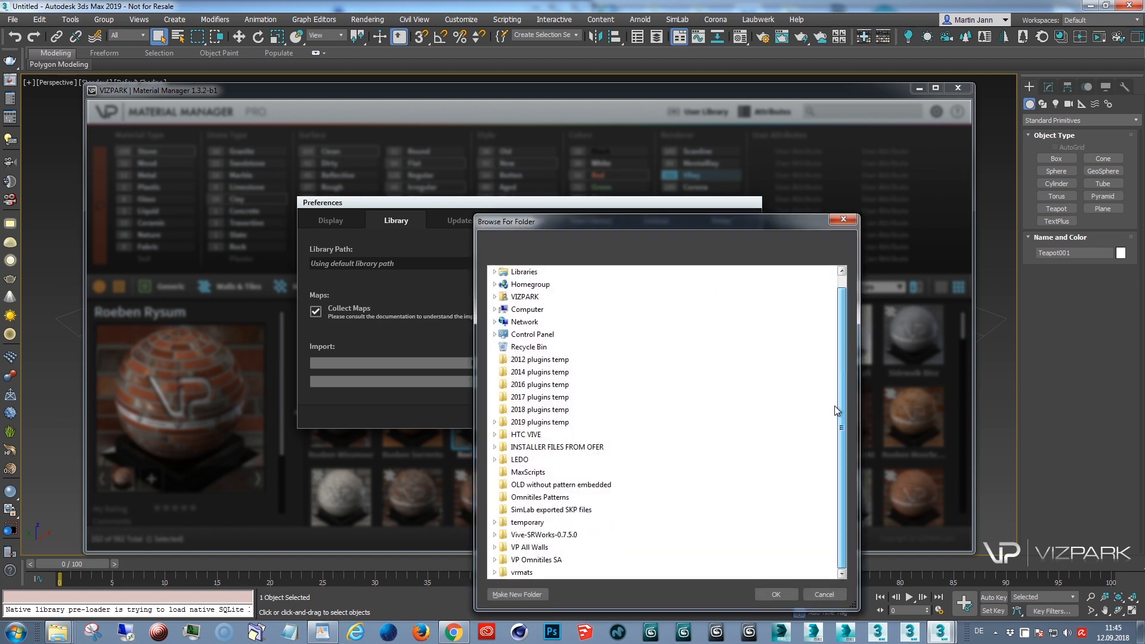
pyautogui.moveTo(523, 322)
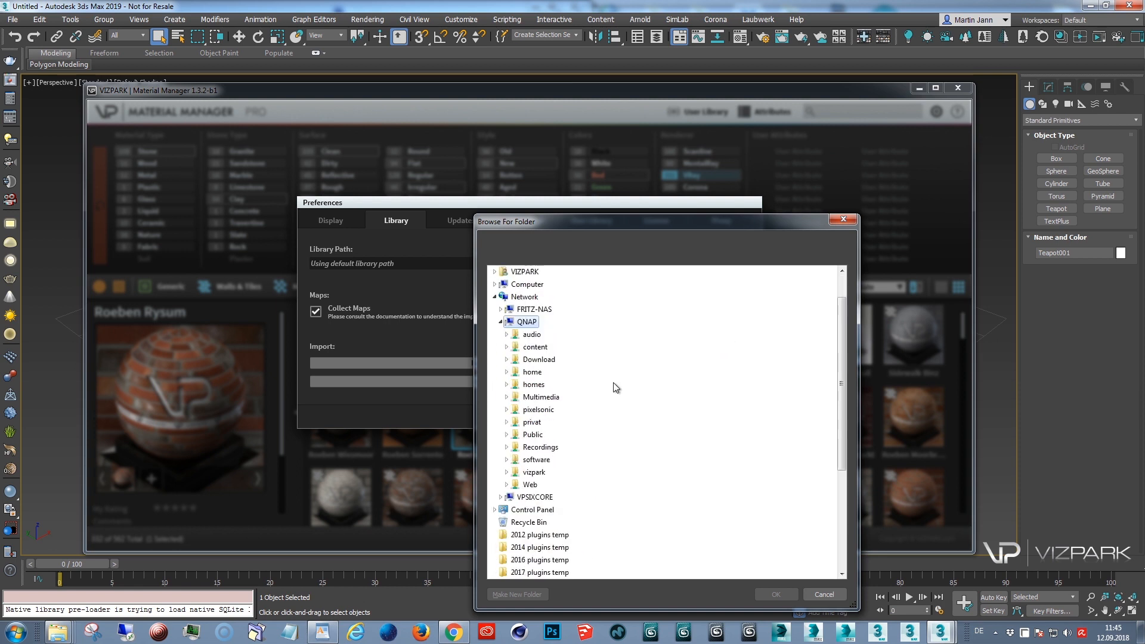
pyautogui.click(508, 472)
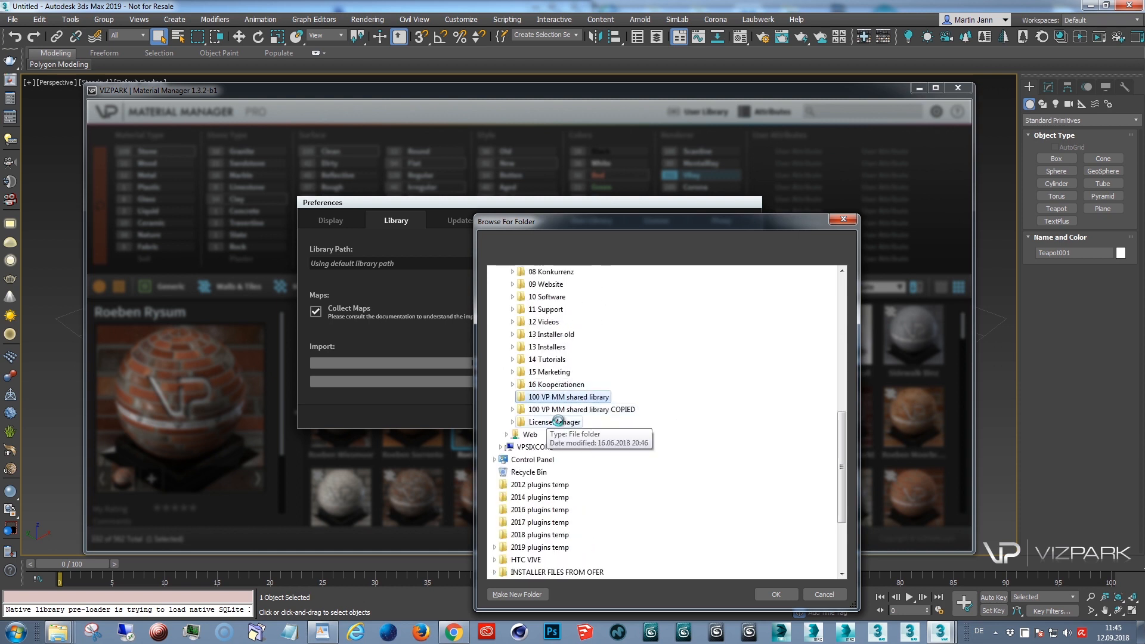
pyautogui.click(774, 594)
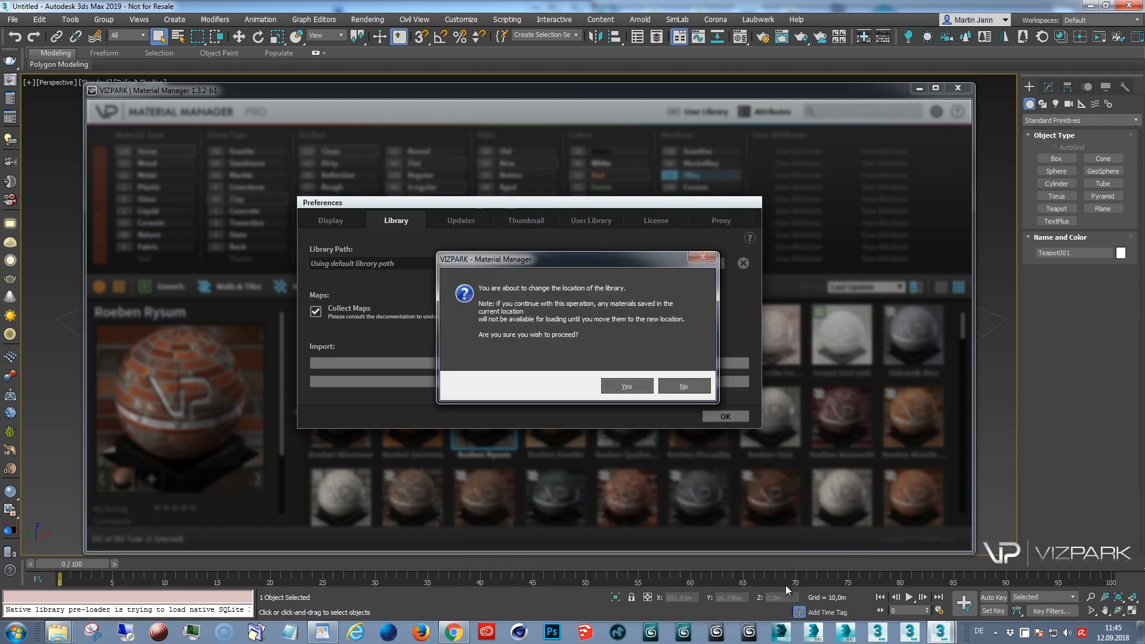
pyautogui.moveTo(552, 306)
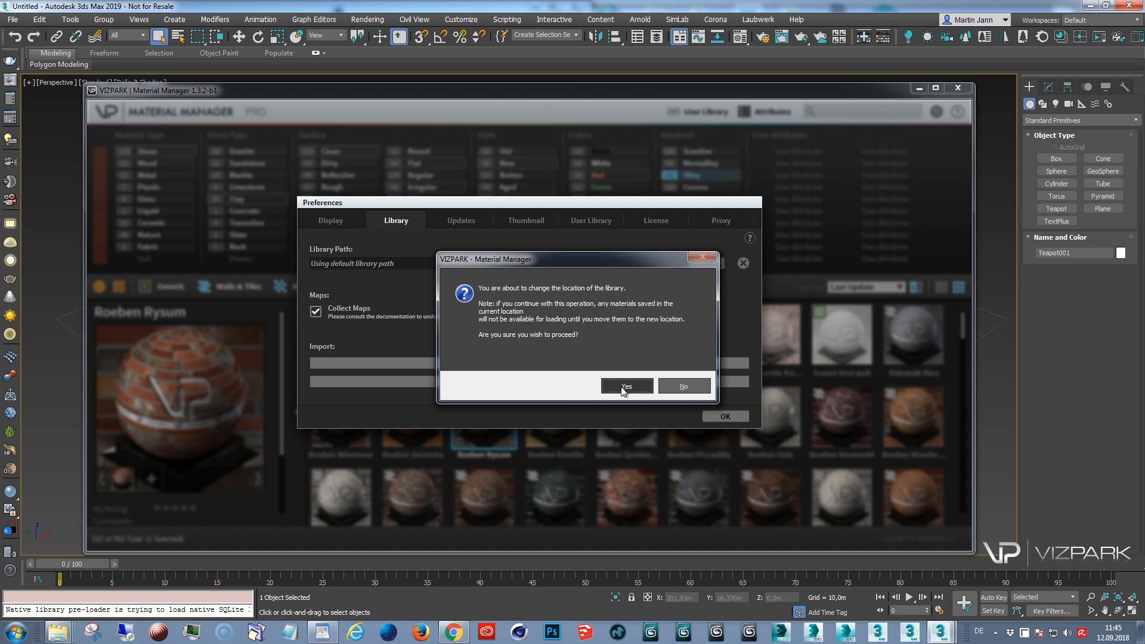
pyautogui.click(625, 385)
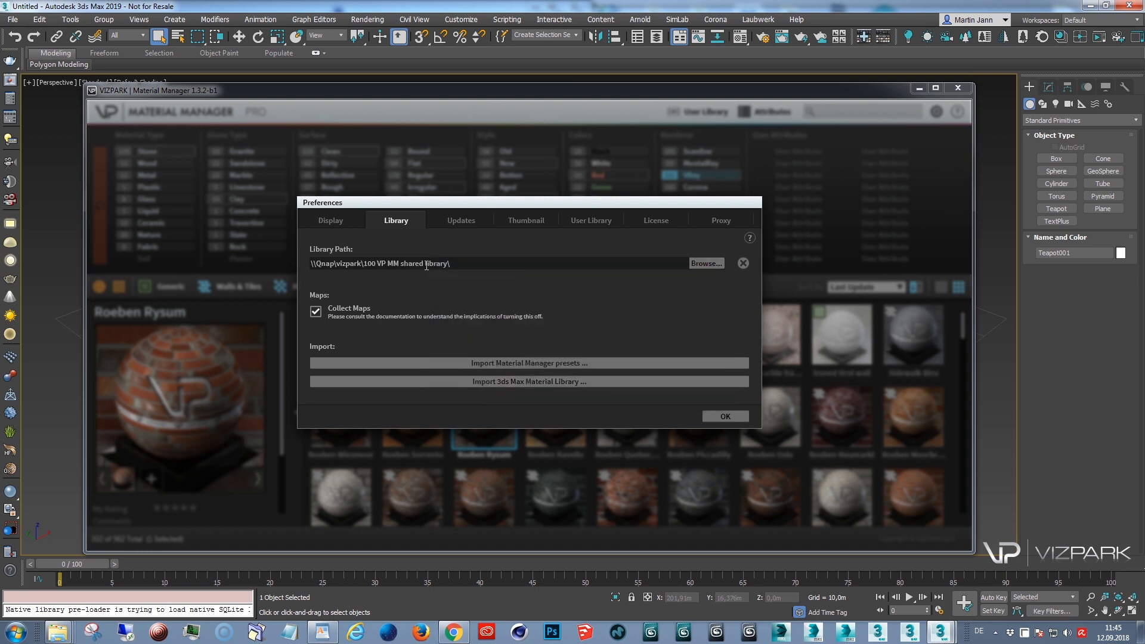
pyautogui.click(724, 416)
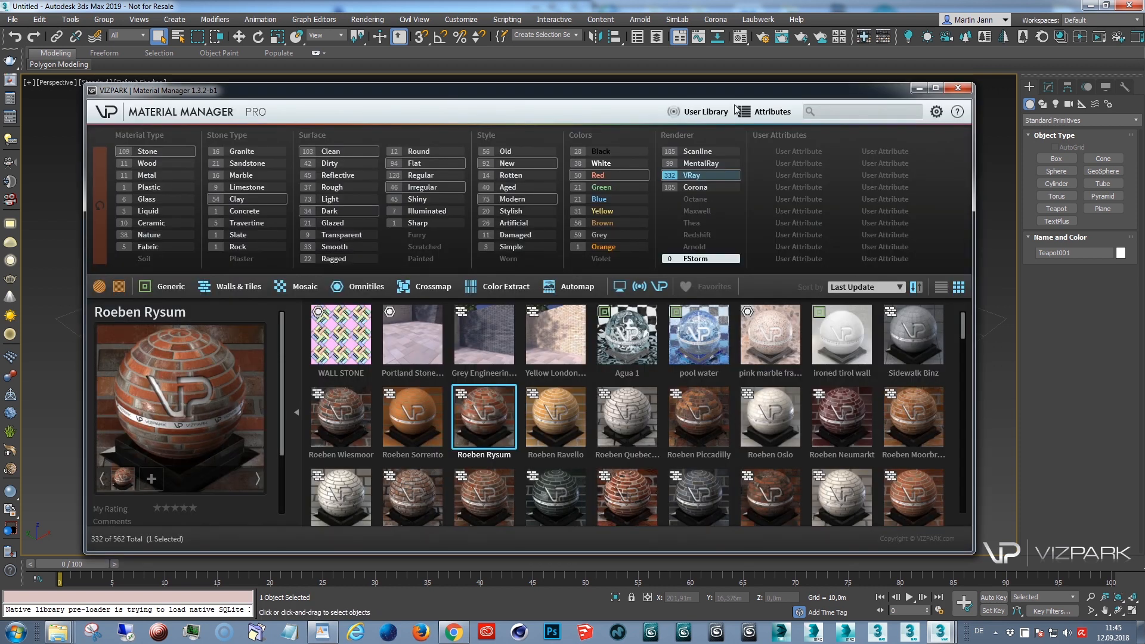
# Move the Material Manager down, dismiss the missing preset file error, and close the manager.
pyautogui.moveTo(169, 90); pyautogui.dragTo(44, 287)
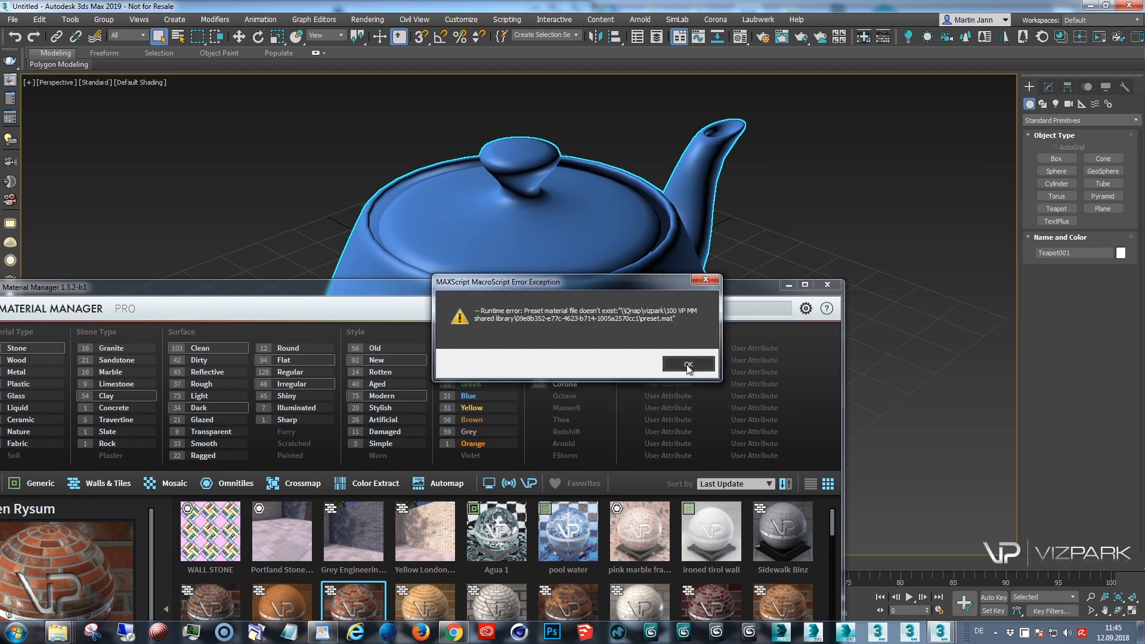
pyautogui.click(686, 364)
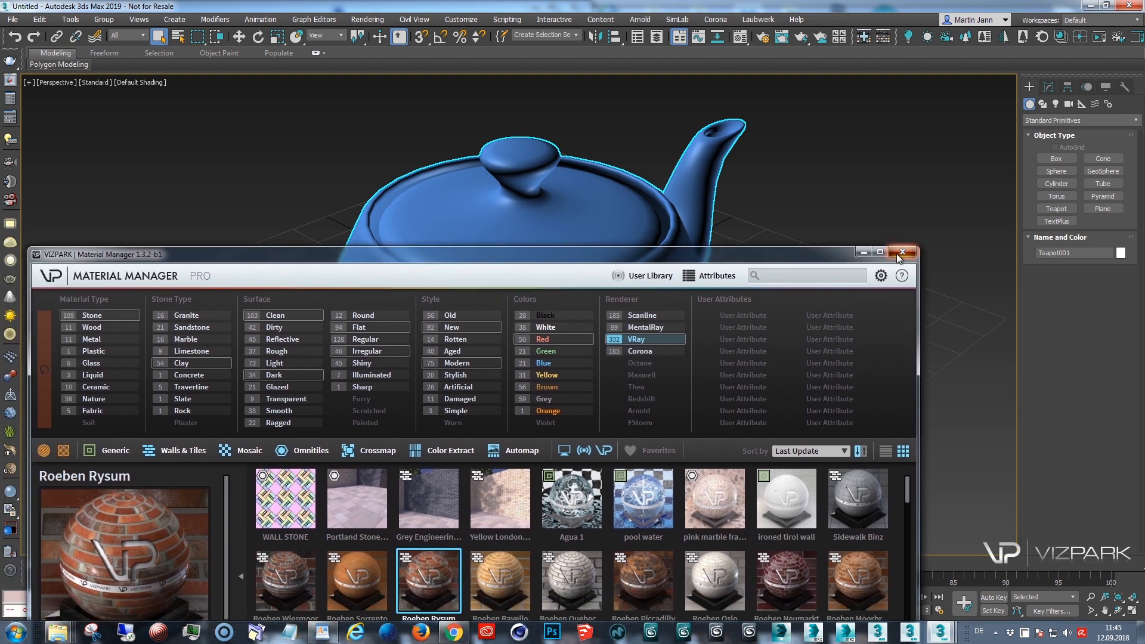
pyautogui.click(902, 252)
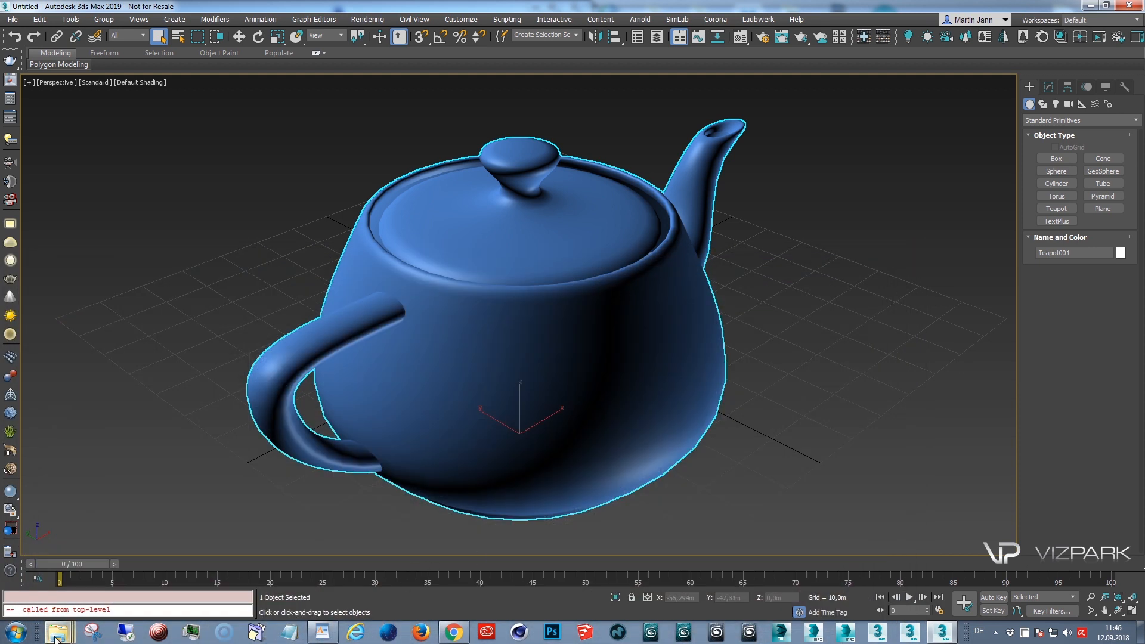
pyautogui.moveTo(57, 631)
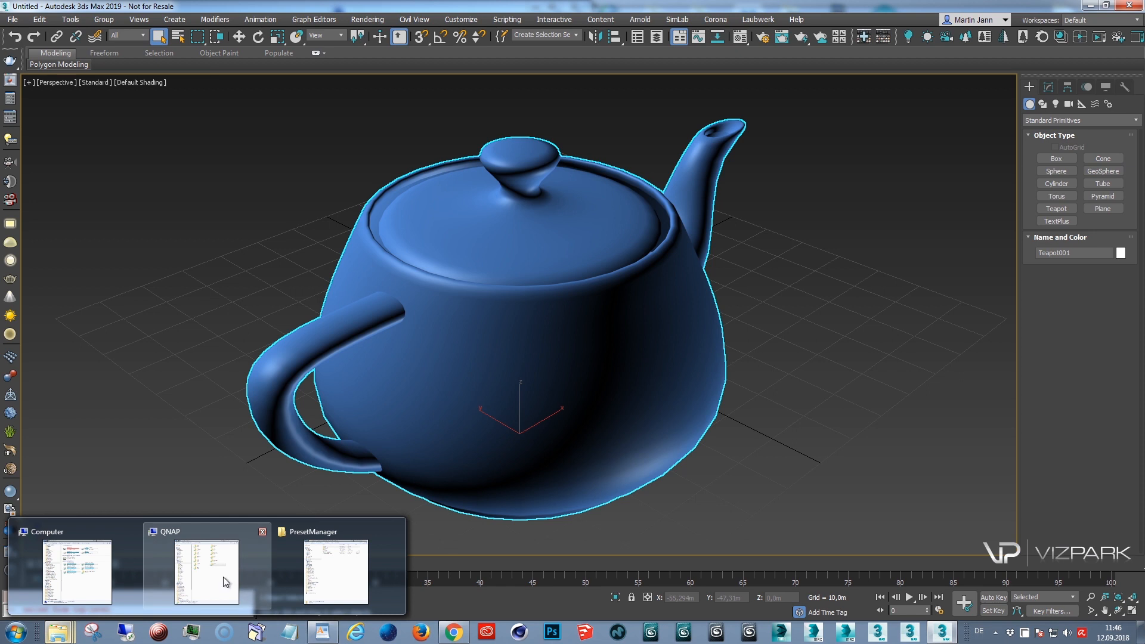
# Switch to the PresetManager Explorer window, go to Computer, and select the %ProgramData%\VIZPARK\PresetManager path.
pyautogui.click(334, 573)
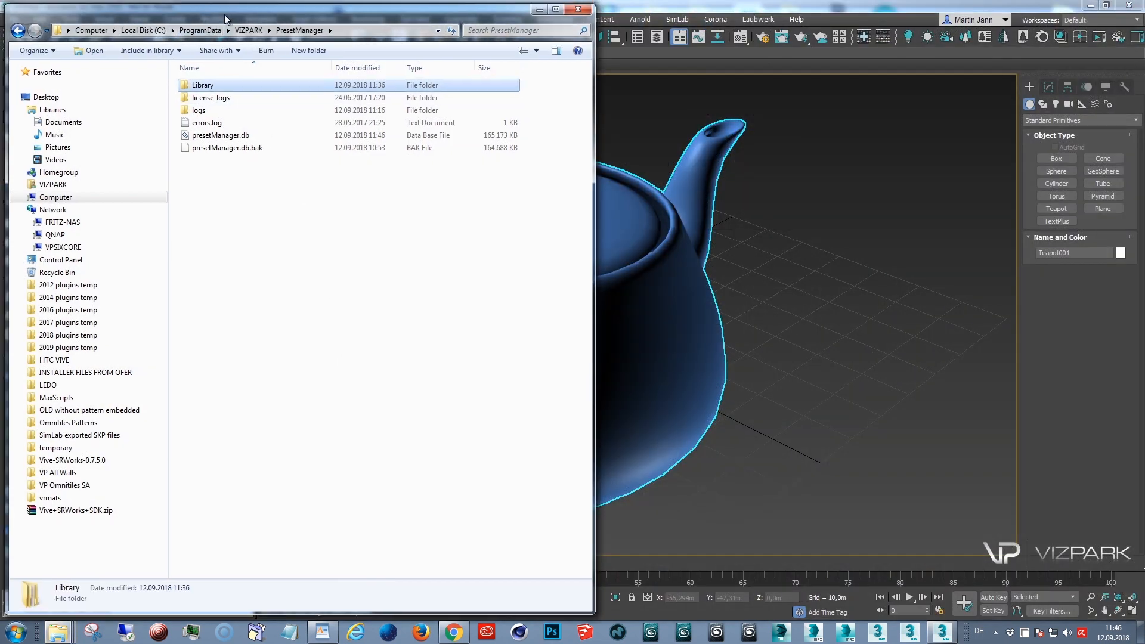
pyautogui.click(293, 29)
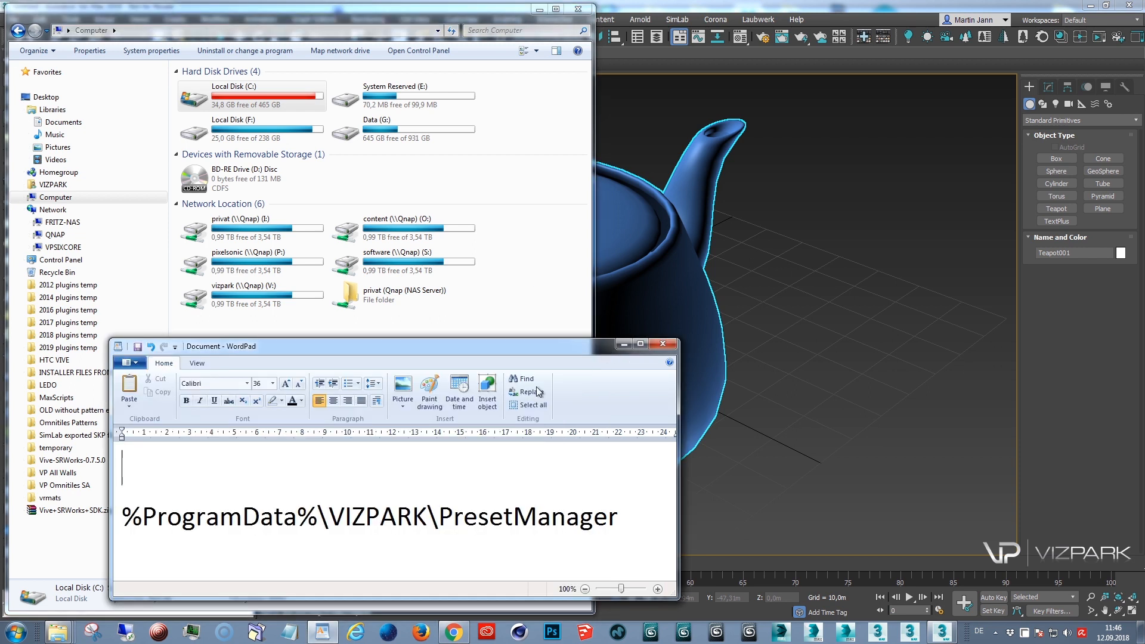
pyautogui.tripleClick(365, 517)
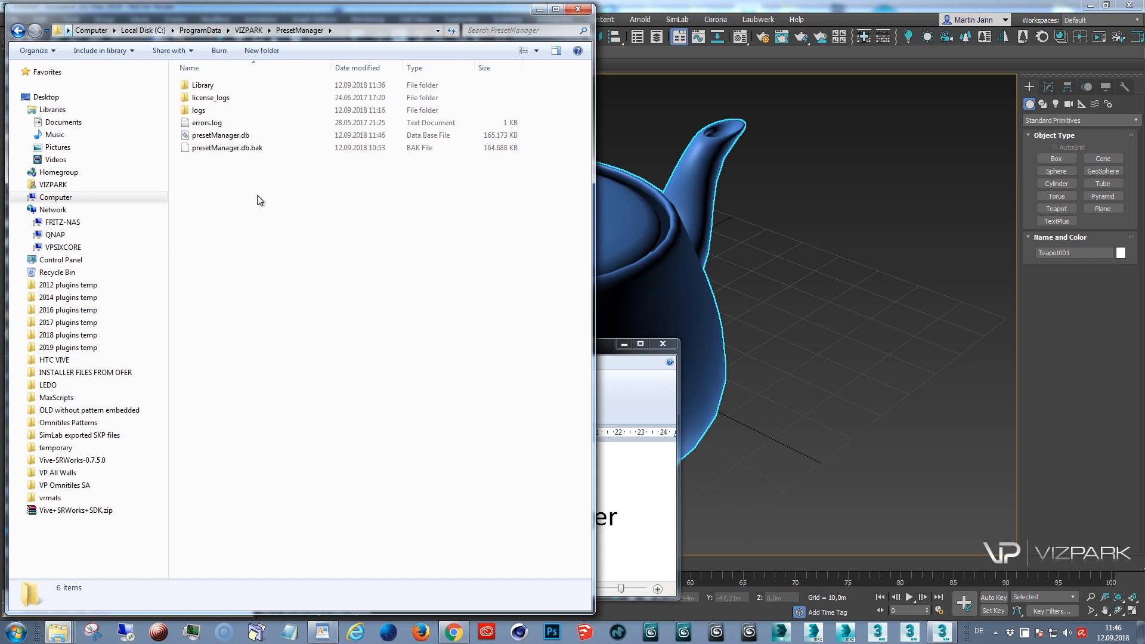
pyautogui.moveTo(234, 84)
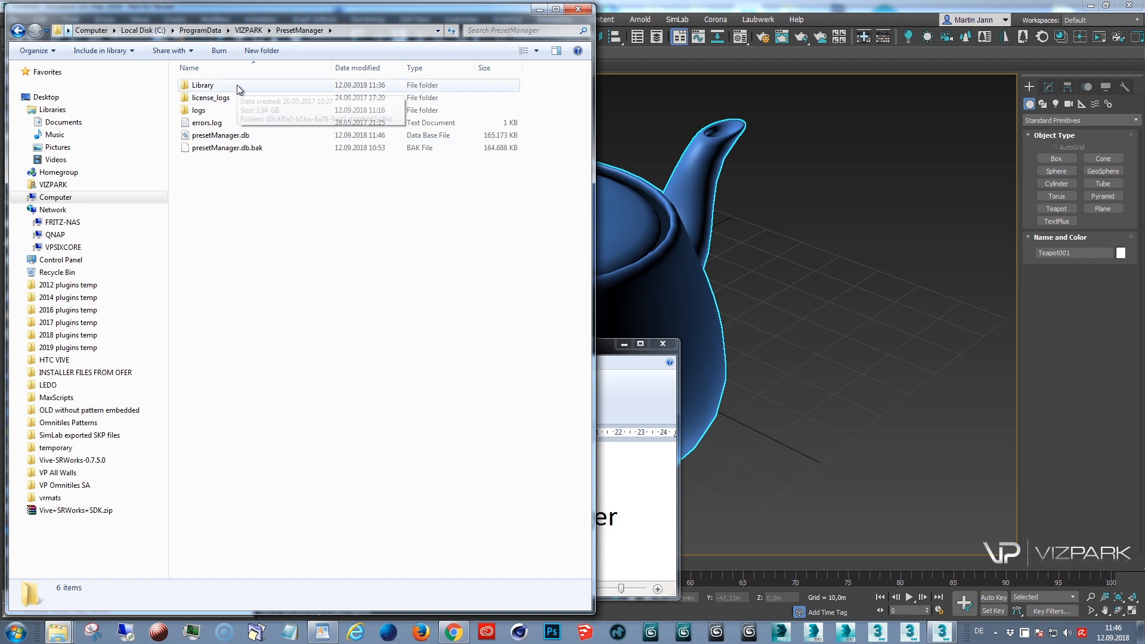
# Select all folders in the local Library, then open vizpark > 100 VP MM shared library COPIED.
pyautogui.doubleClick(202, 85)
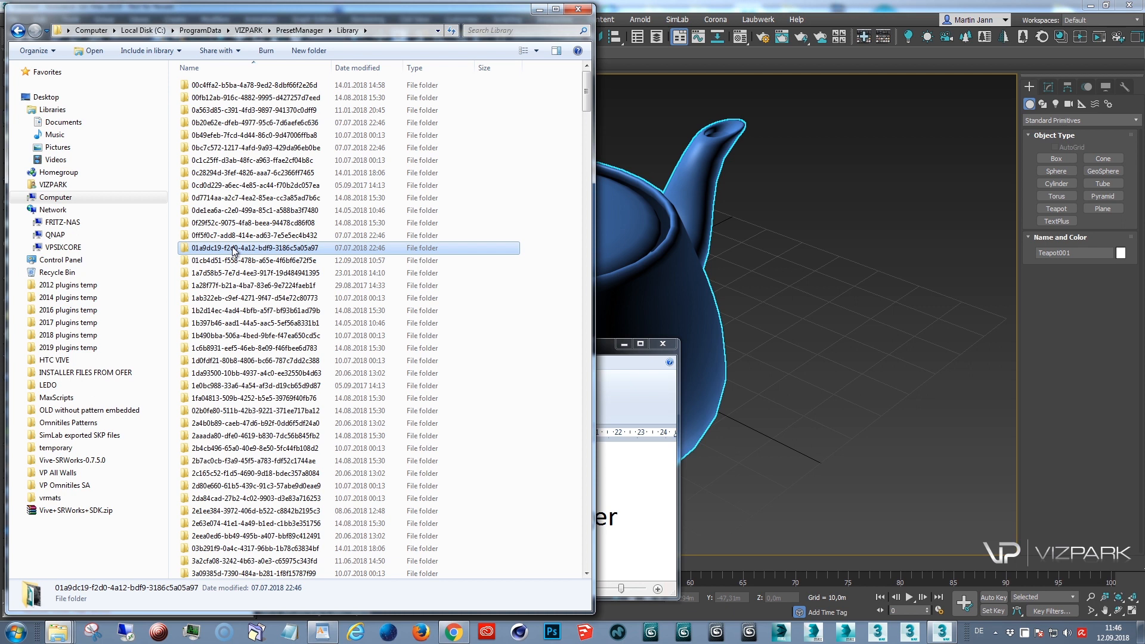
pyautogui.press('ctrl+a')
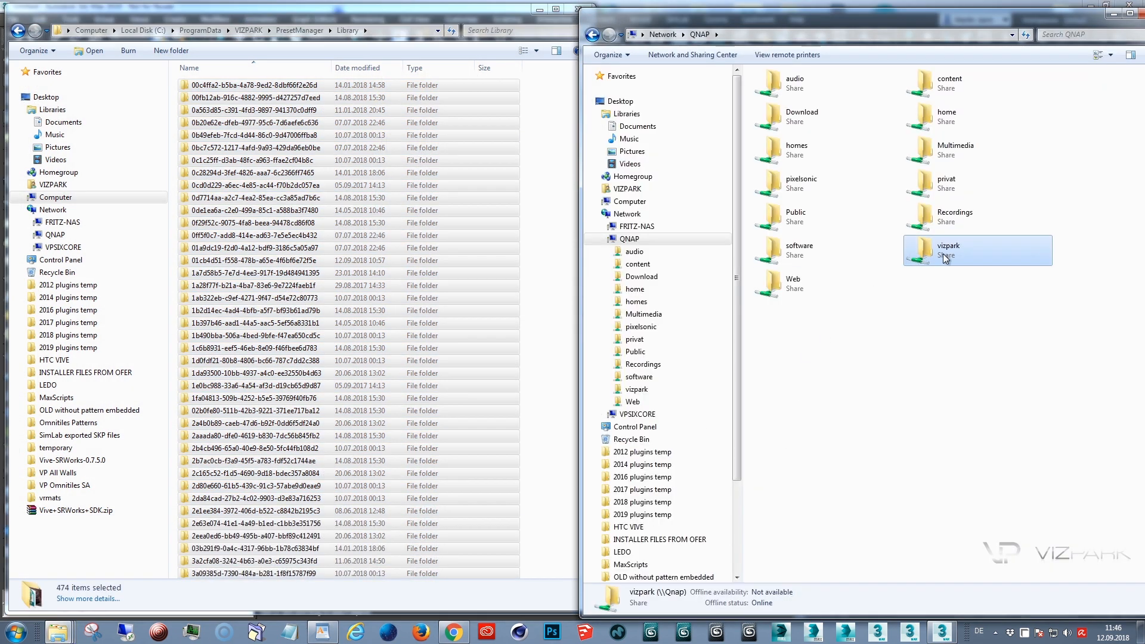
pyautogui.doubleClick(948, 250)
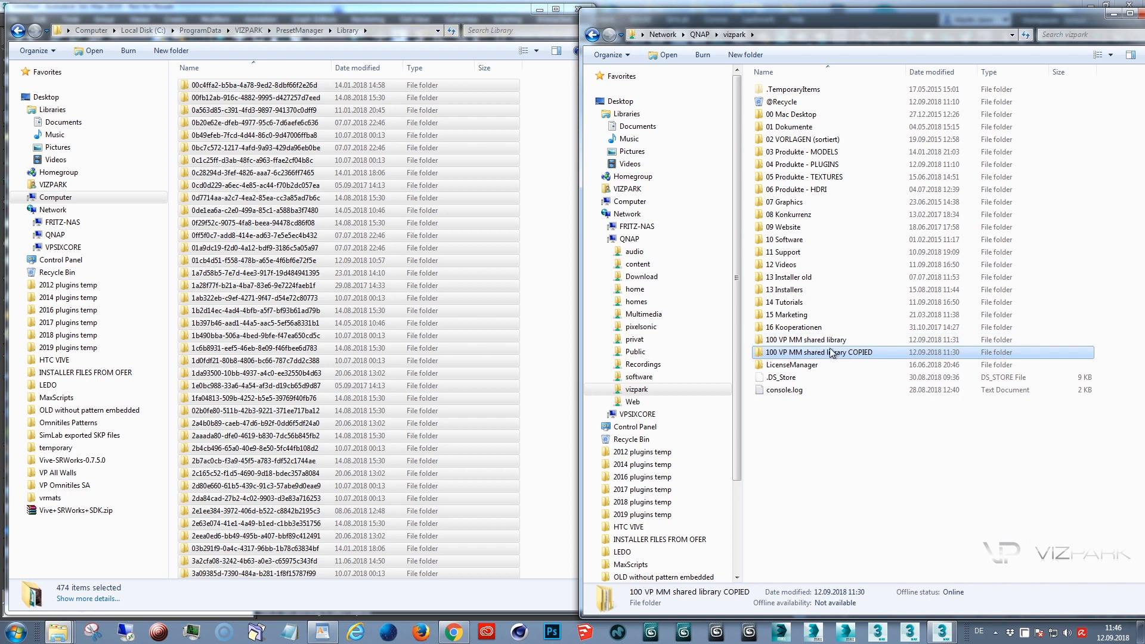
pyautogui.doubleClick(818, 352)
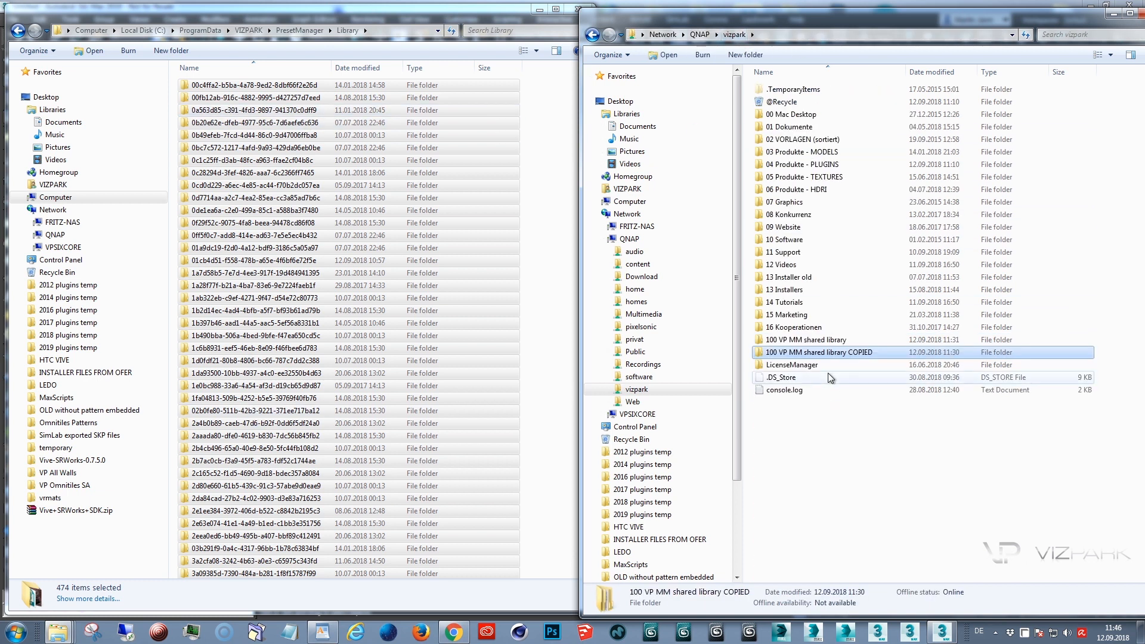
pyautogui.rightClick(818, 351)
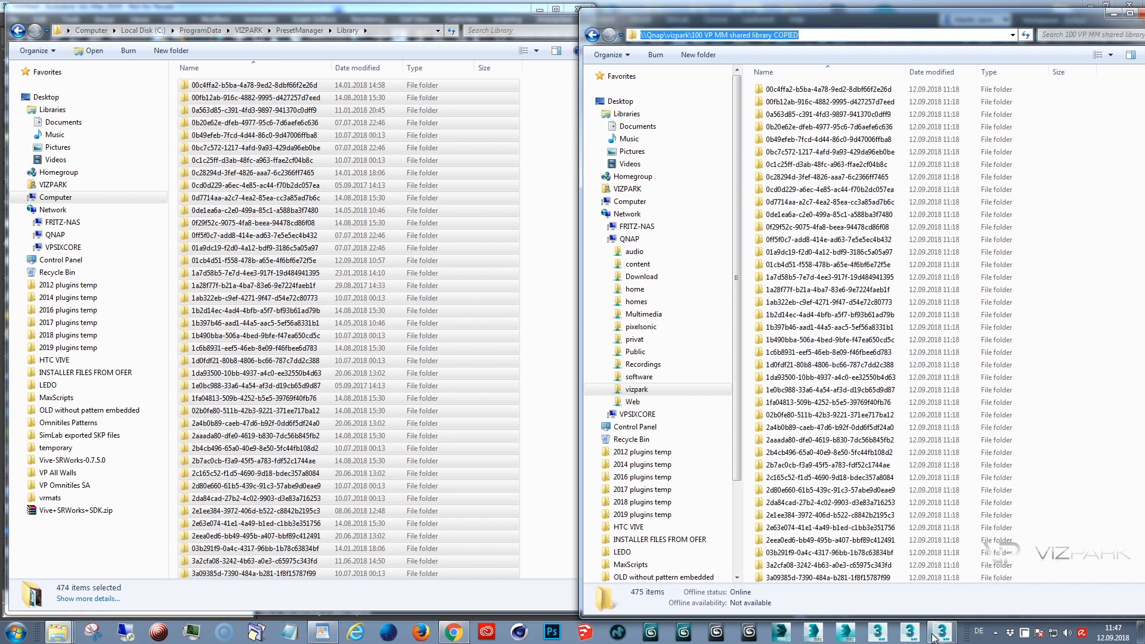
pyautogui.click(941, 632)
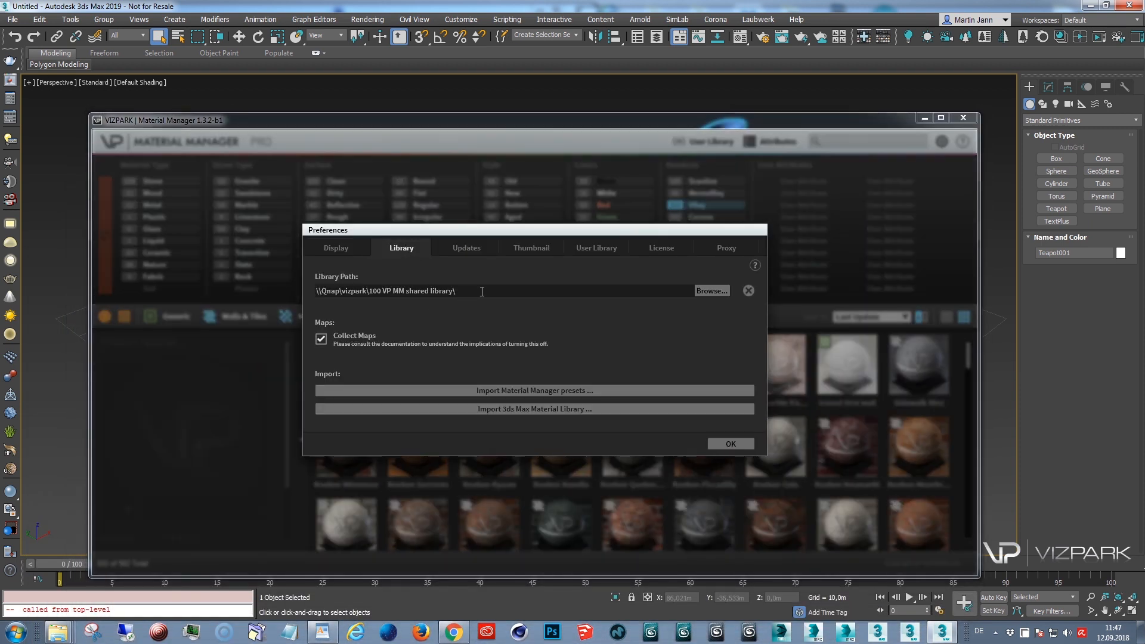
# Switch the library path to the 100 VP MM shared library COPIED folder, confirm, and close preferences.
pyautogui.tripleClick(384, 291)
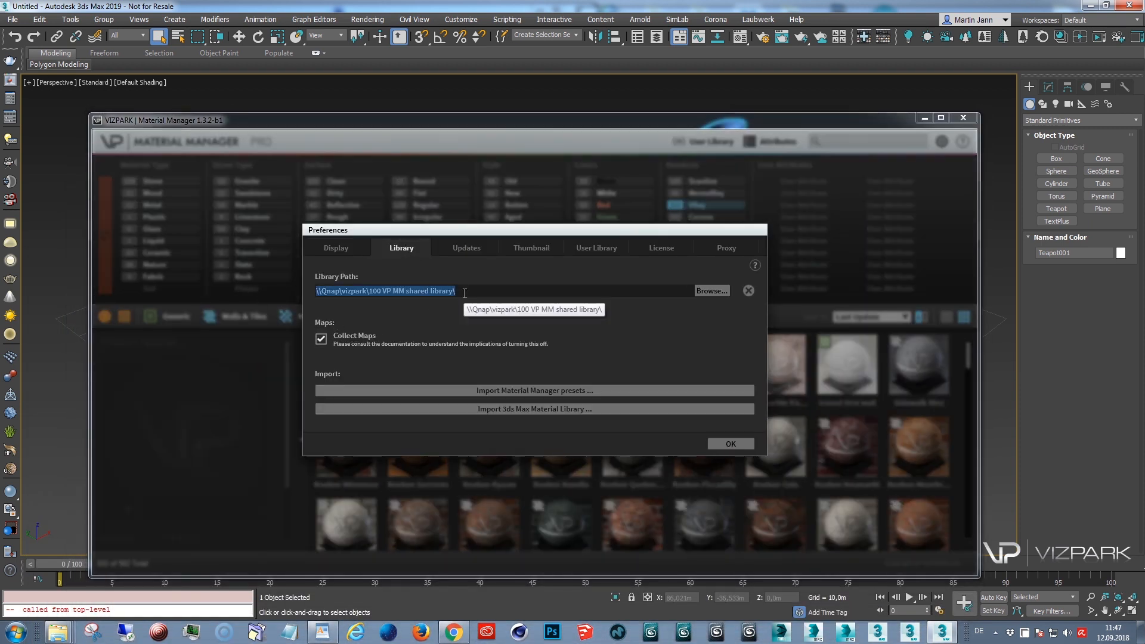
pyautogui.click(709, 290)
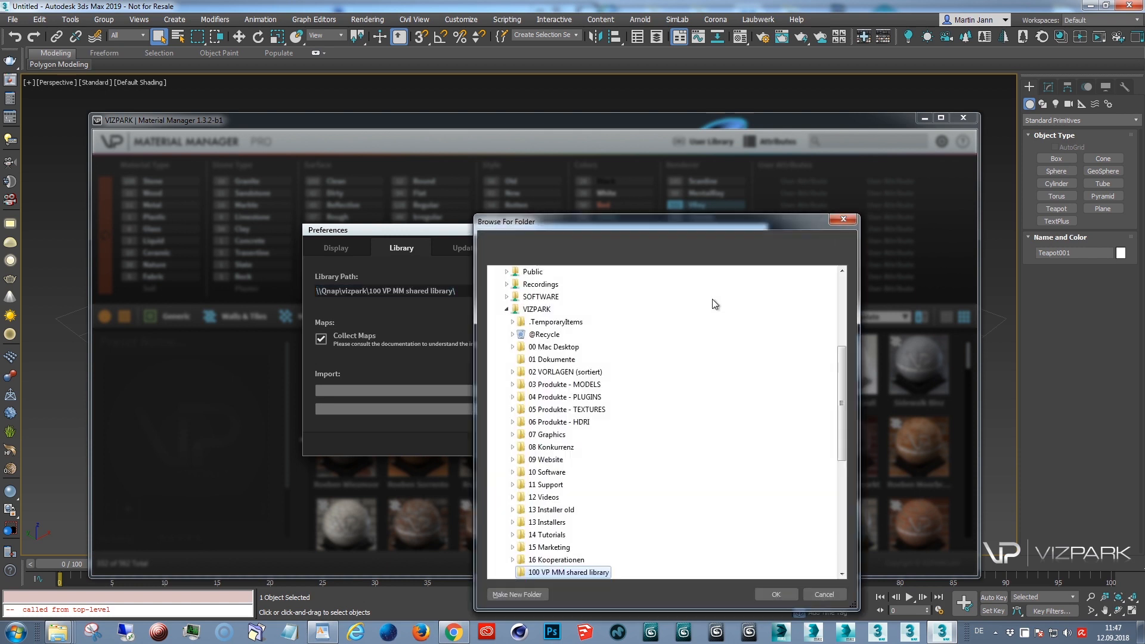
pyautogui.scroll(-3)
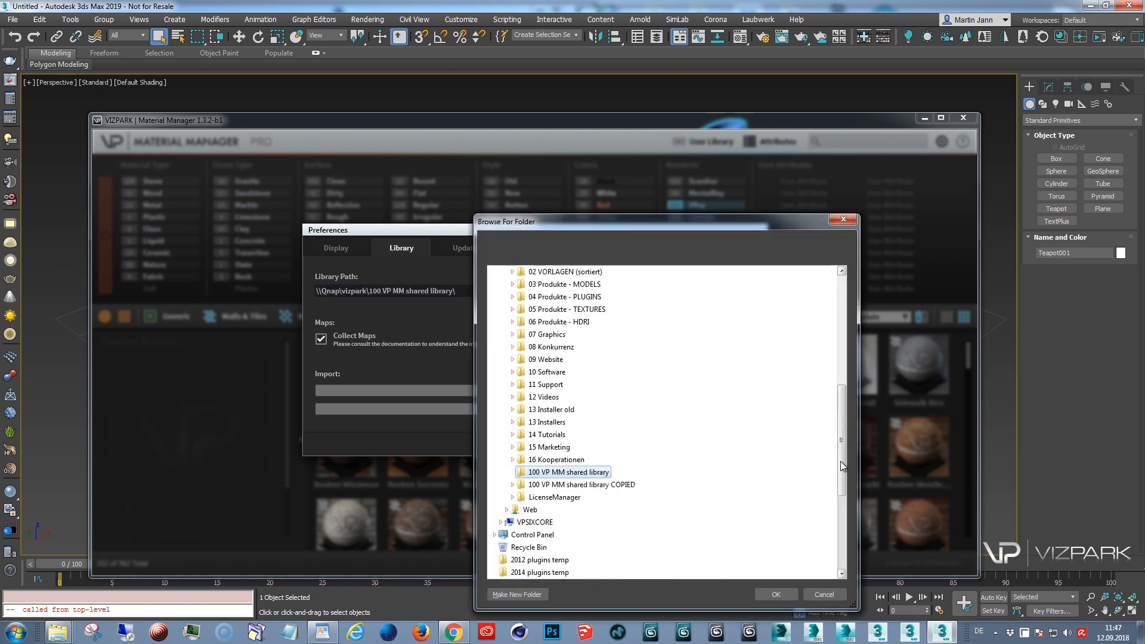
pyautogui.click(775, 594)
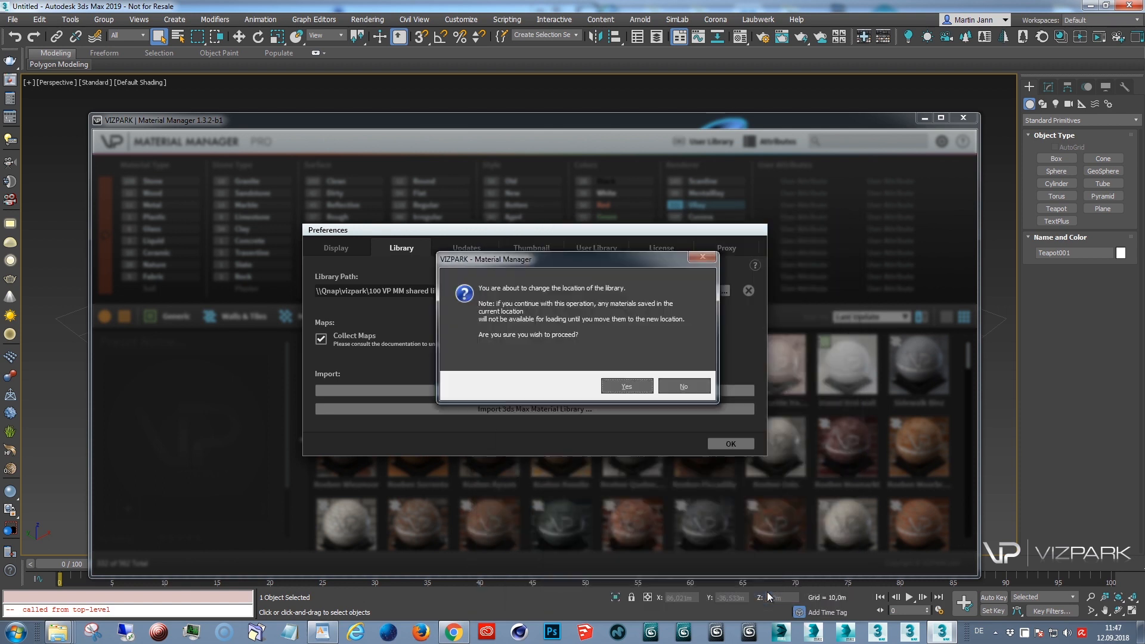
pyautogui.click(625, 386)
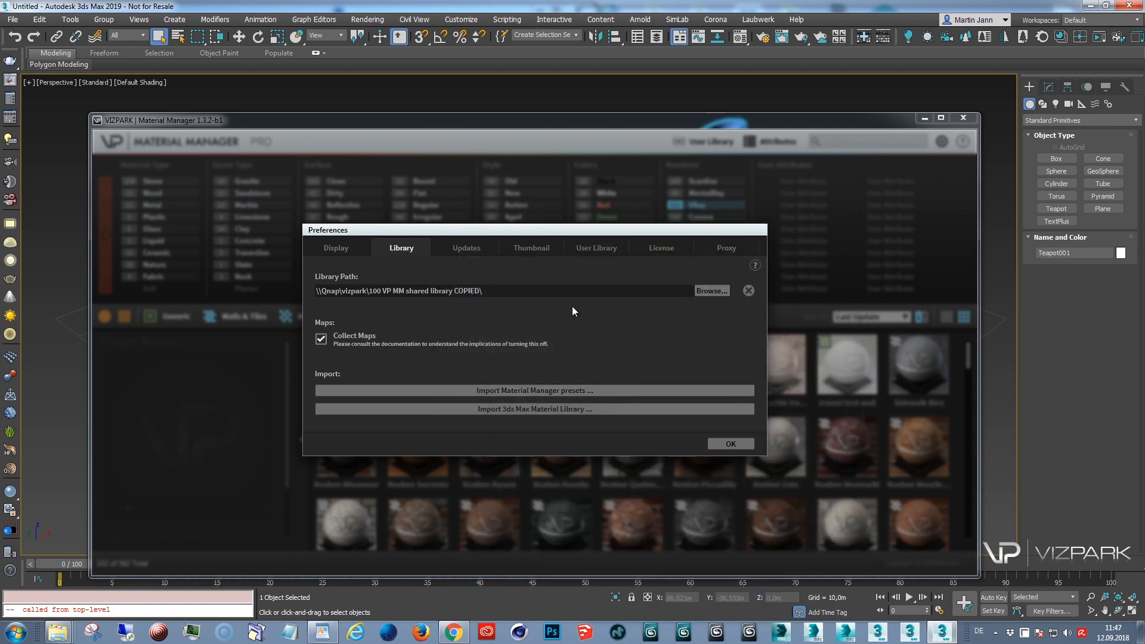
pyautogui.click(730, 443)
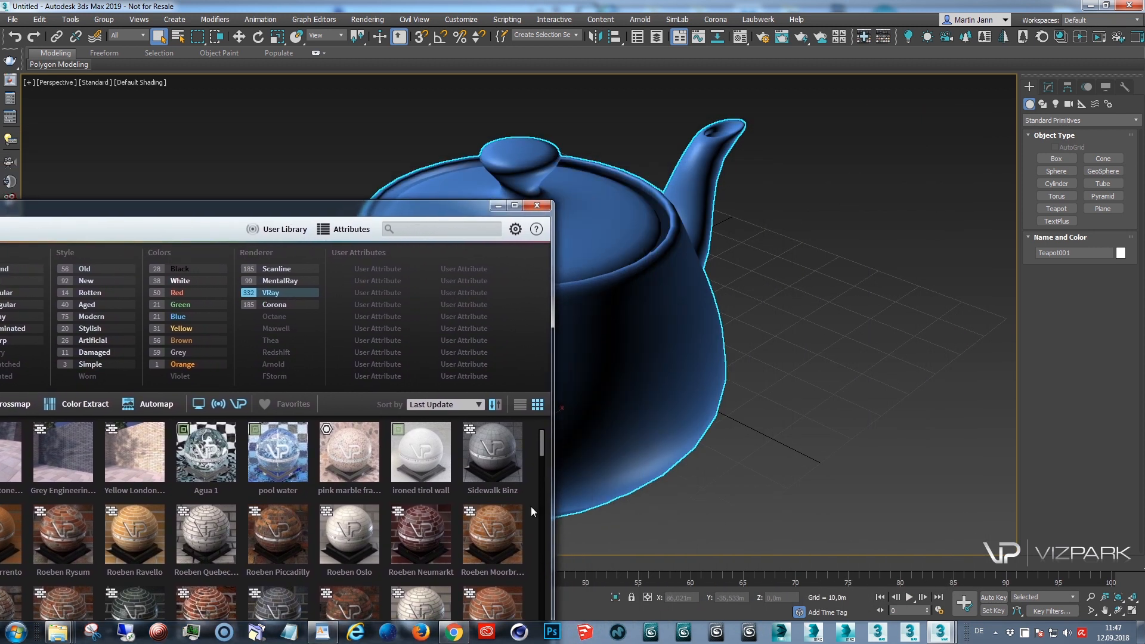
# Apply Roeben Moorbrand and browse its map folder to confirm the COPIED network source.
pyautogui.click(492, 534)
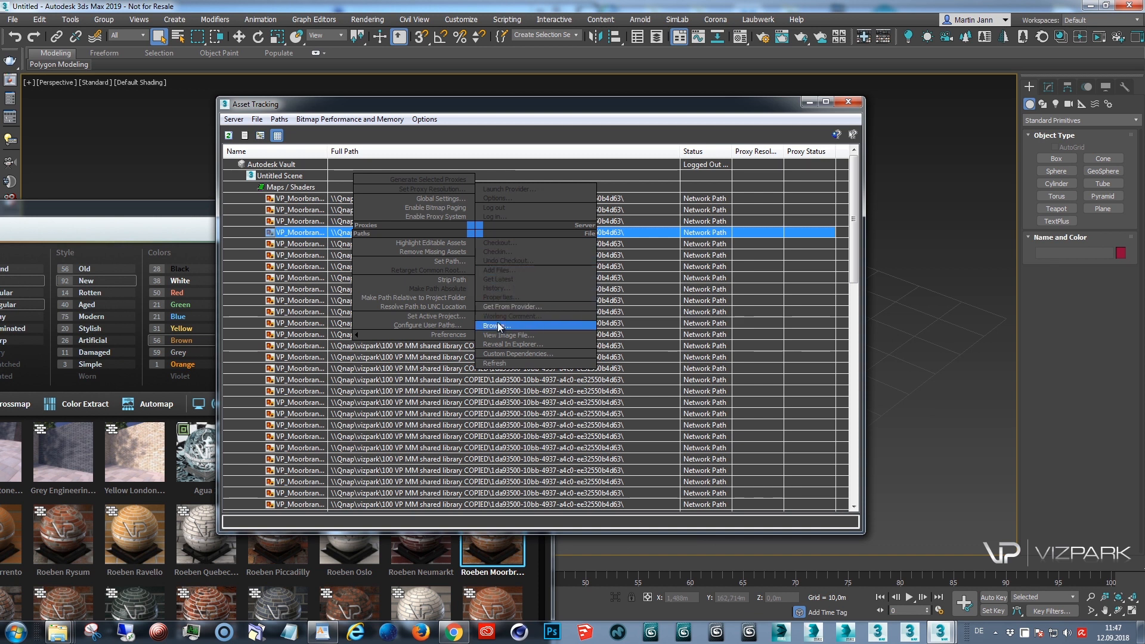
pyautogui.click(496, 325)
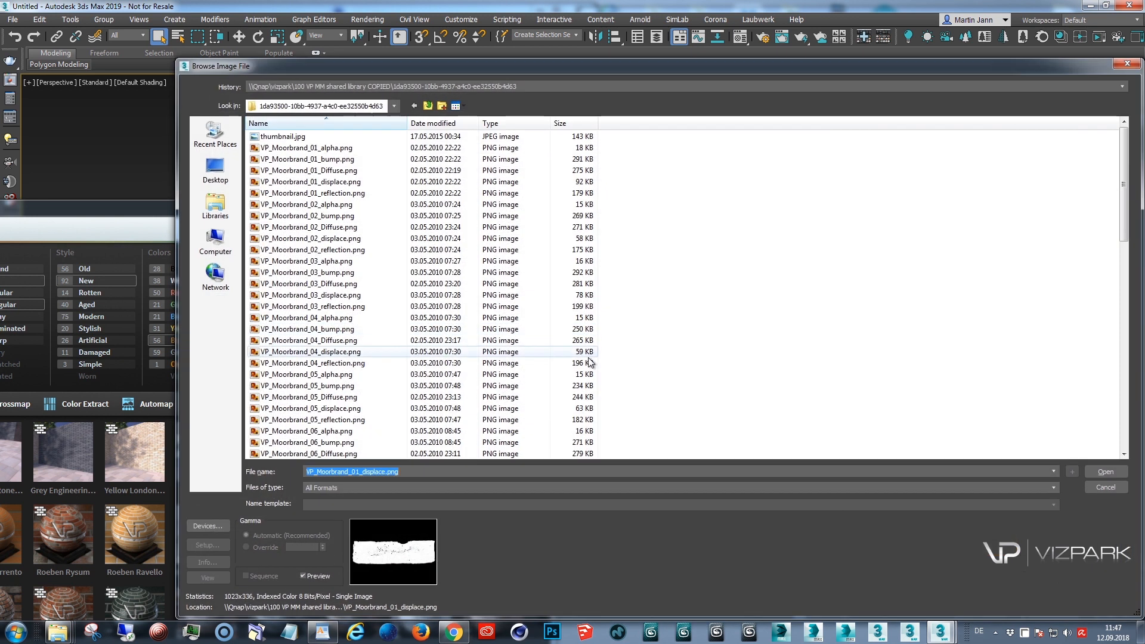
pyautogui.click(308, 227)
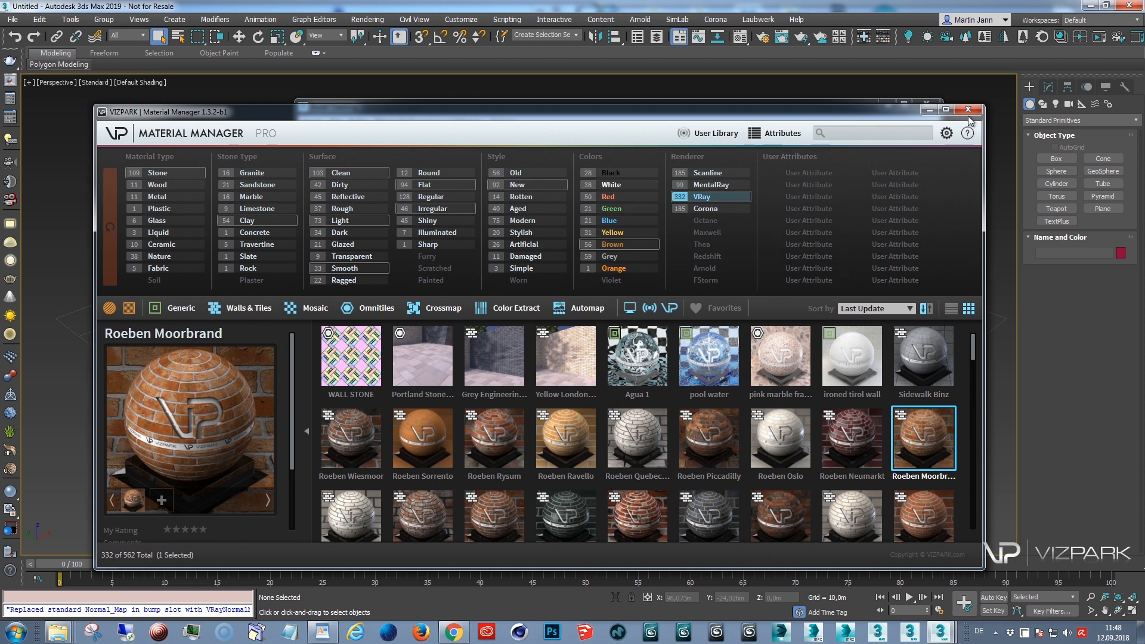
# Clear the Library Path with the X button, confirm Yes, and close the preferences.
pyautogui.click(946, 133)
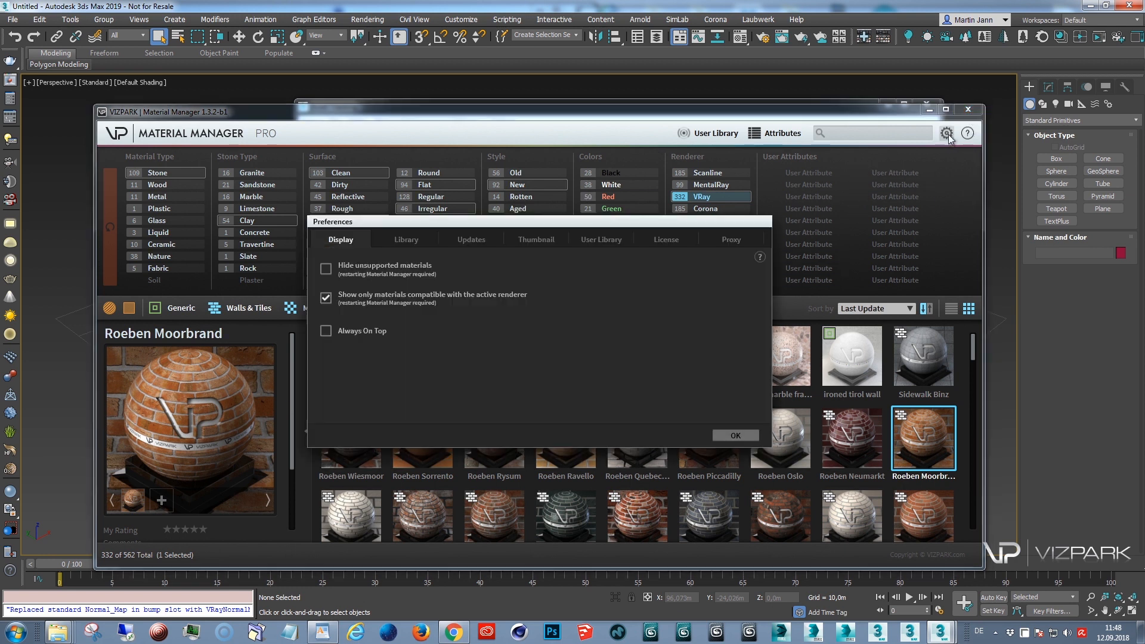
pyautogui.click(405, 238)
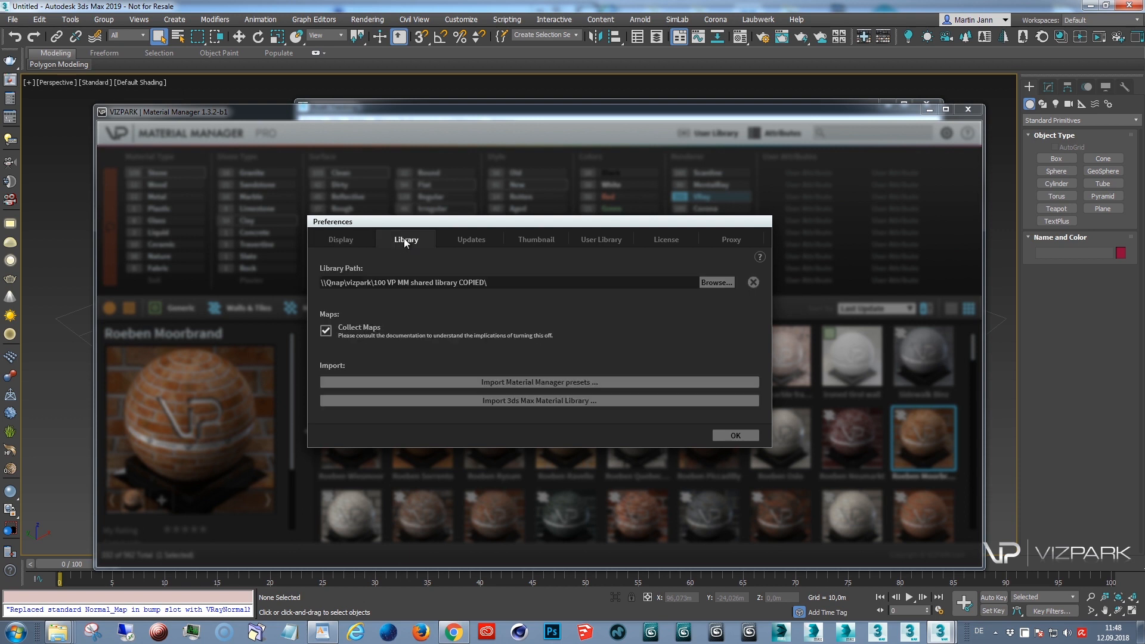
pyautogui.click(752, 282)
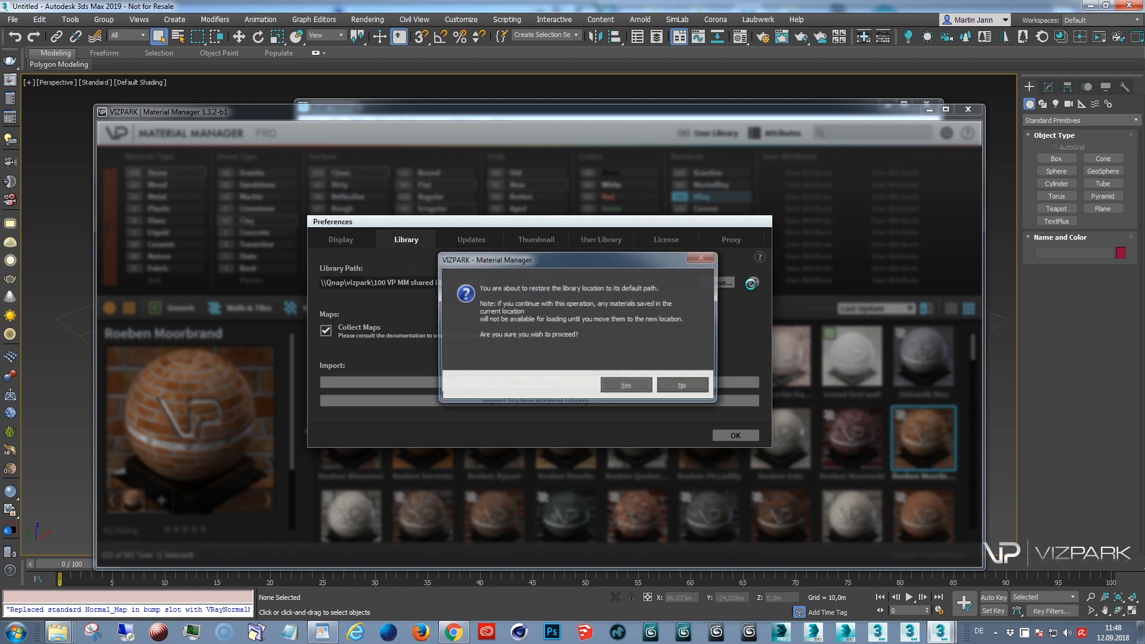
pyautogui.click(625, 385)
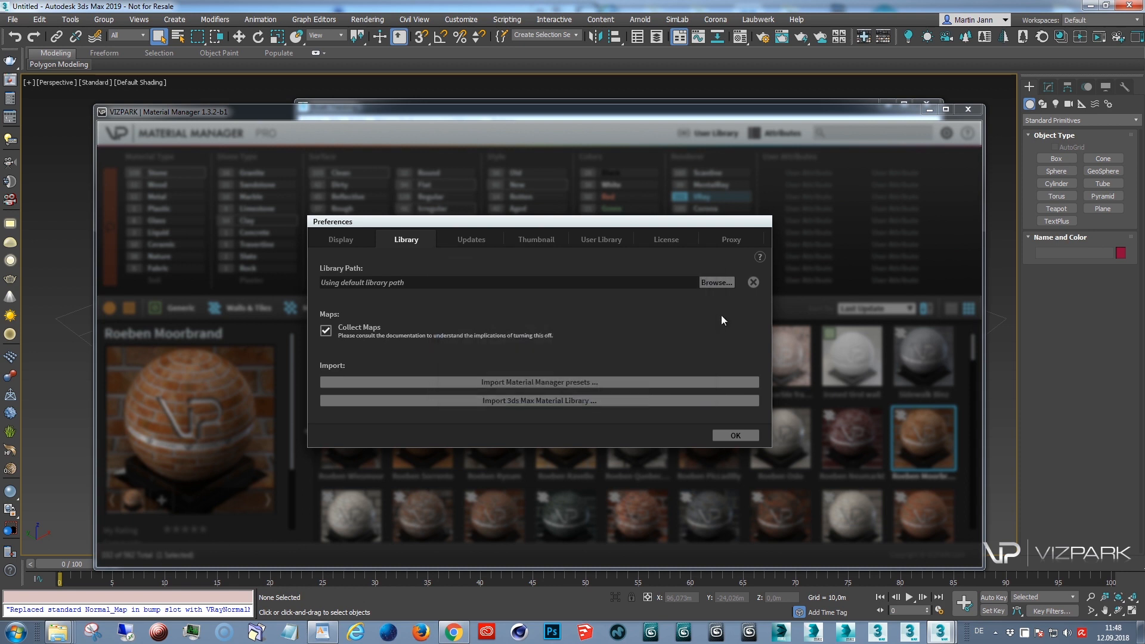
pyautogui.moveTo(753, 283)
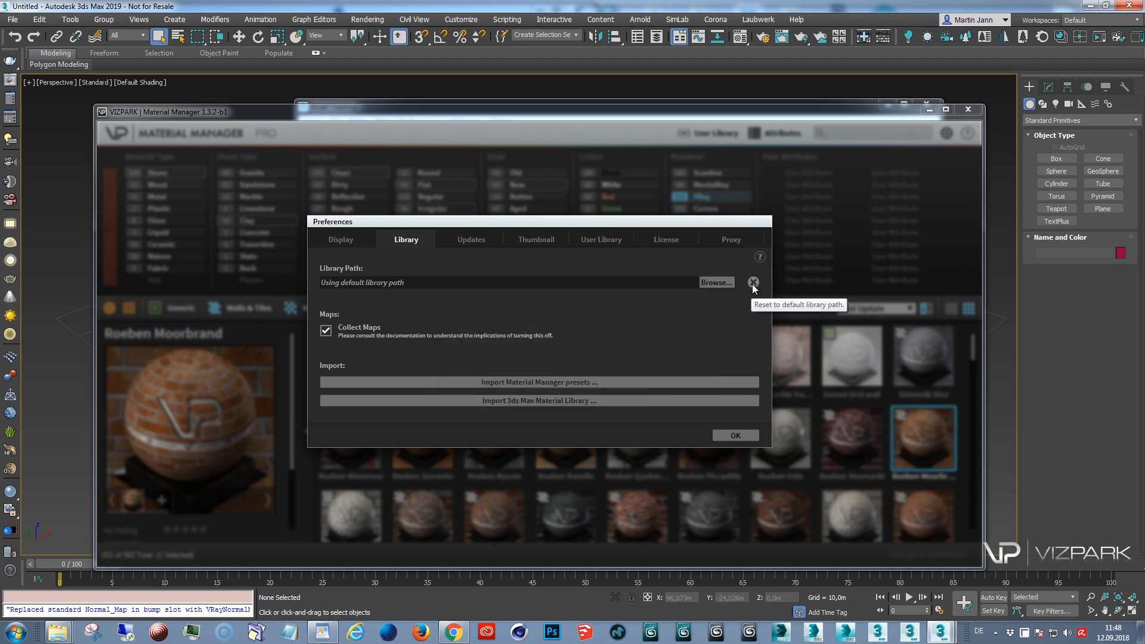
pyautogui.click(734, 435)
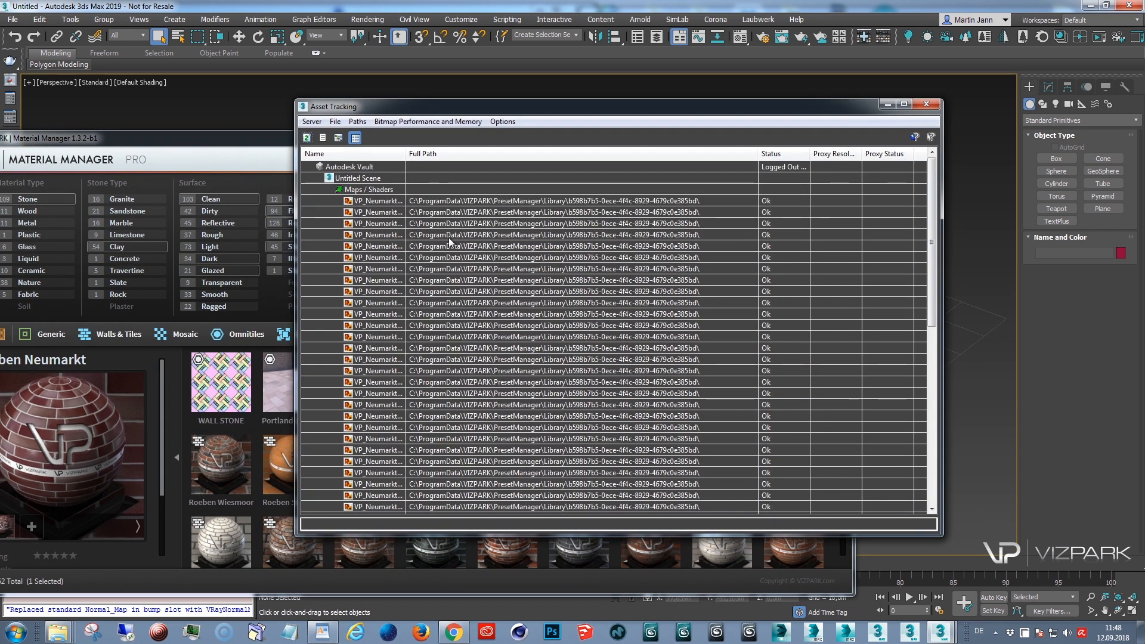
pyautogui.moveTo(692, 242)
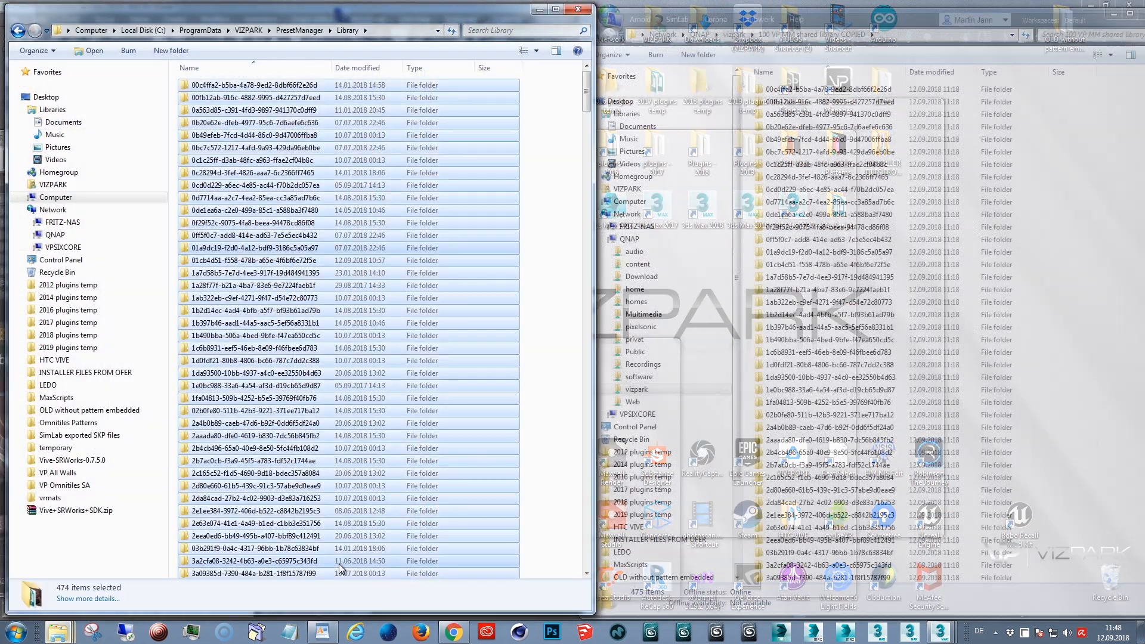
# Browse ProgramData > VIZPARK > PresetManager, open presetManager.db, and return to the Material Manager.
pyautogui.click(200, 30)
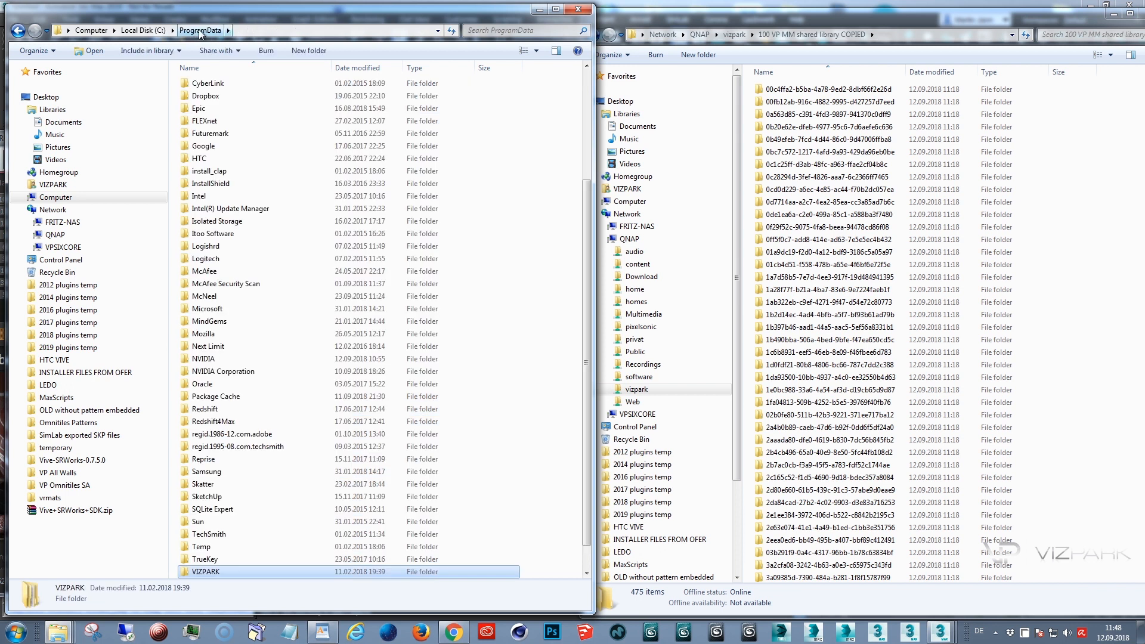
pyautogui.doubleClick(205, 571)
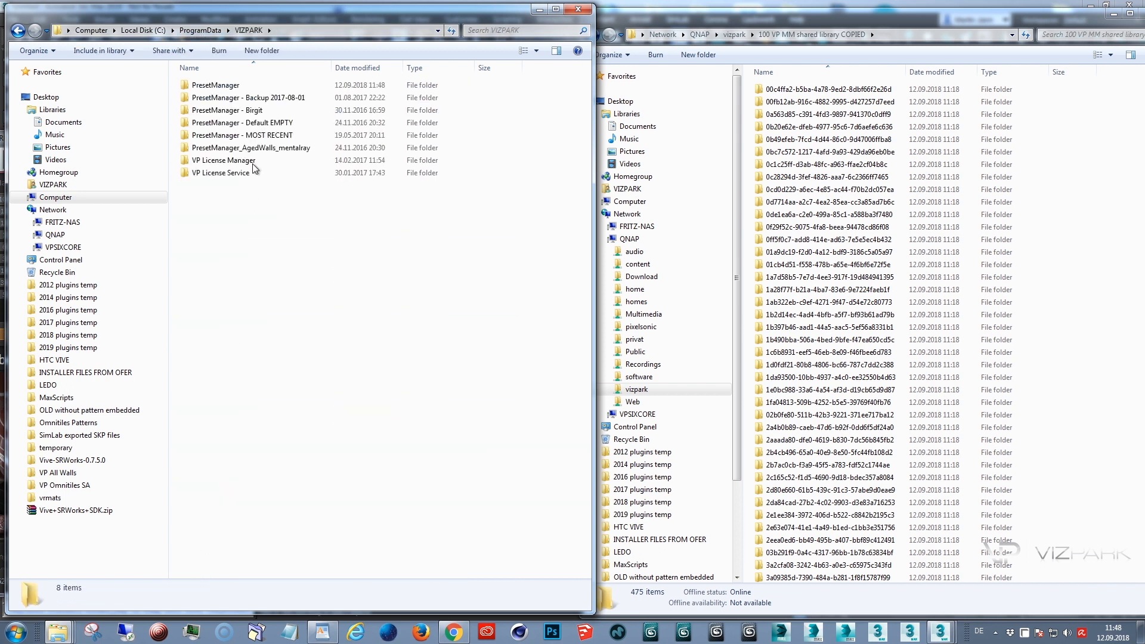
pyautogui.doubleClick(214, 85)
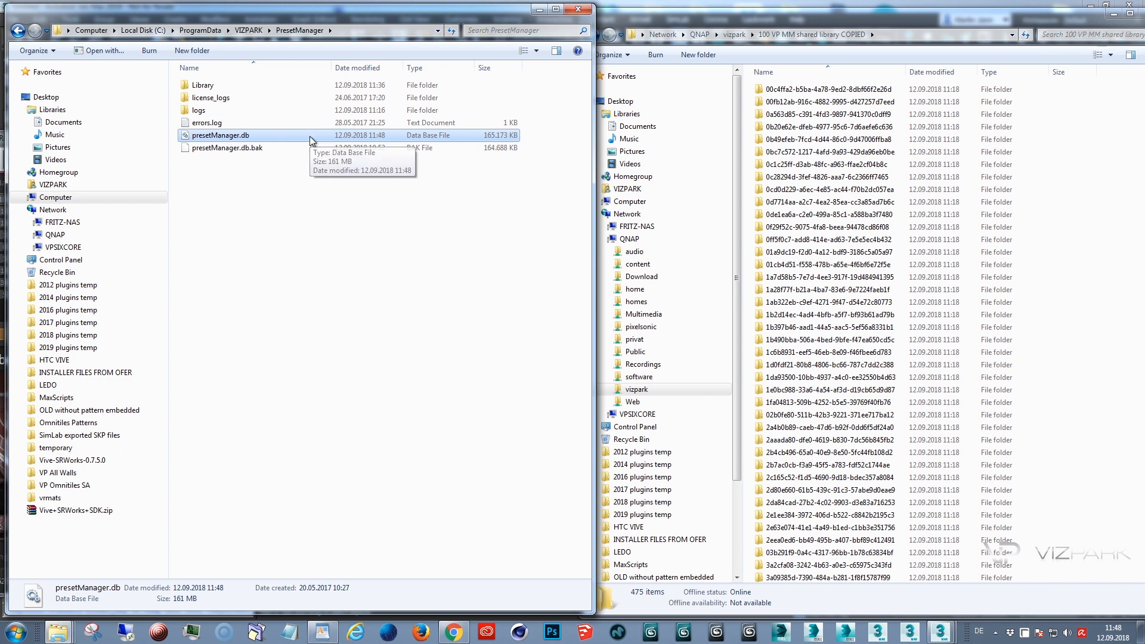
pyautogui.doubleClick(203, 84)
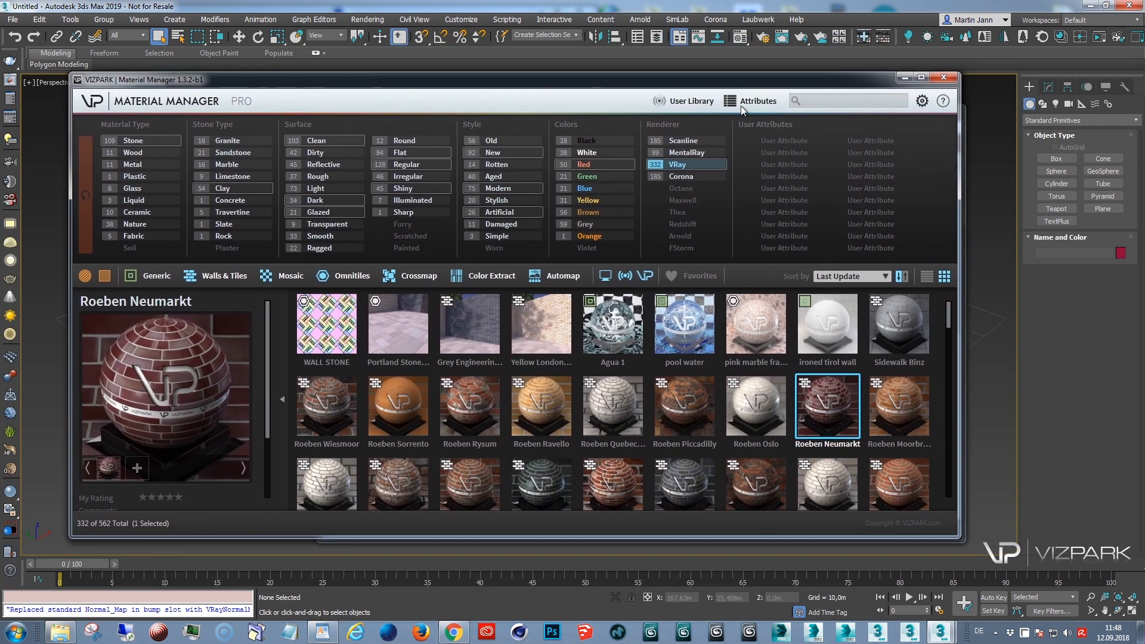
# Uncheck Collect Maps on the Library tab of the Material Manager preferences and confirm with OK.
pyautogui.click(922, 101)
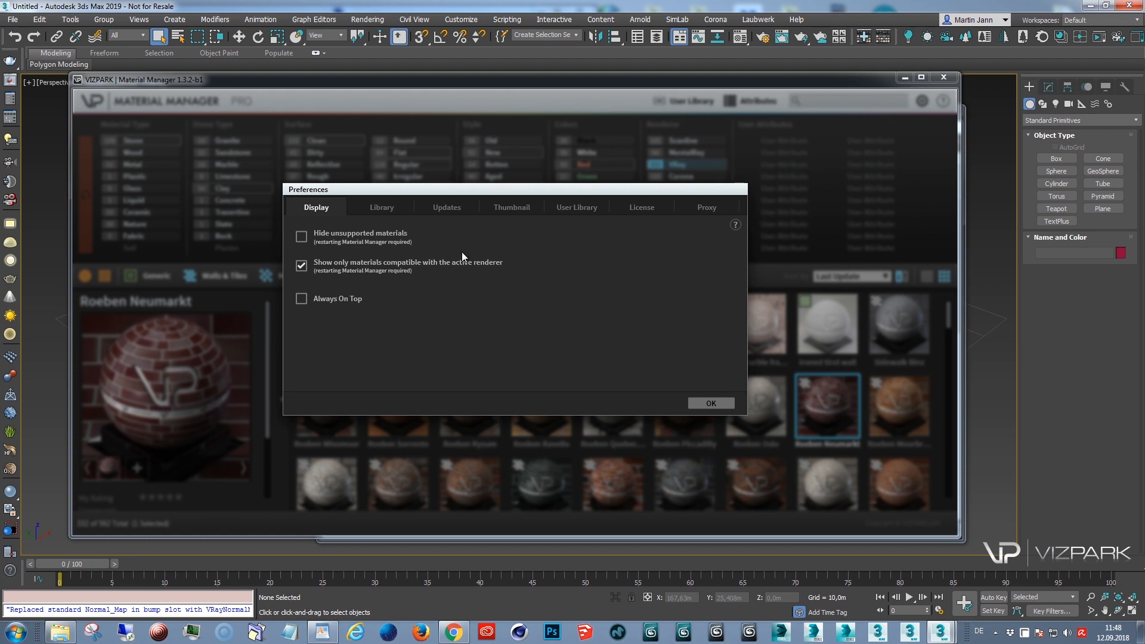
pyautogui.click(381, 207)
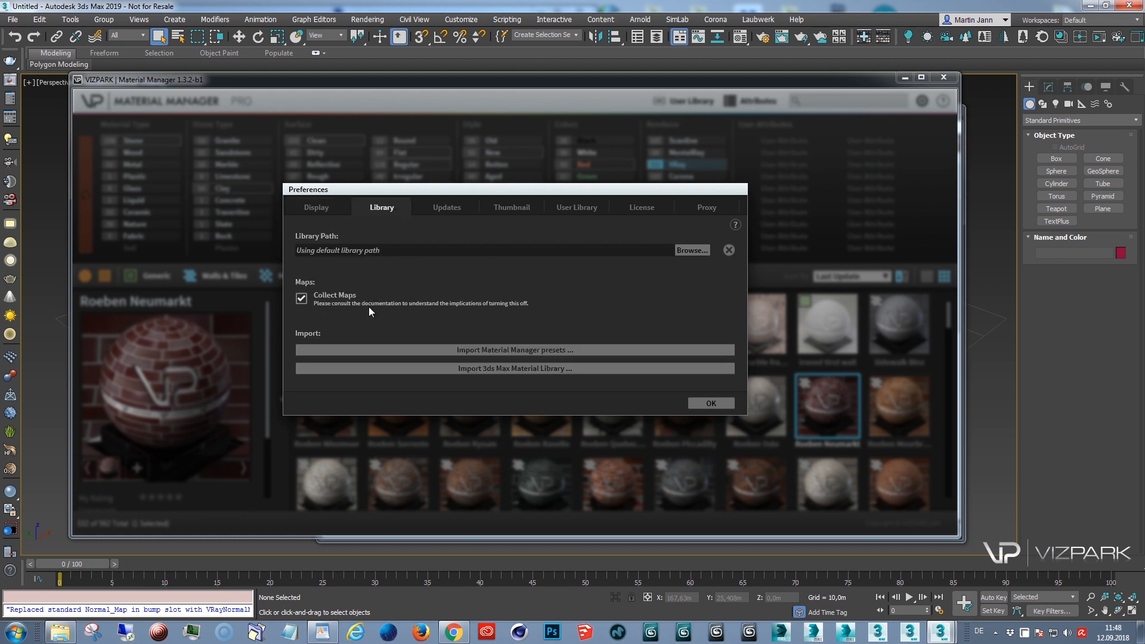
pyautogui.moveTo(193, 84)
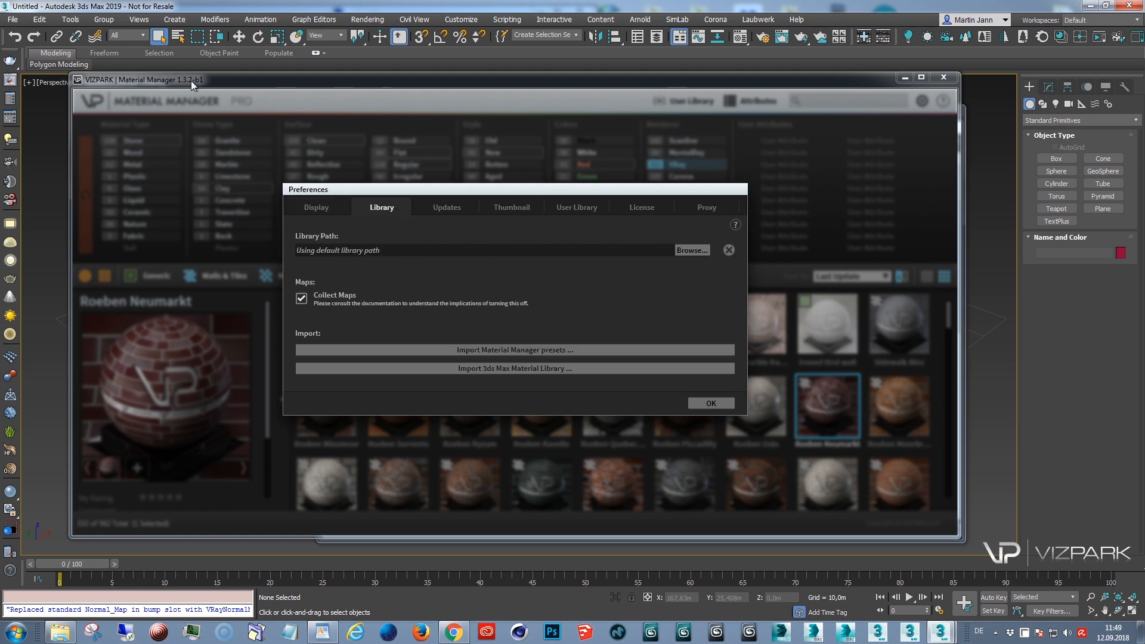
pyautogui.moveTo(338, 315)
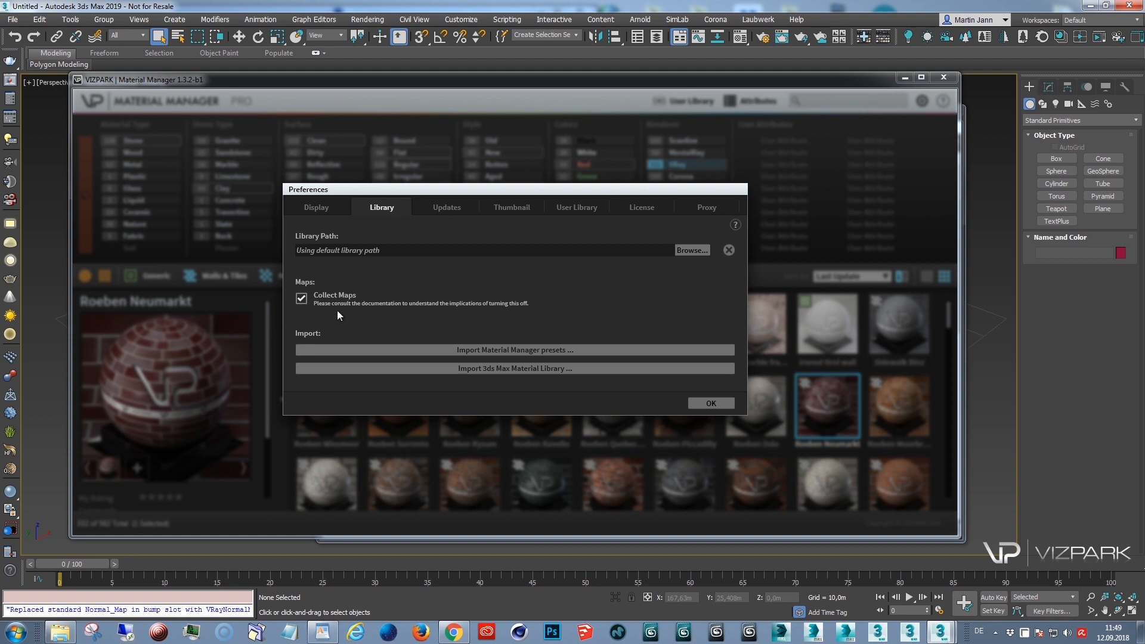
pyautogui.moveTo(338, 299)
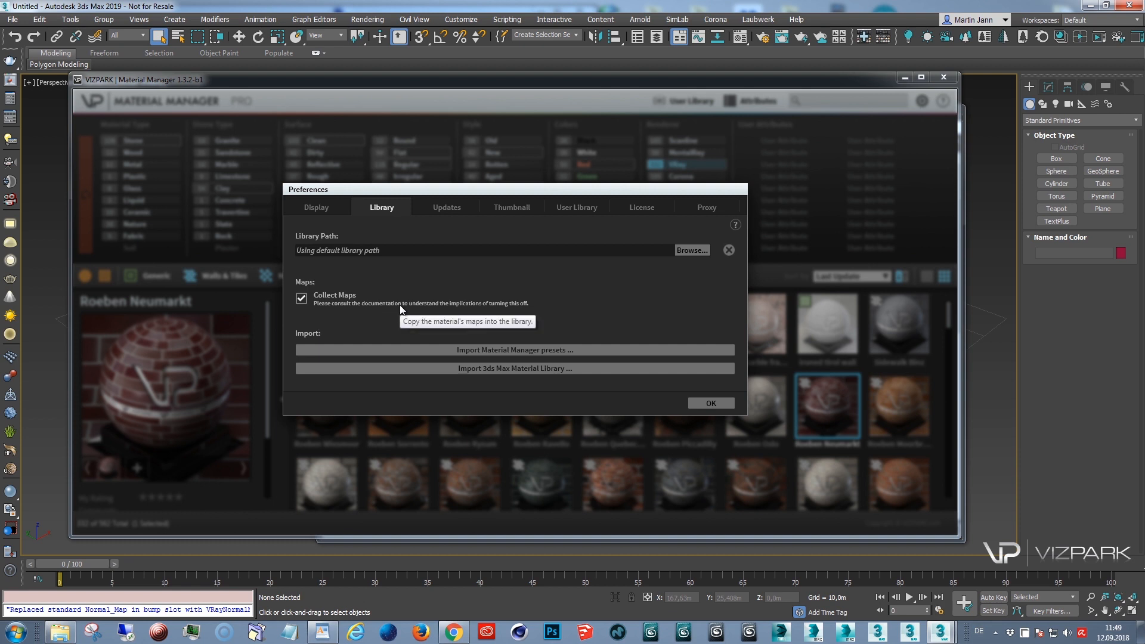
pyautogui.moveTo(400, 310)
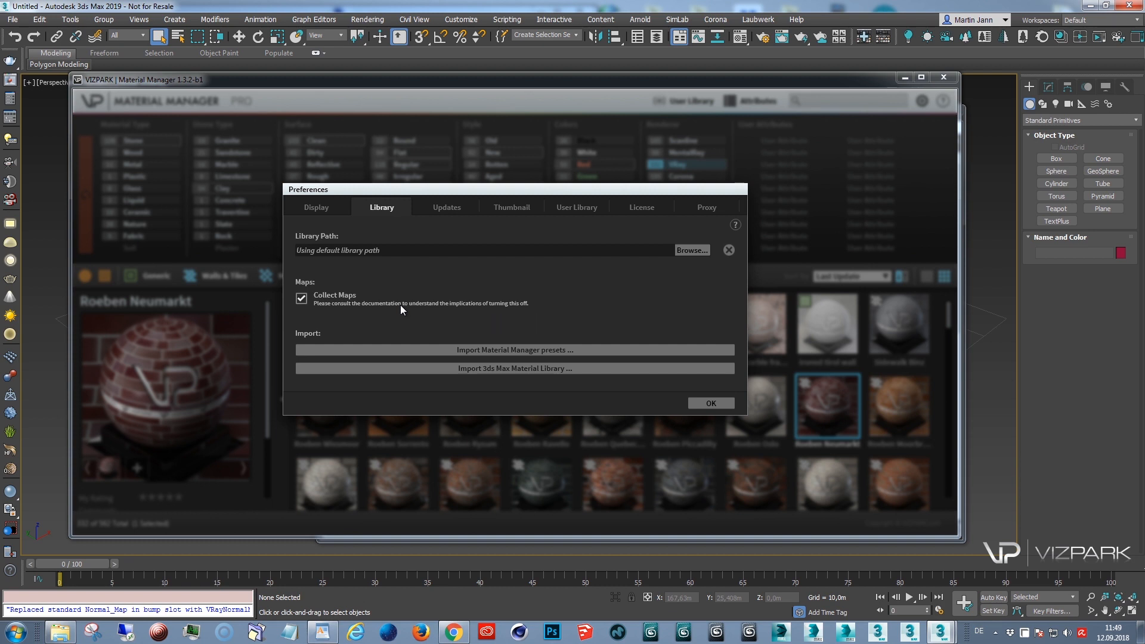
pyautogui.moveTo(413, 310)
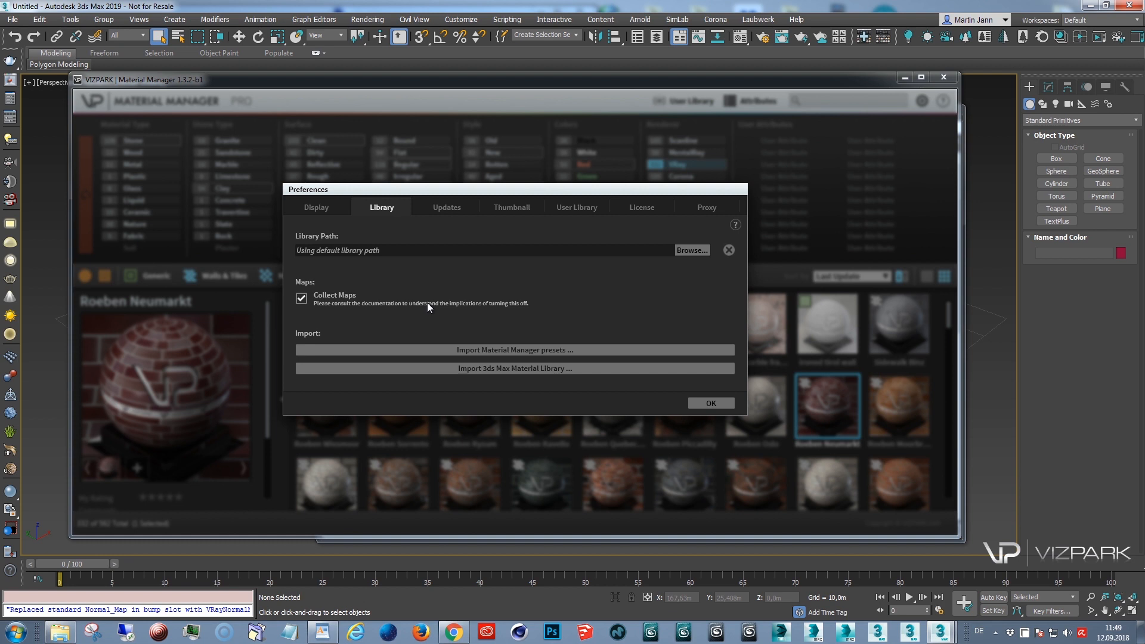
pyautogui.moveTo(263, 321)
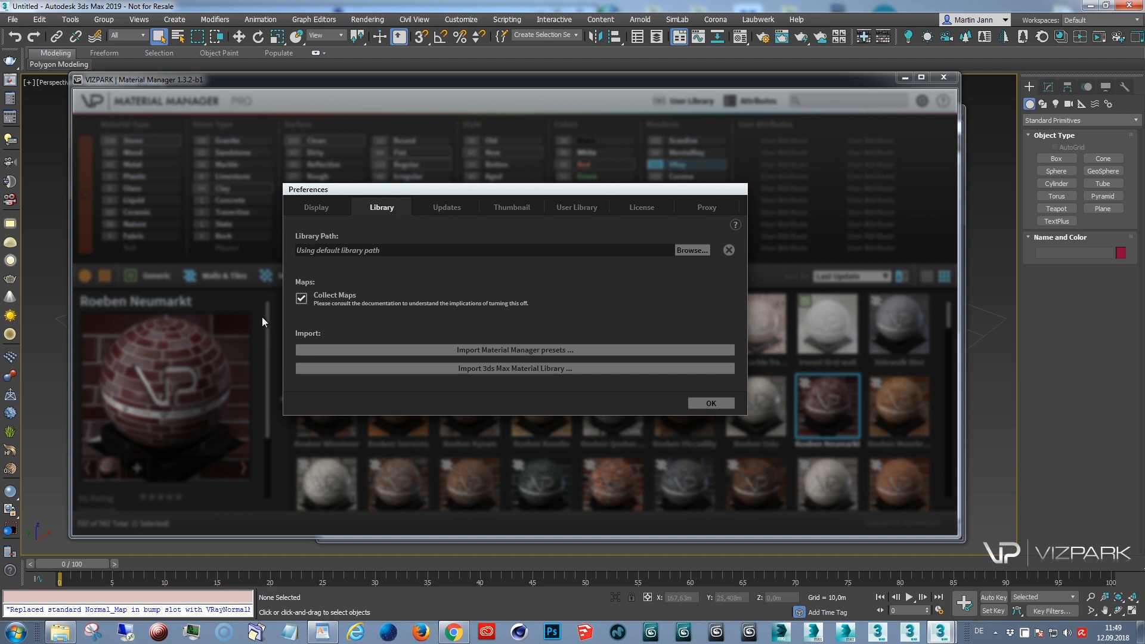
pyautogui.click(301, 298)
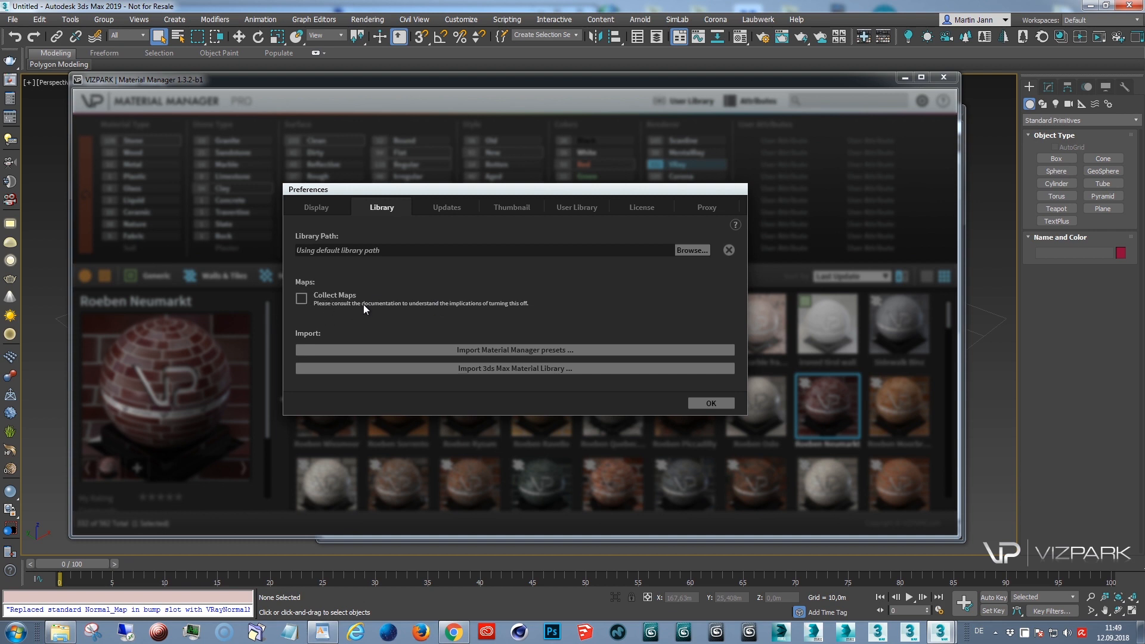
pyautogui.moveTo(365, 315)
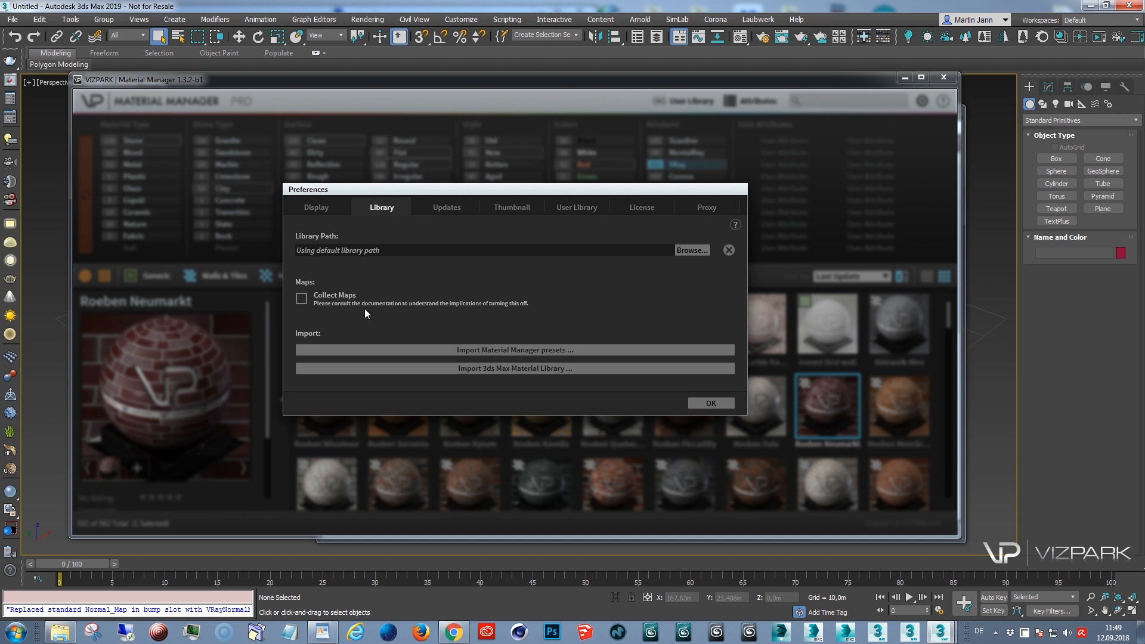
pyautogui.click(709, 403)
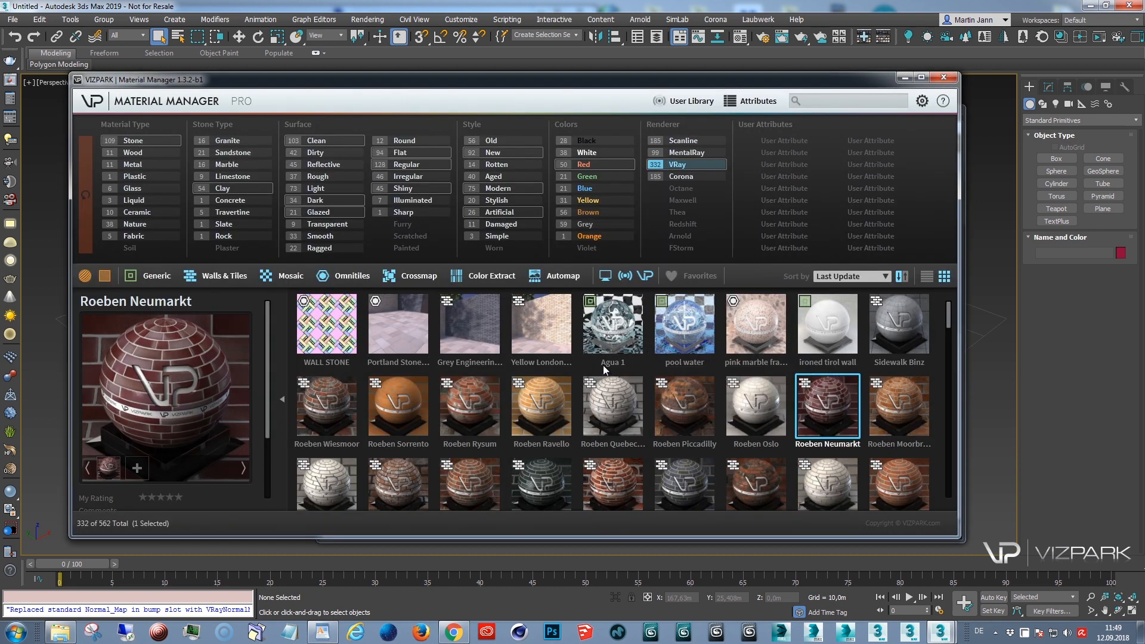
pyautogui.moveTo(625, 406)
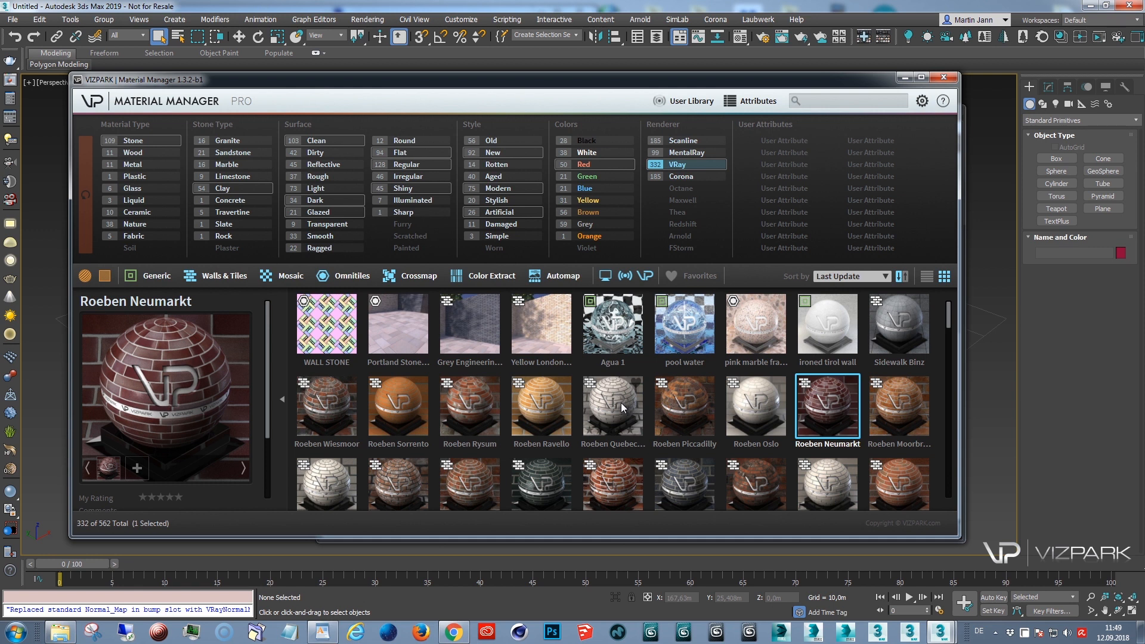
pyautogui.moveTo(830, 183)
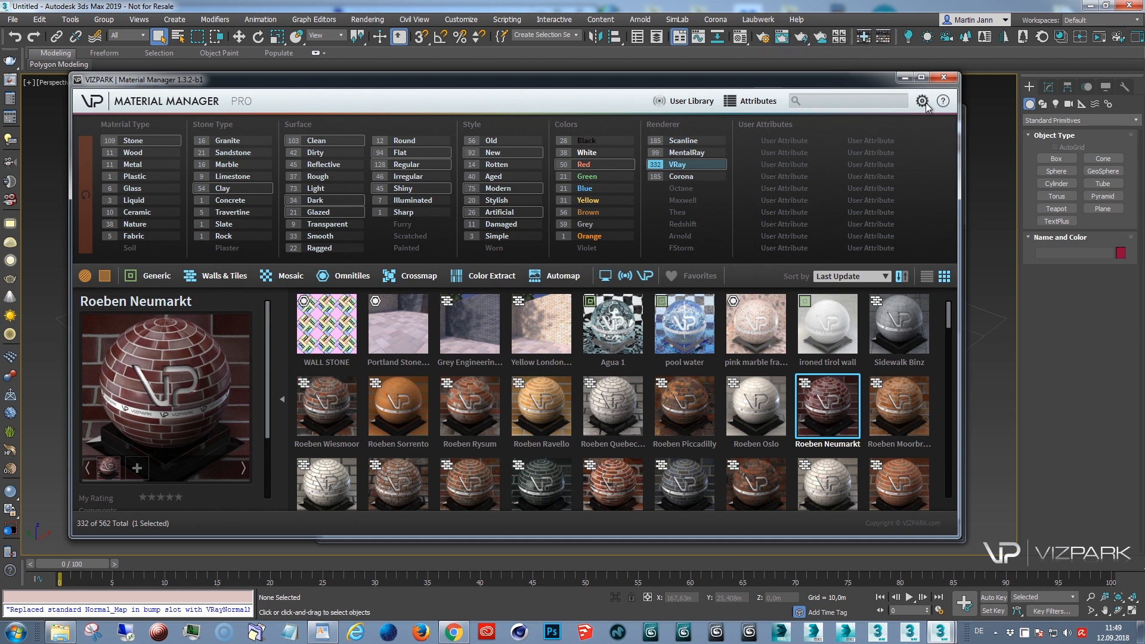
# Reopen the Material Manager preferences and toggle Collect Maps on, then off again.
pyautogui.click(921, 101)
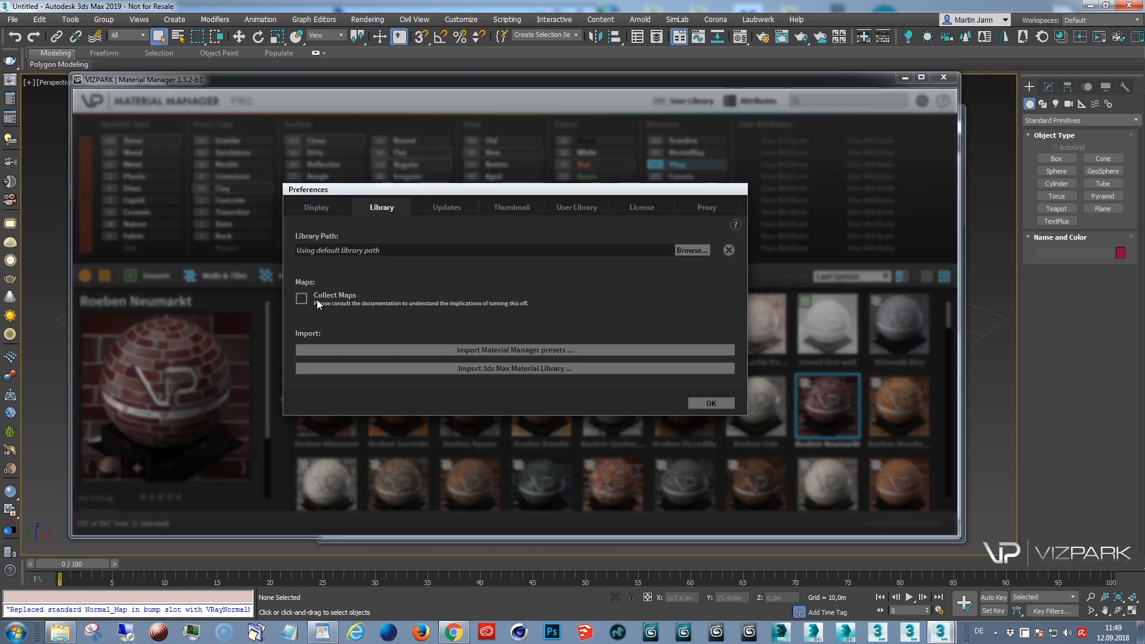
pyautogui.click(300, 299)
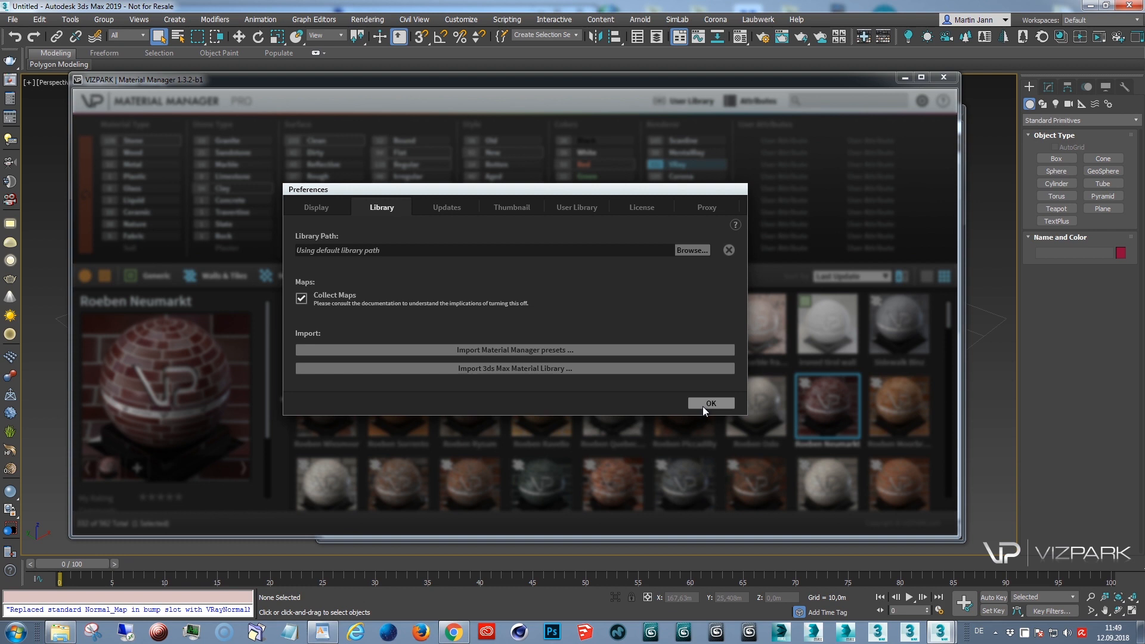
pyautogui.moveTo(705, 408)
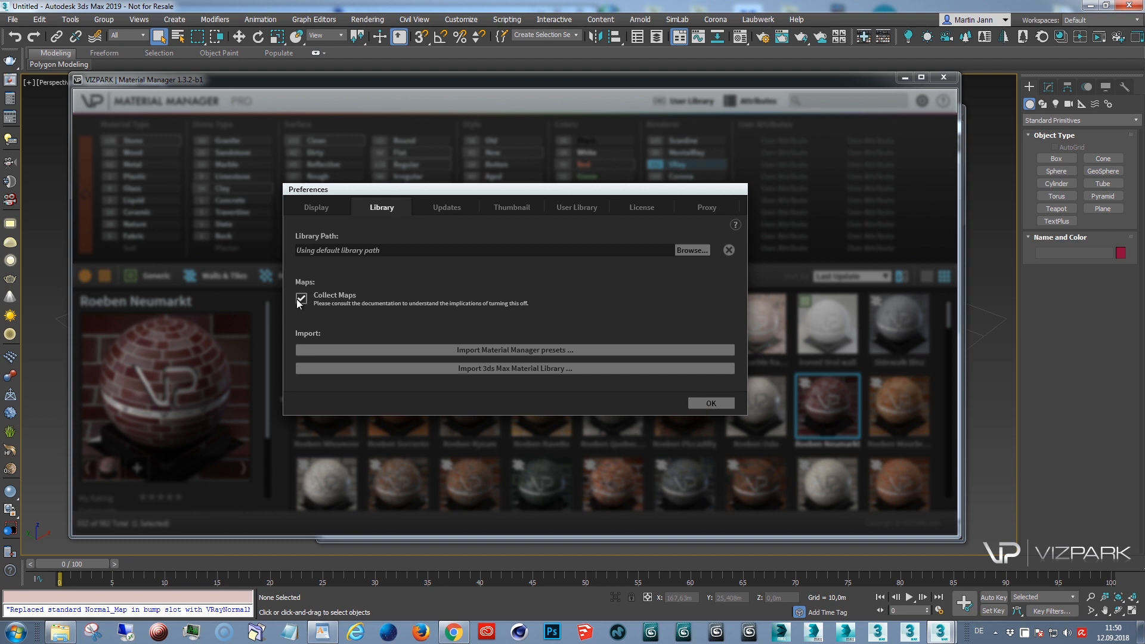
pyautogui.click(301, 298)
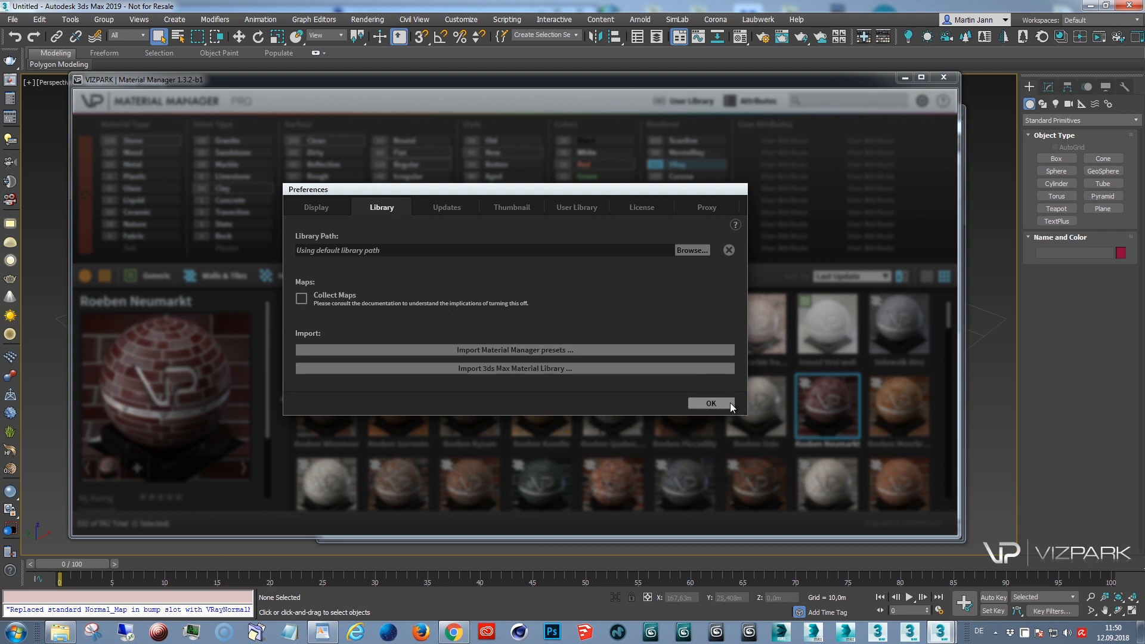